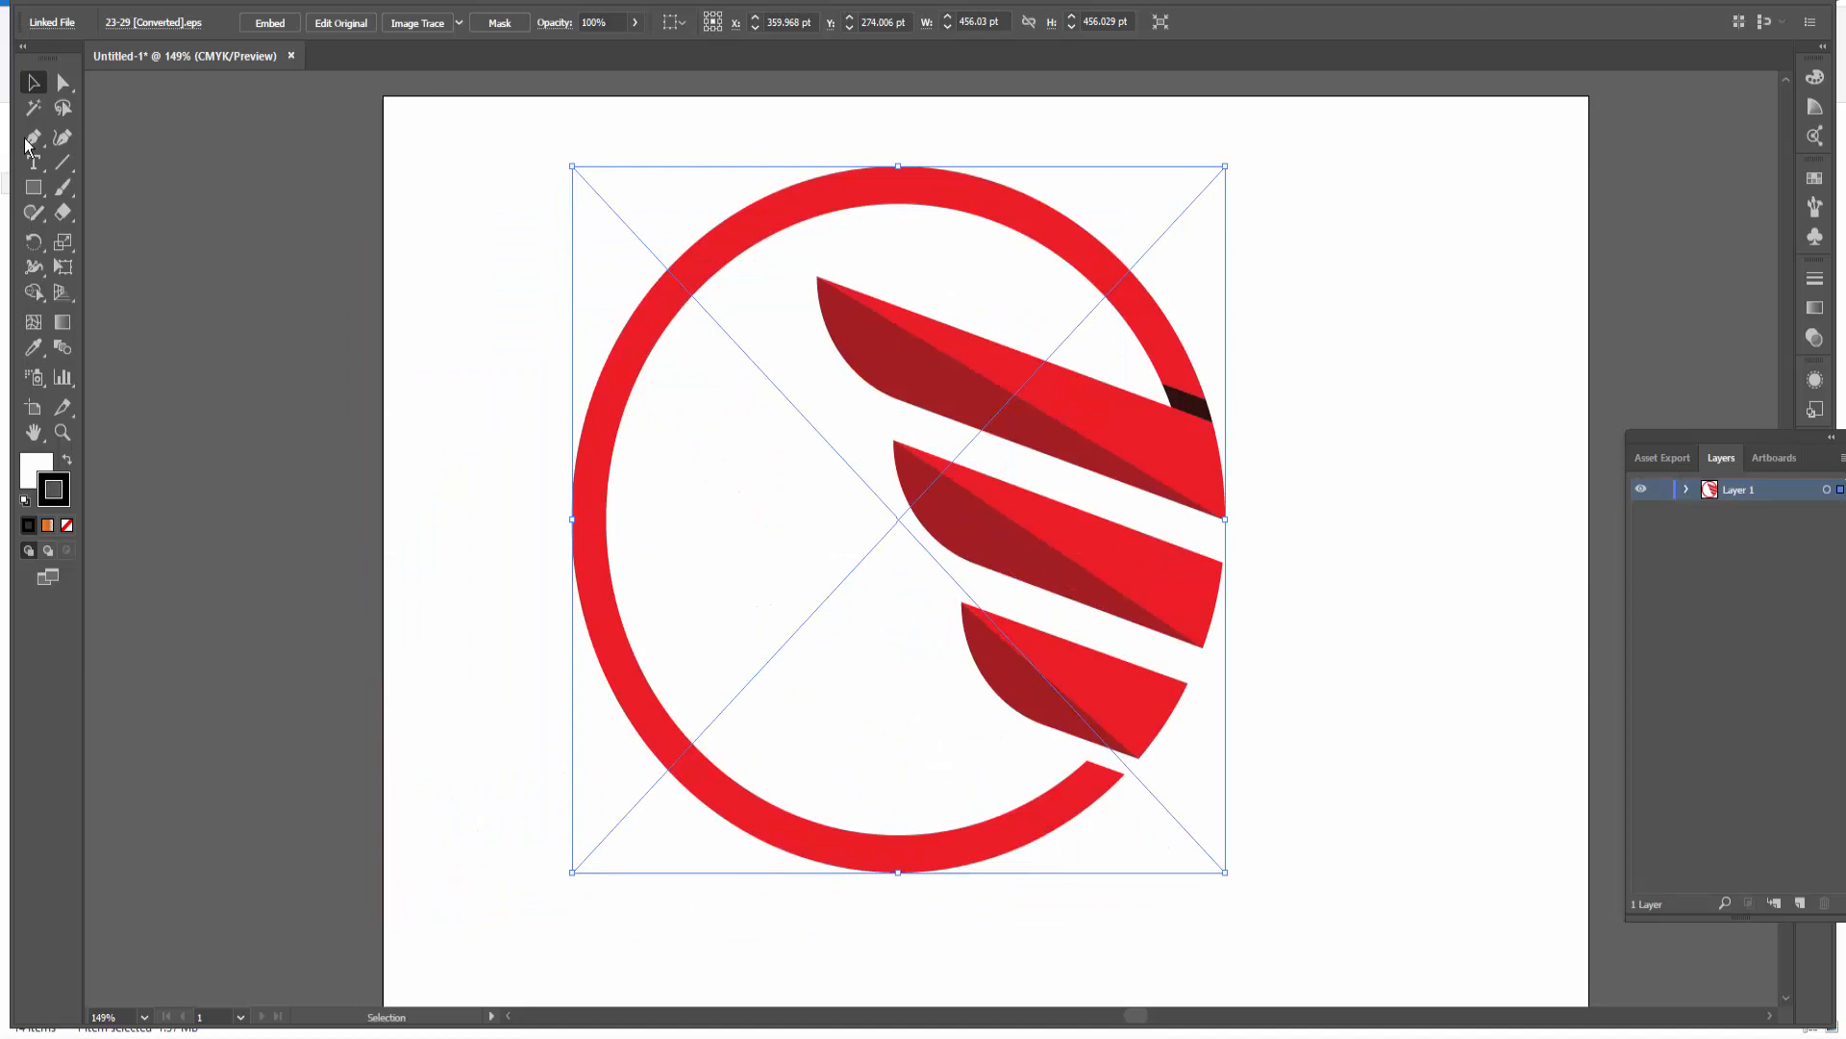
Reveal the File menu's Export choices for the red swoosh logo document
{"action": "left_click", "coordinate": [67, 3]}
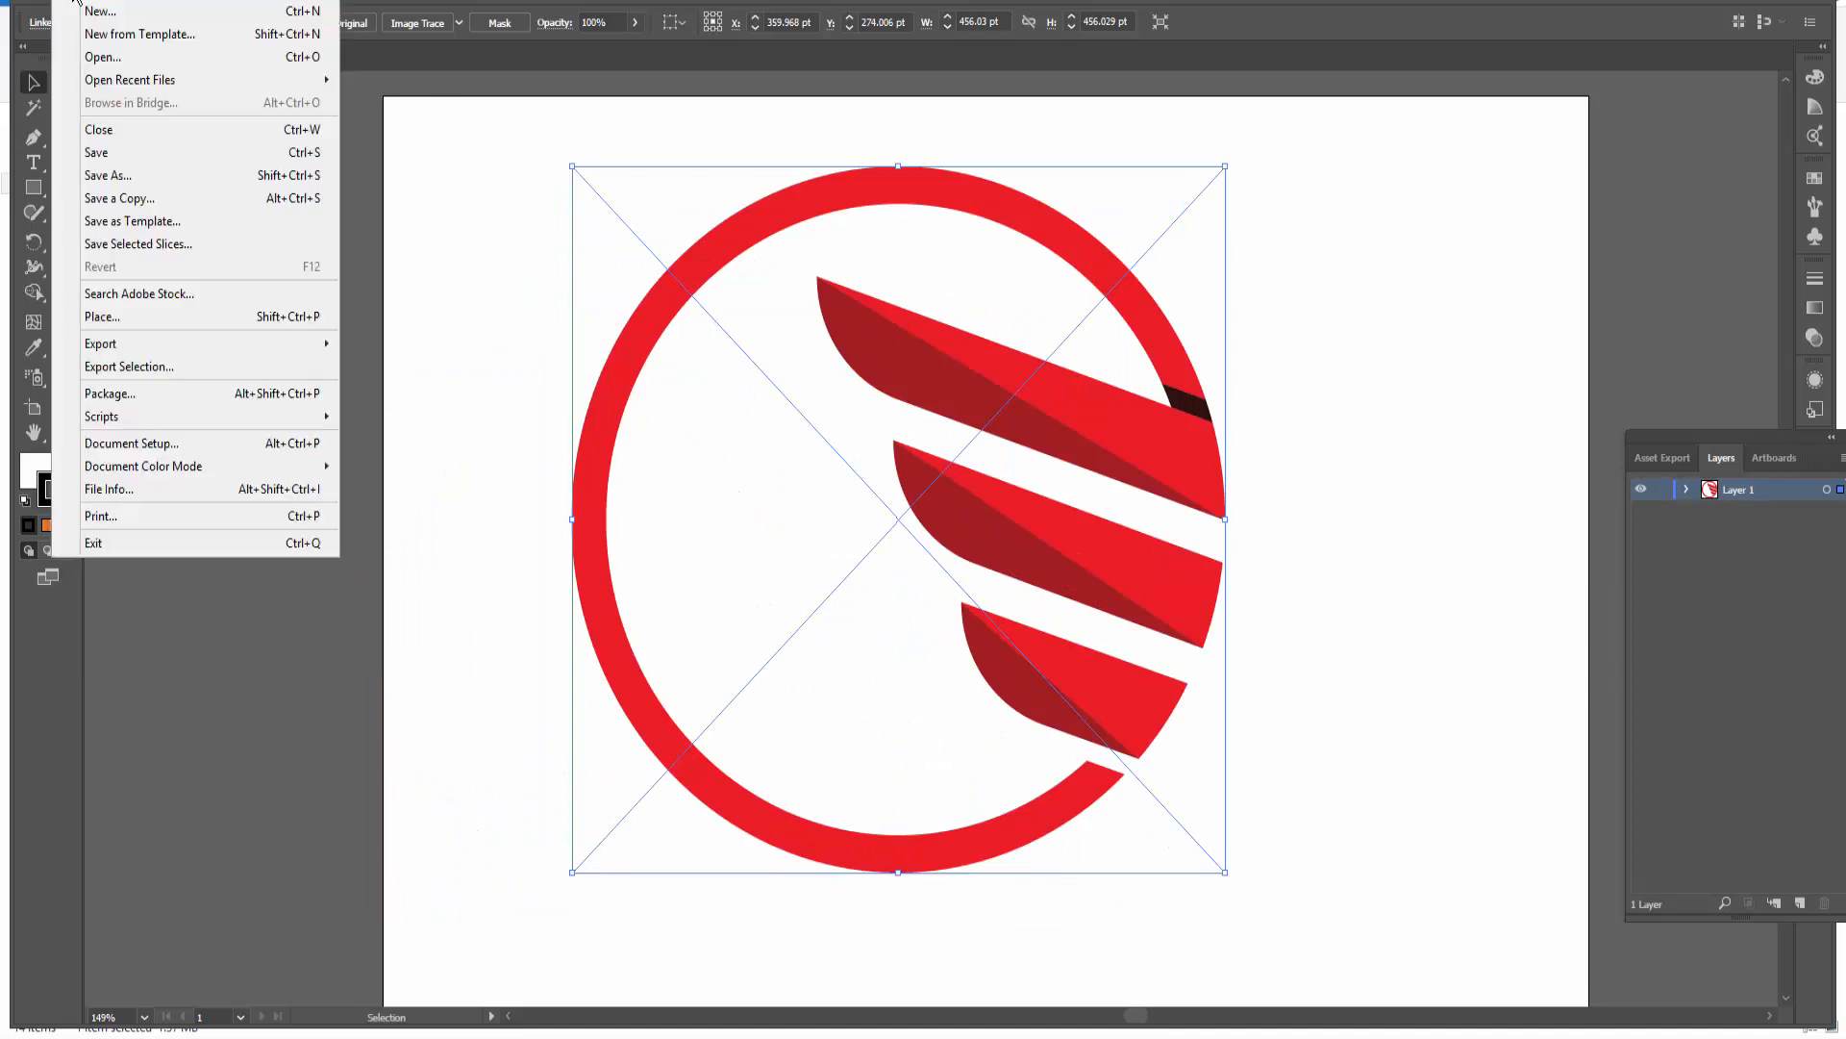
{"action": "mouse_move", "coordinate": [100, 342]}
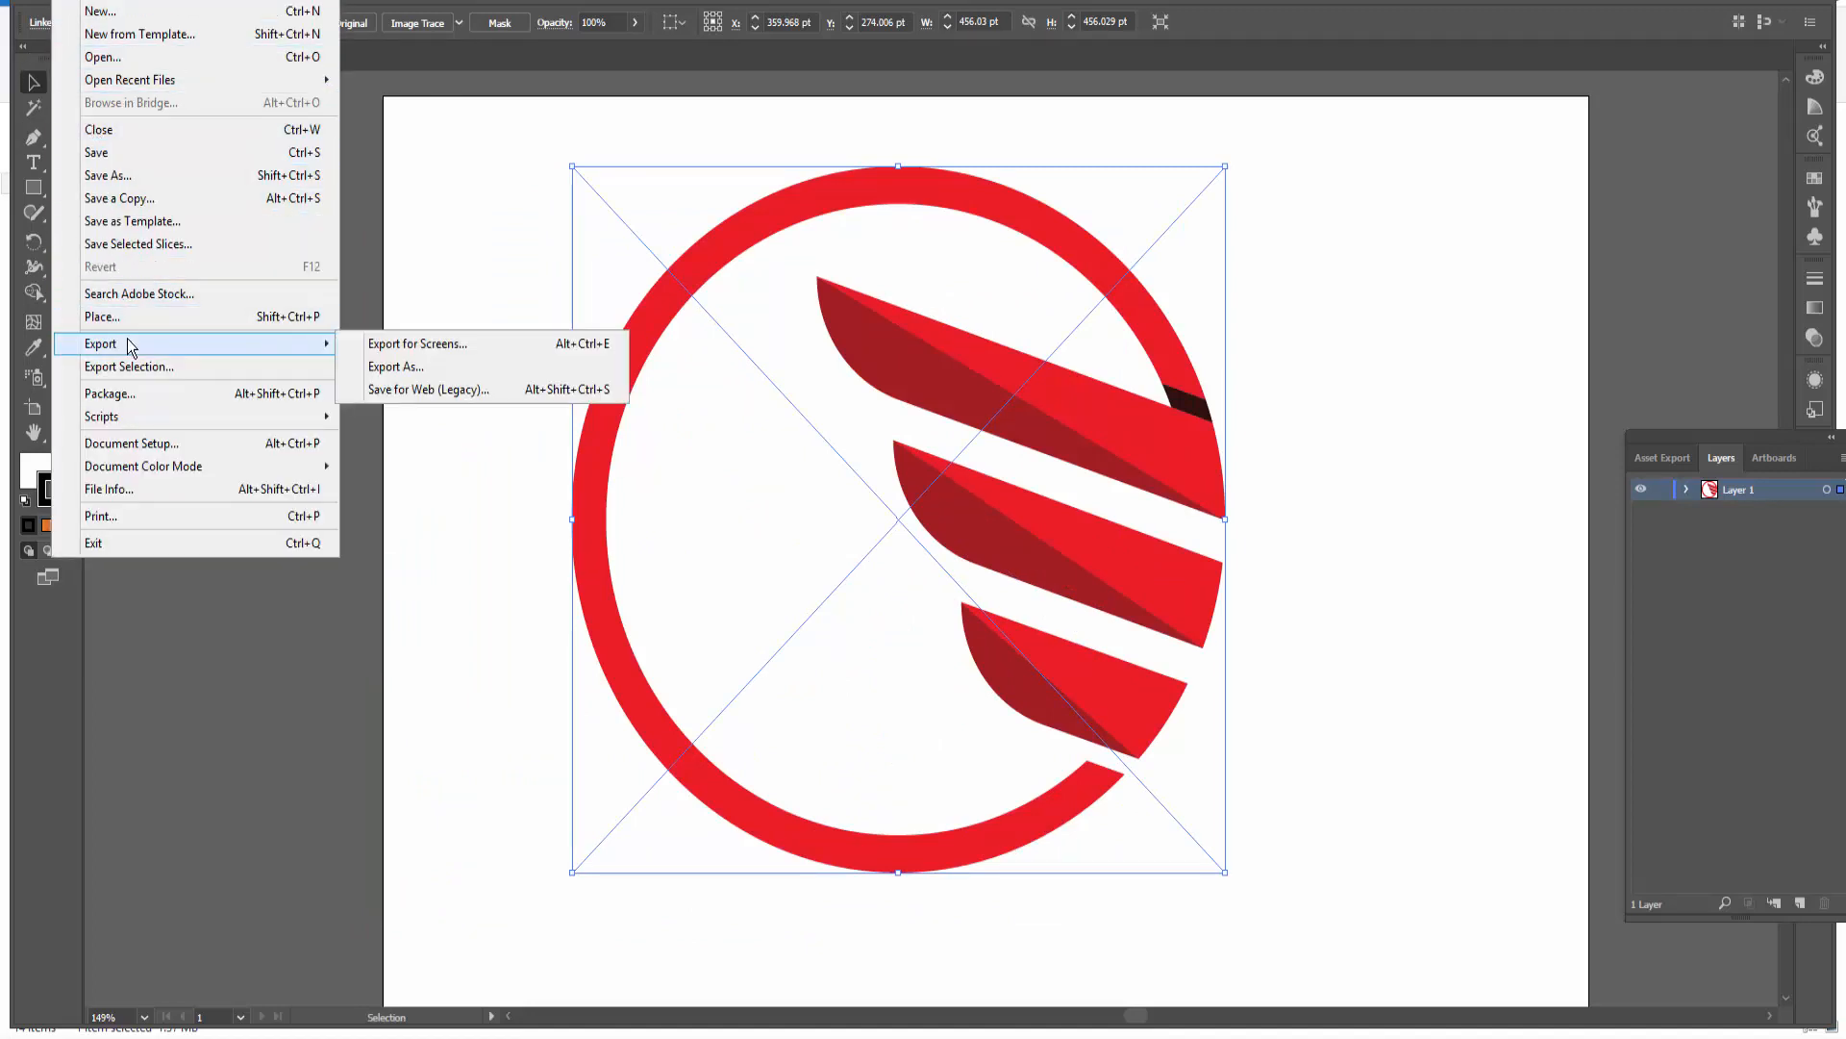
{"action": "mouse_move", "coordinate": [396, 365]}
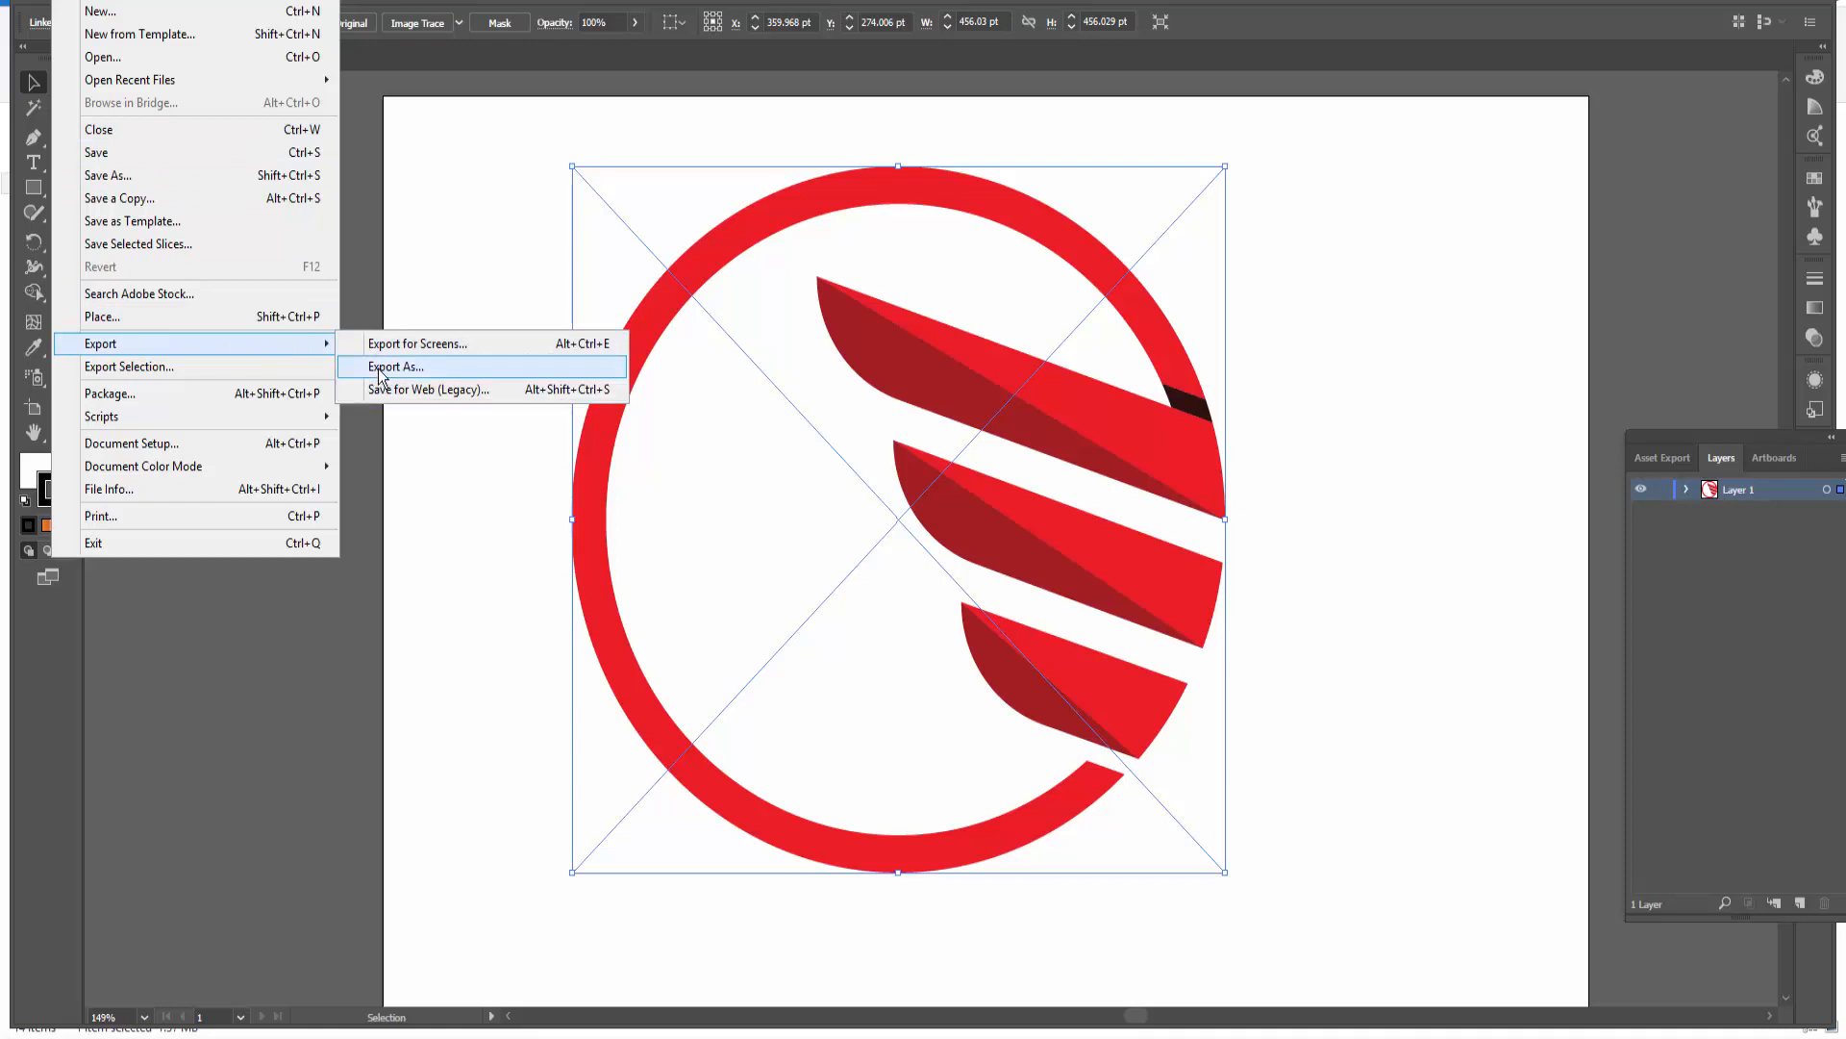
Export to the eps ai folder as 'type file name' in Windows Metafile (*.WMF) format
{"action": "left_click", "coordinate": [396, 366]}
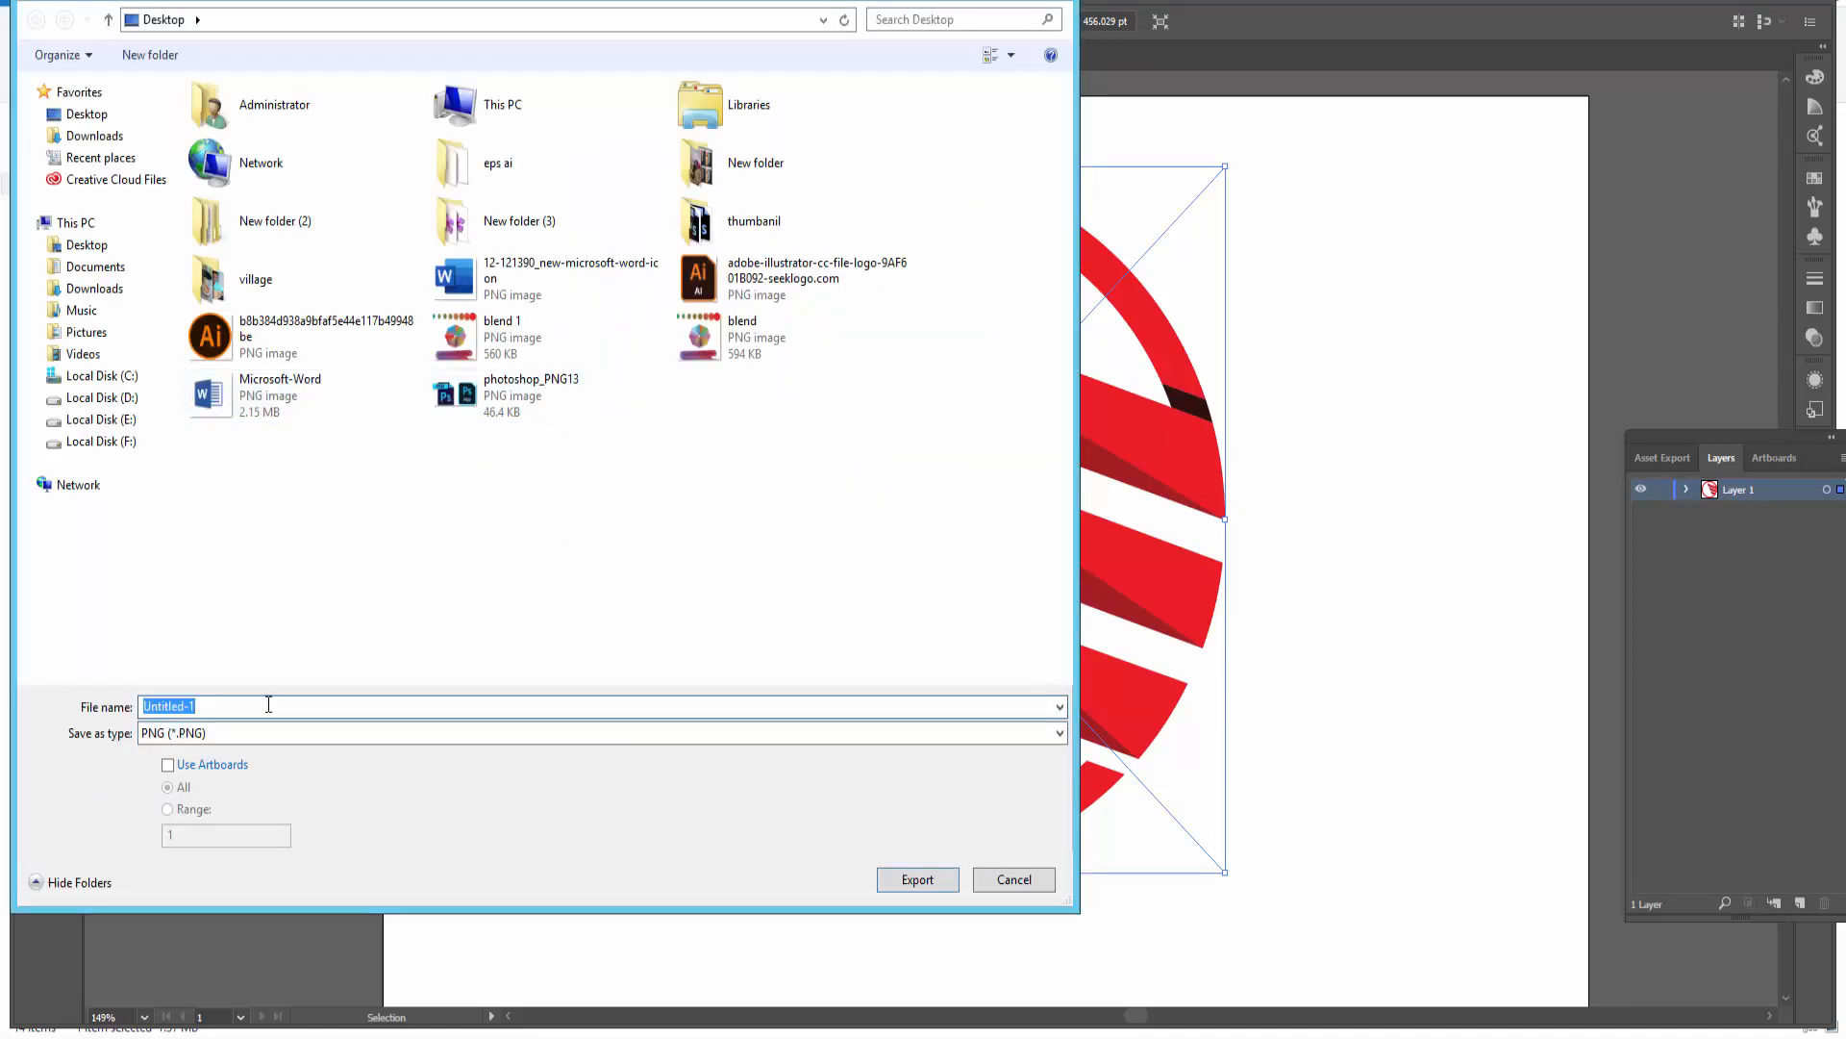
{"action": "mouse_move", "coordinate": [241, 690]}
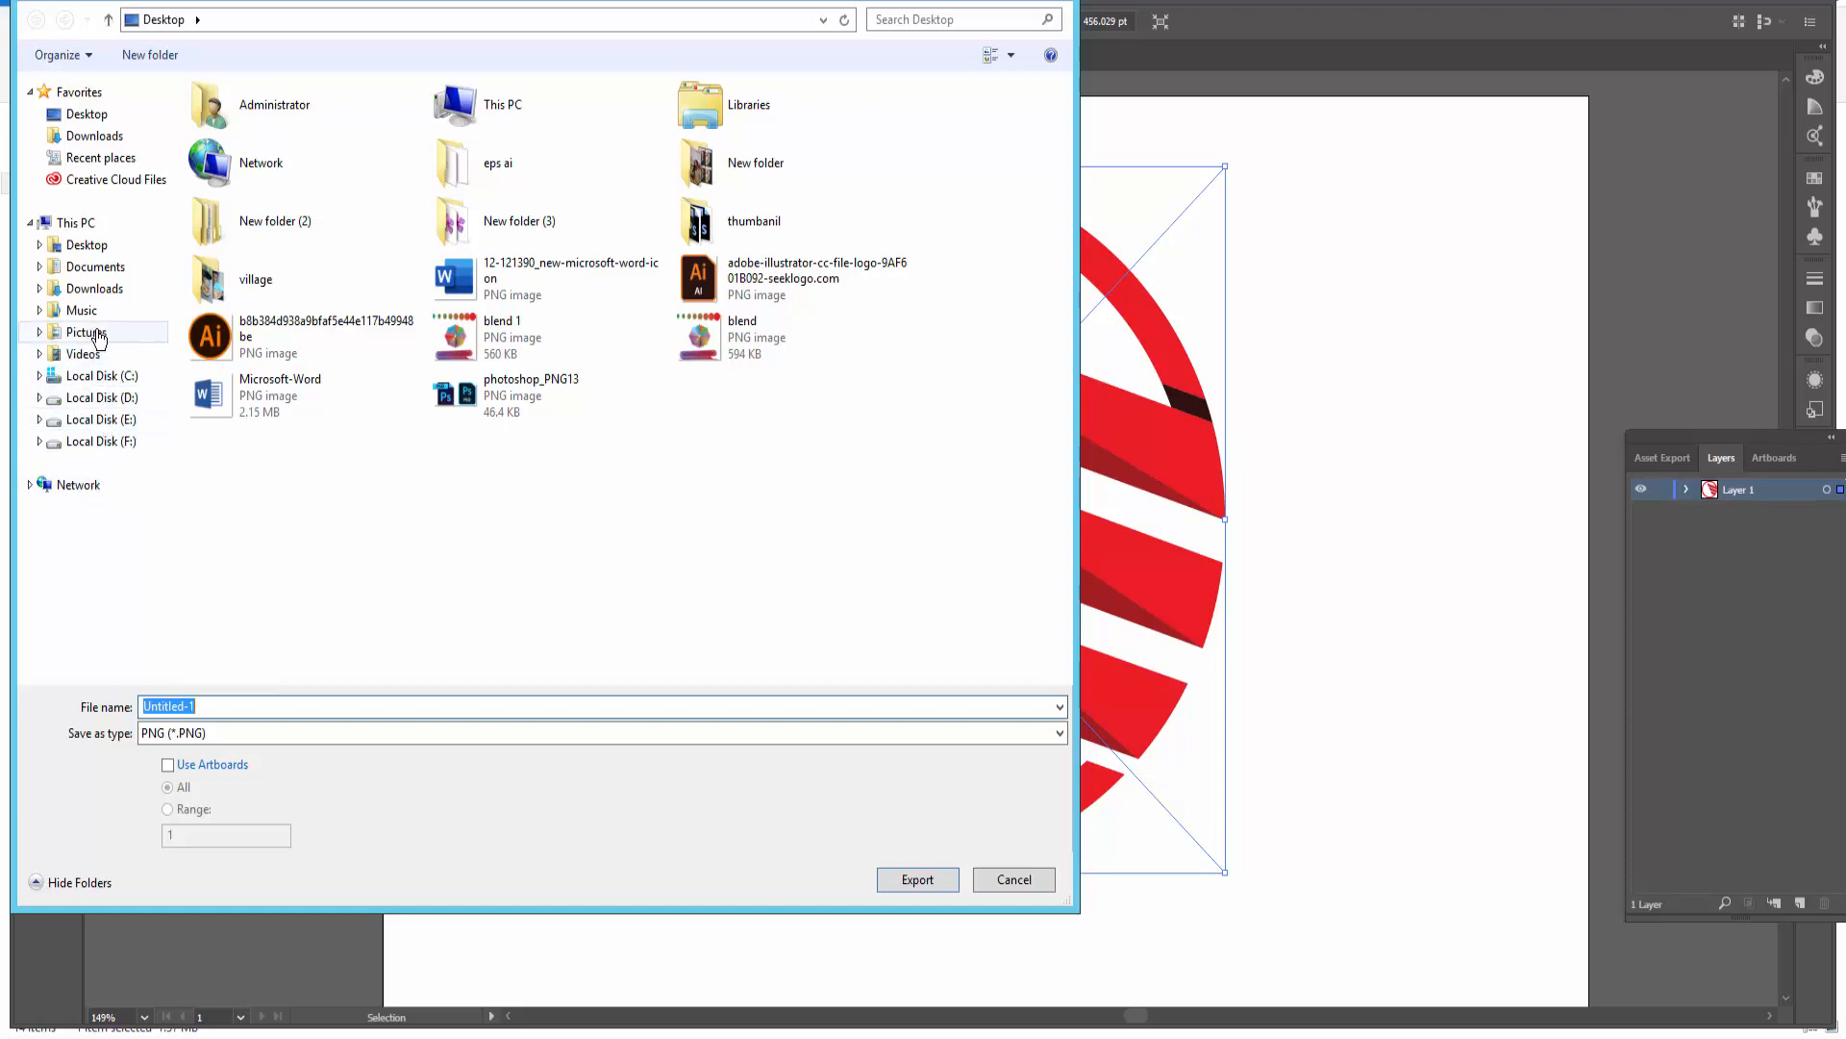
{"action": "double_click", "coordinate": [454, 161]}
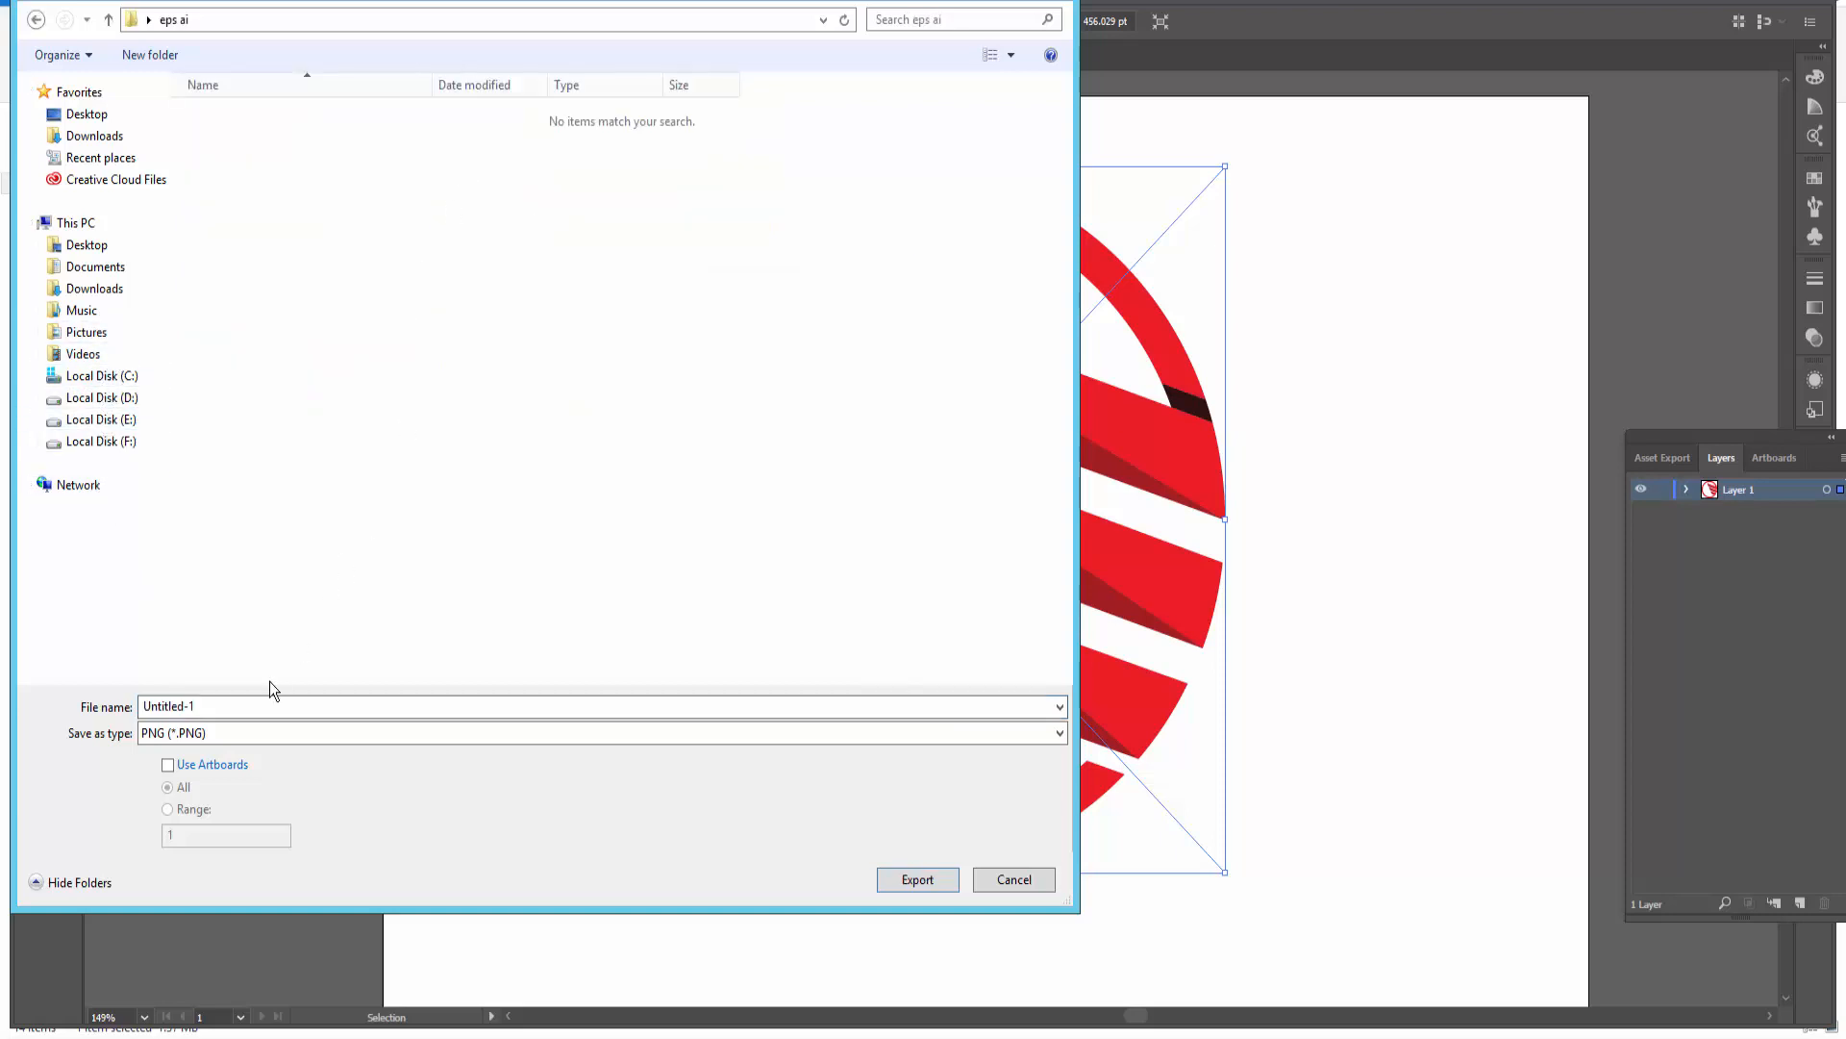
{"action": "left_click", "coordinate": [246, 706]}
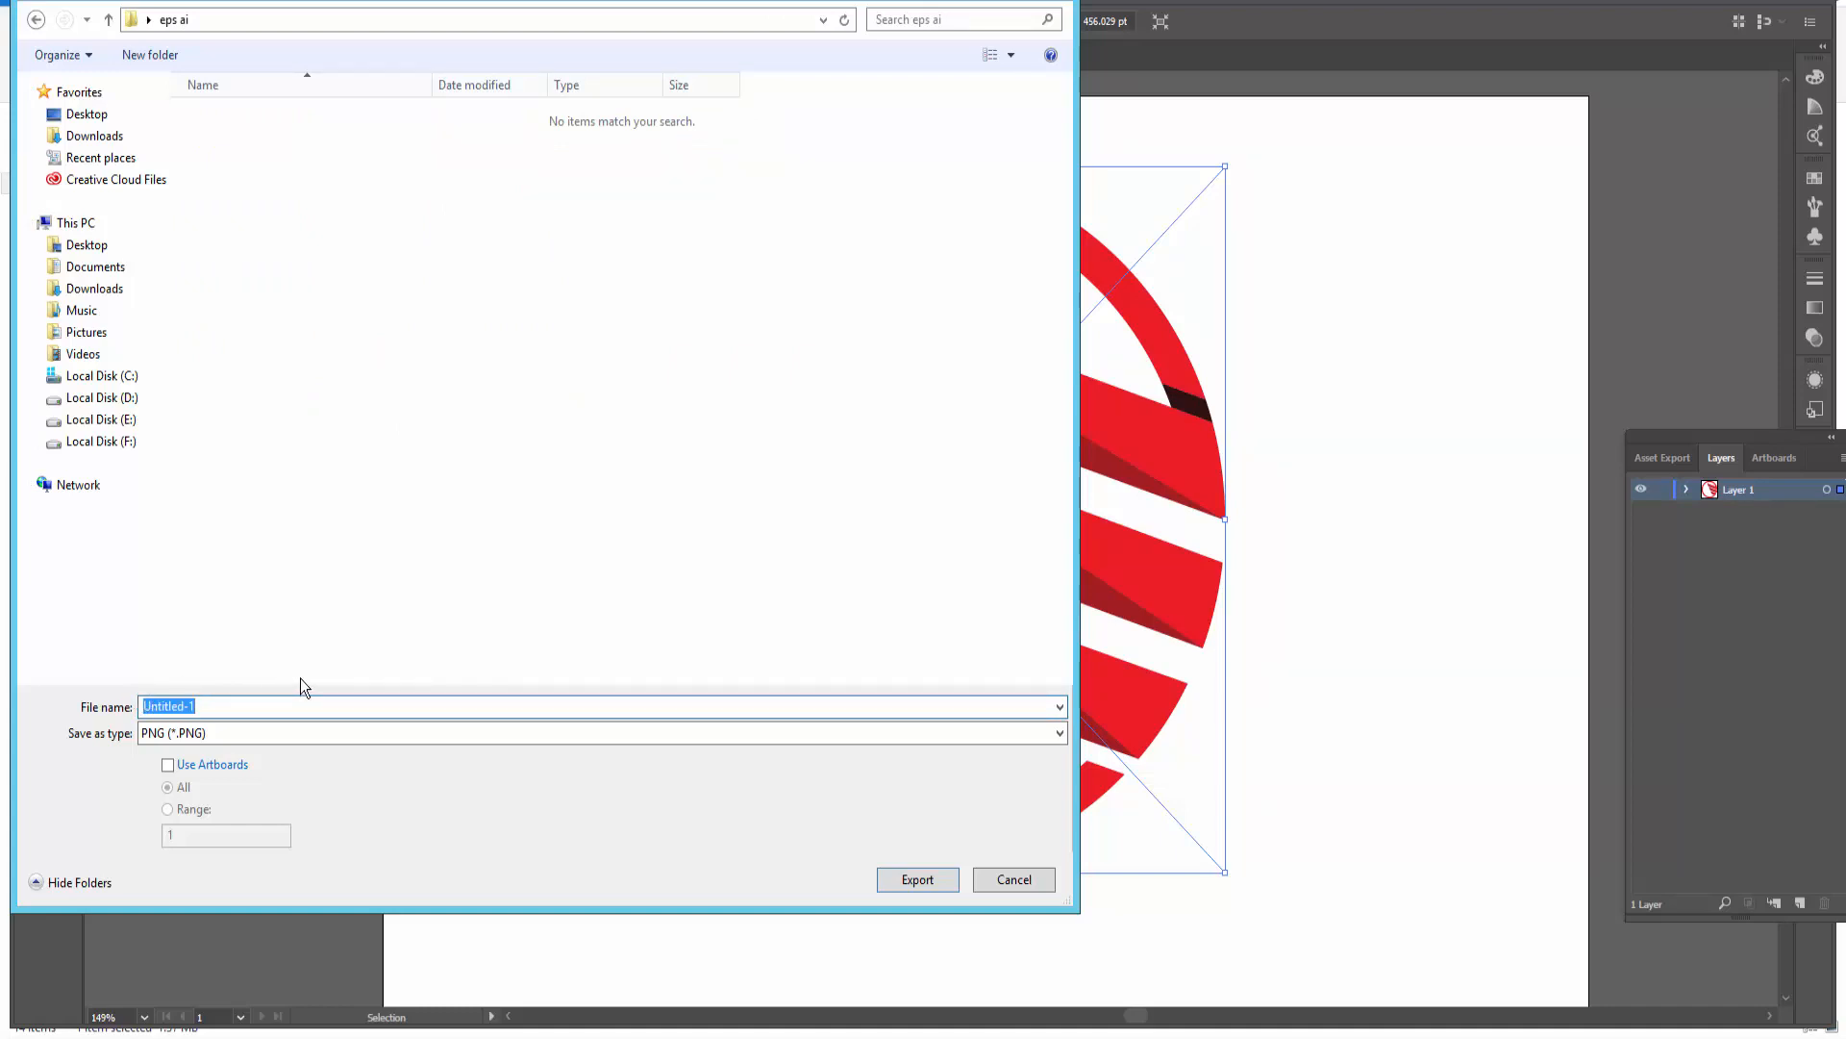
{"action": "type", "text": "type"}
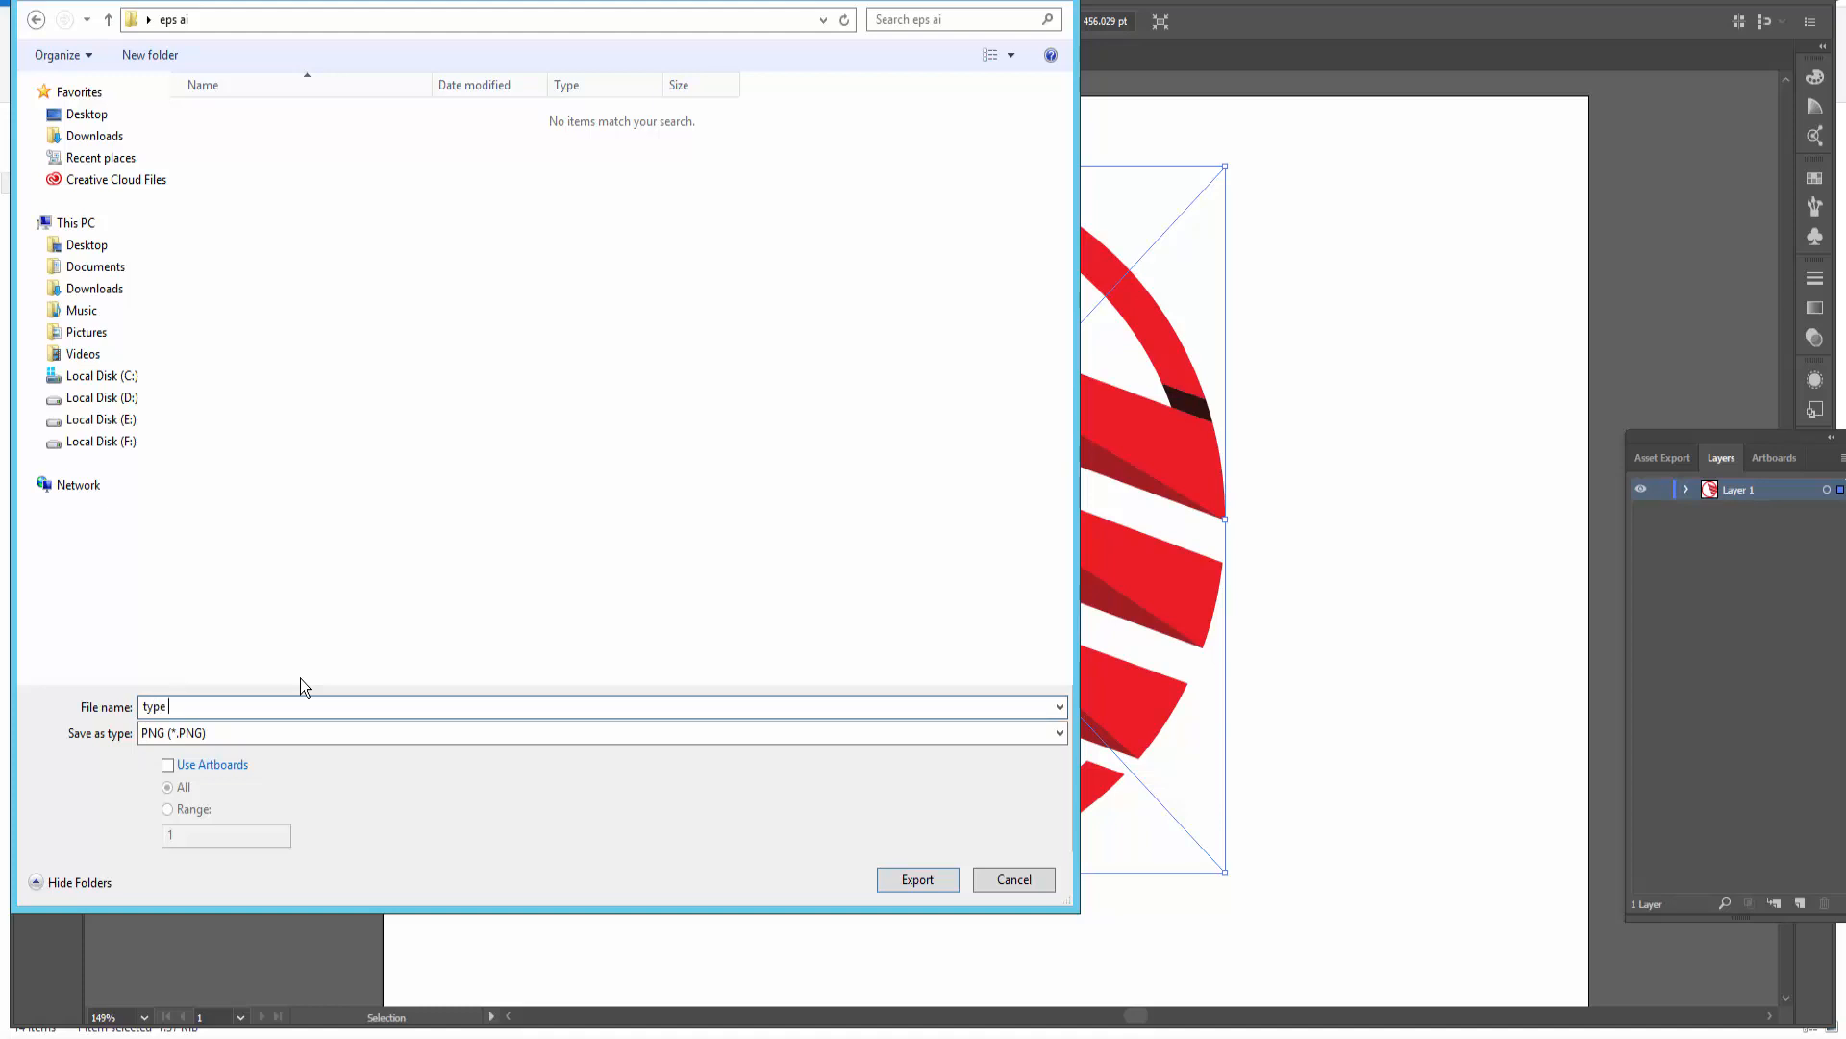
{"action": "type", "text": "file n"}
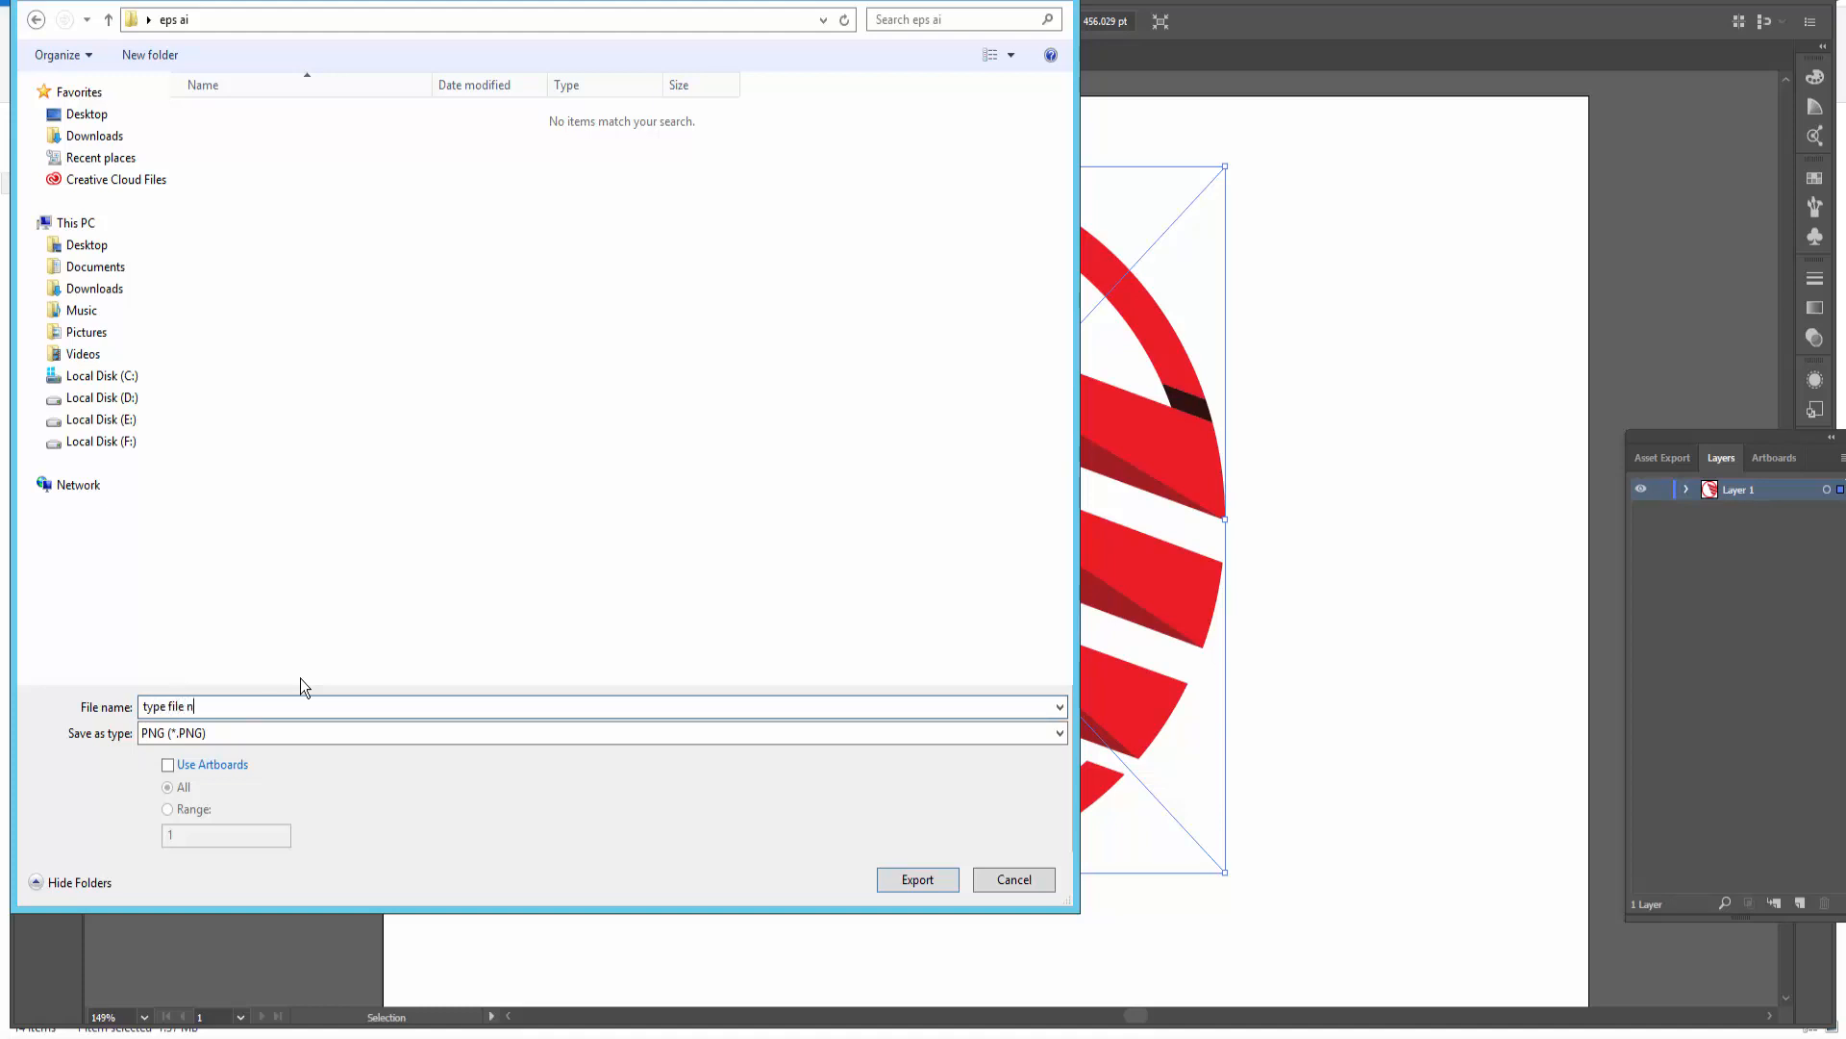
{"action": "type", "text": "ame"}
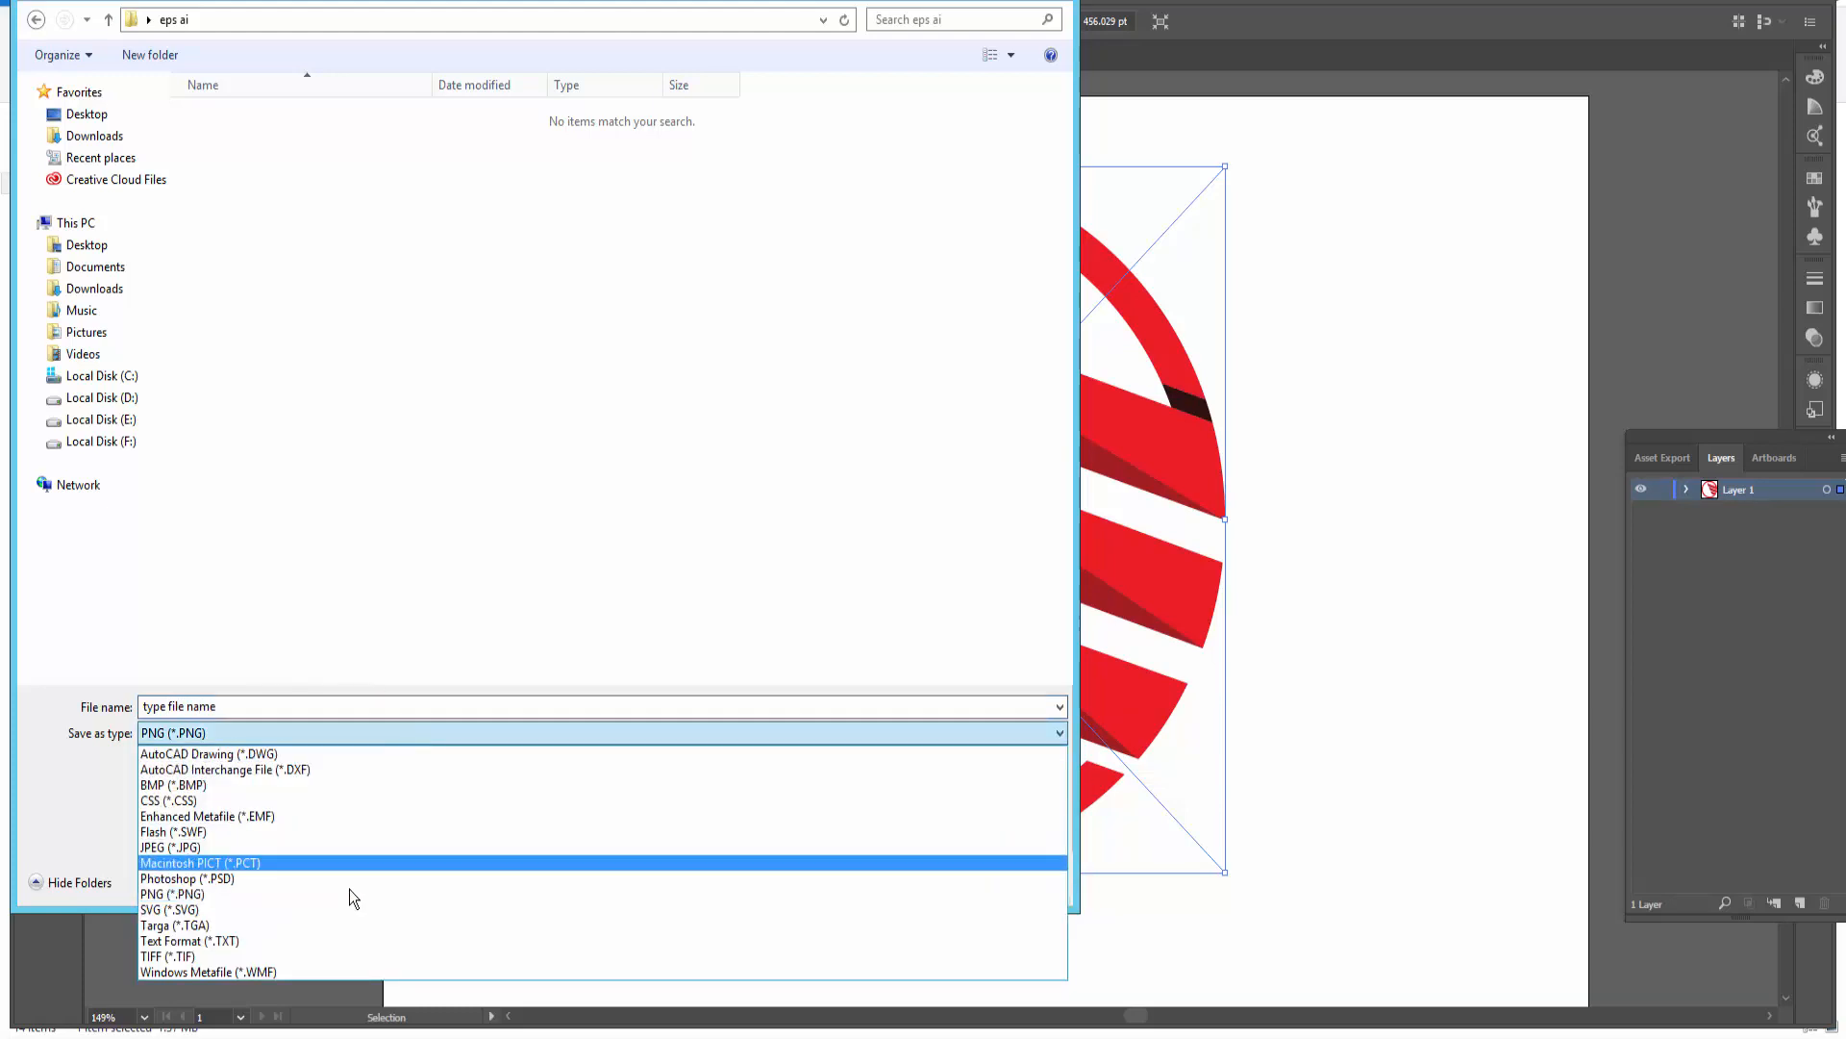
{"action": "left_click", "coordinate": [215, 971]}
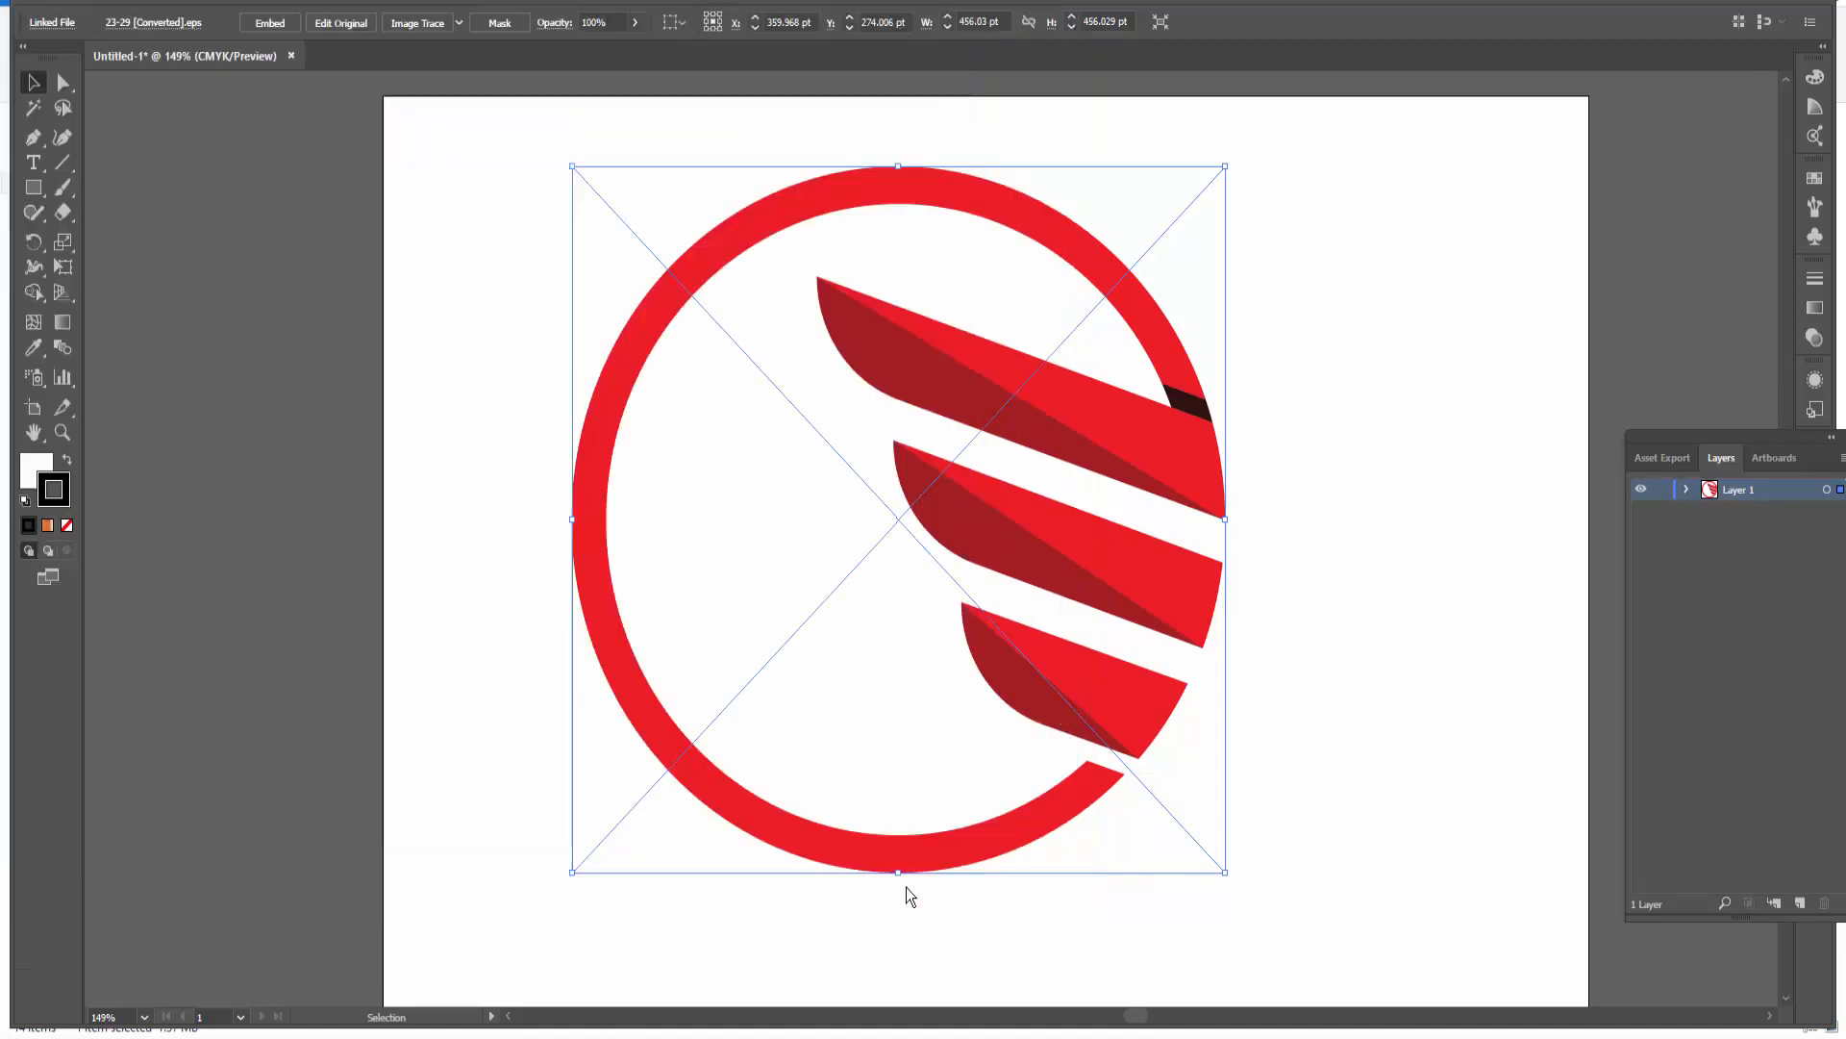
{"action": "mouse_move", "coordinate": [885, 908]}
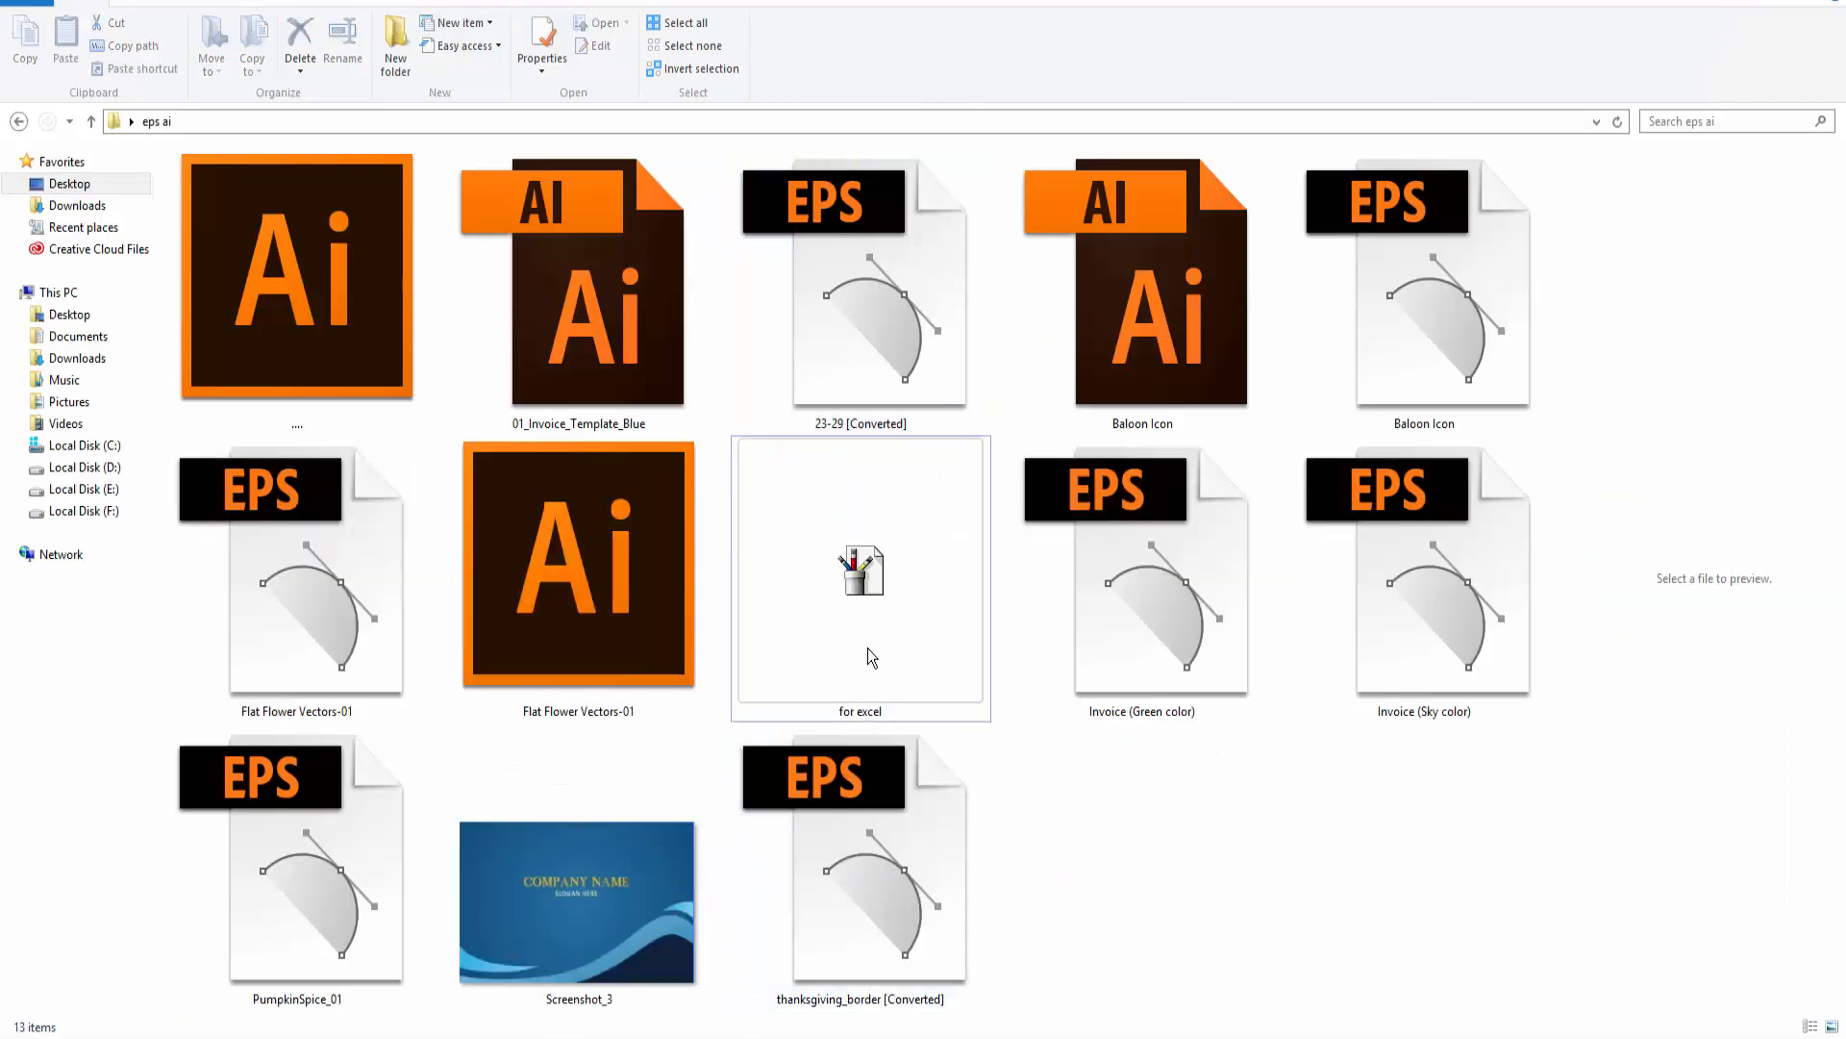
{"action": "mouse_move", "coordinate": [888, 658]}
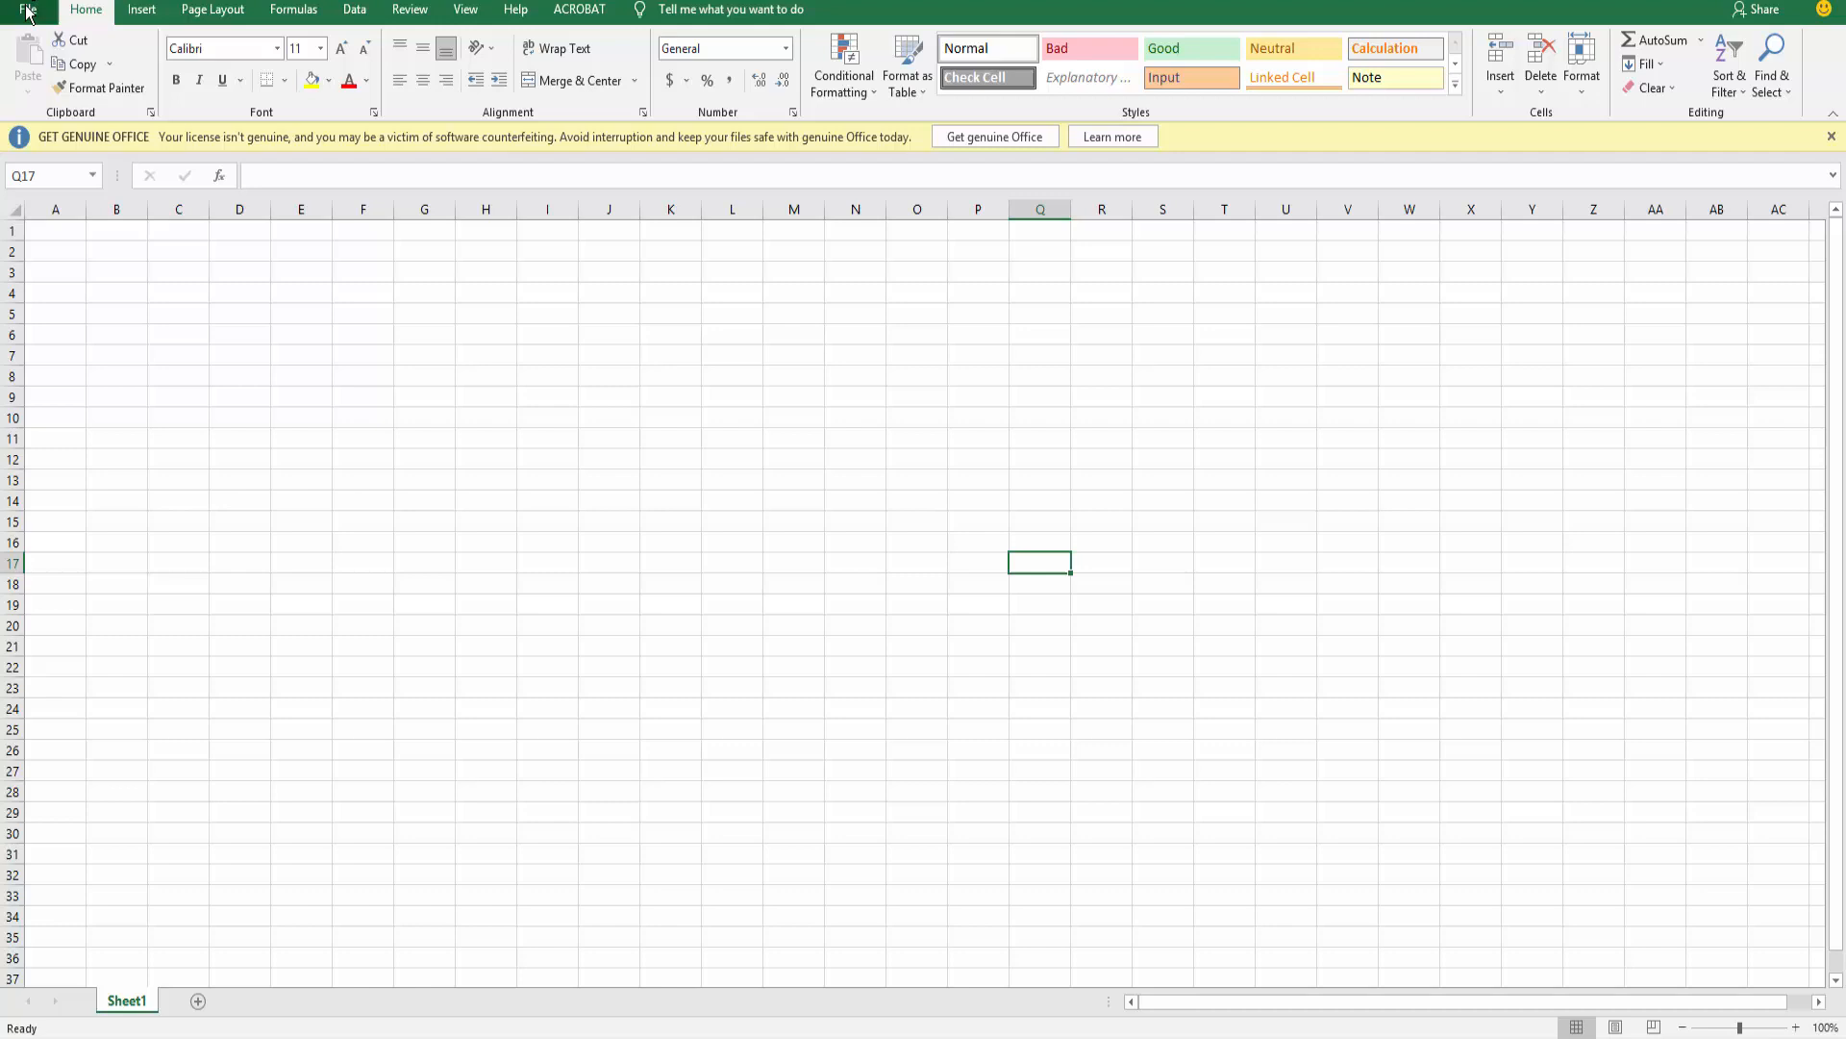
Insert the 'for excel' WMF picture from this device onto Sheet1
{"action": "left_click", "coordinate": [141, 9]}
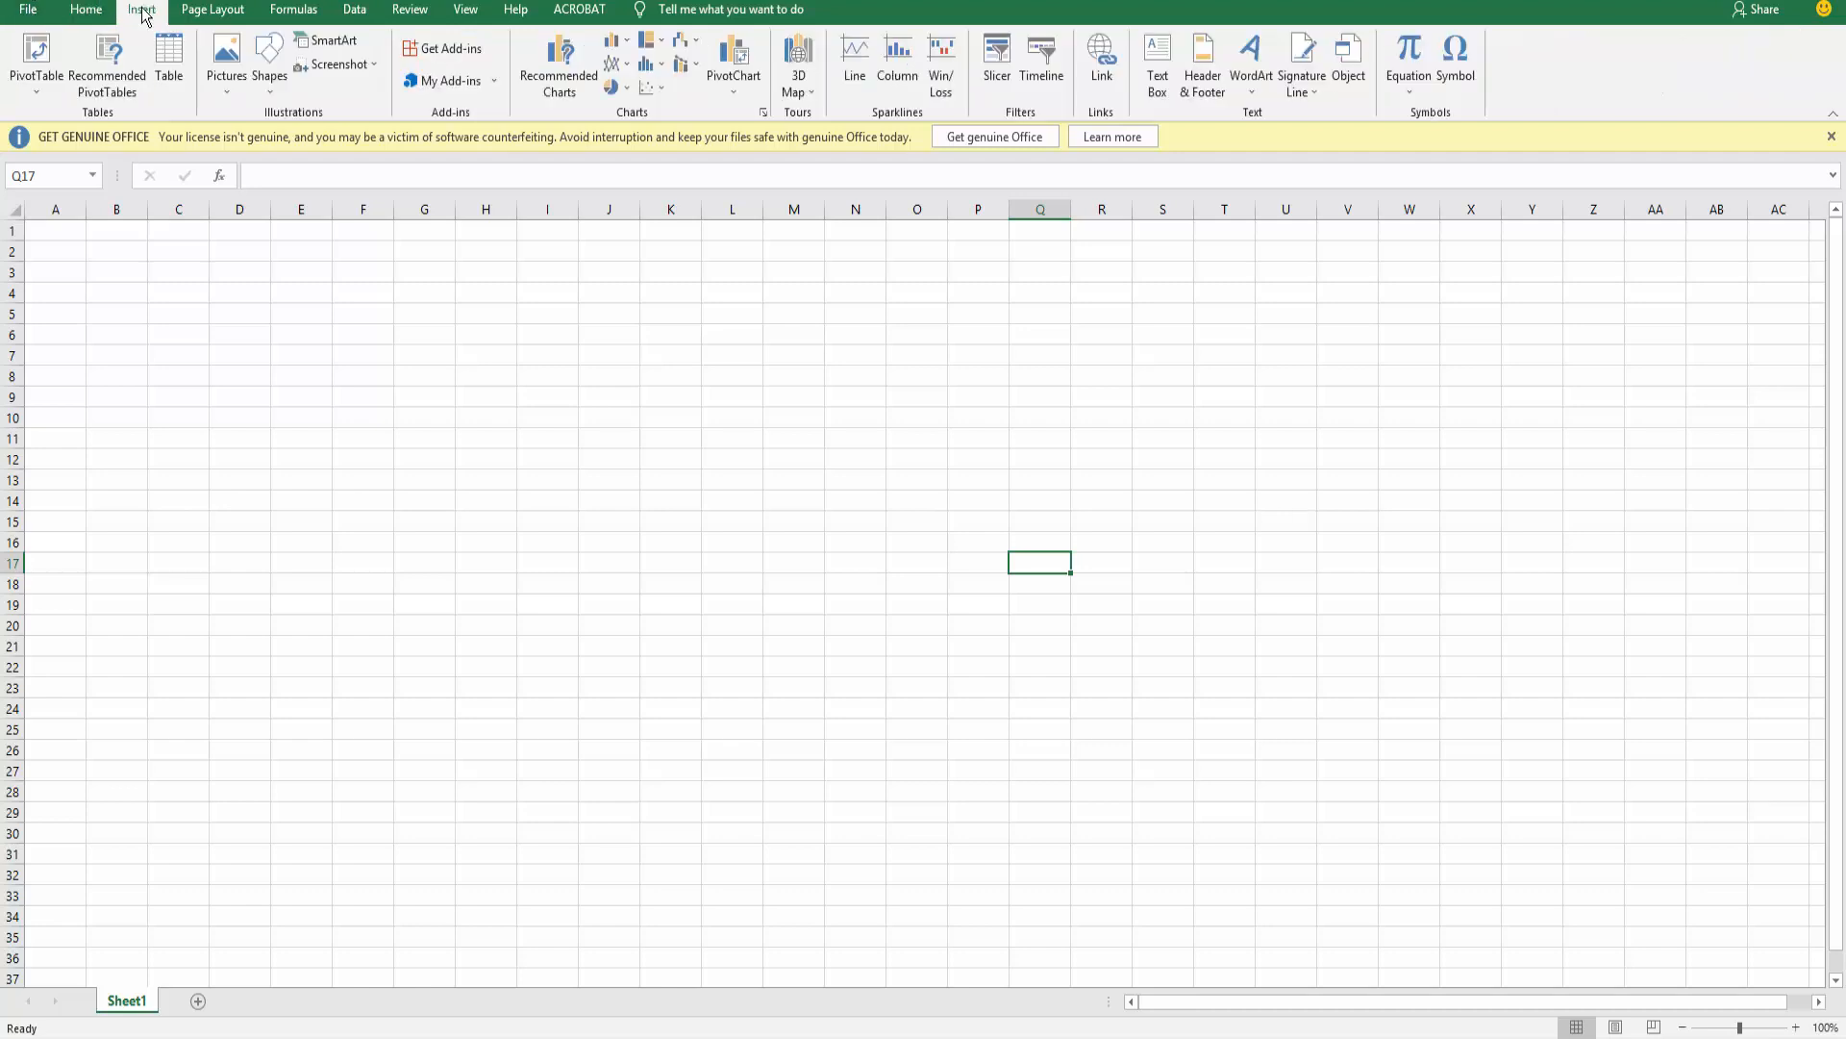
{"action": "left_click", "coordinate": [223, 58]}
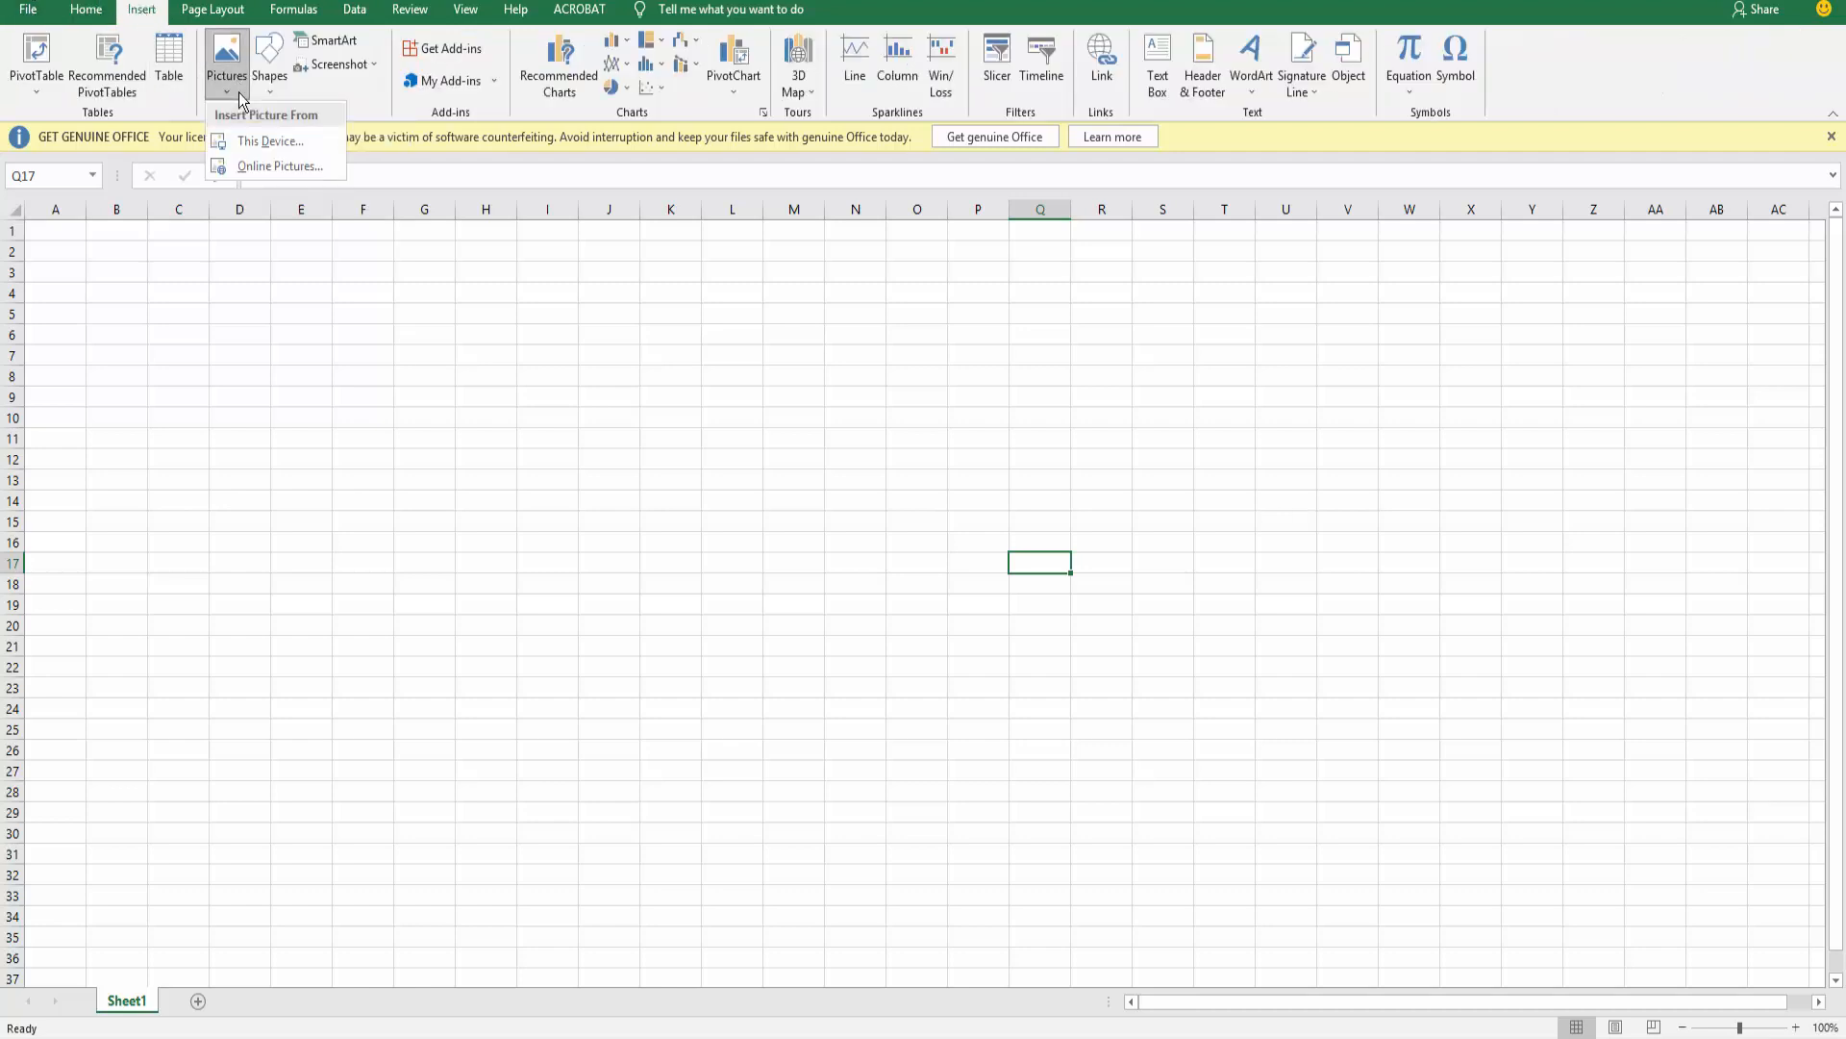
{"action": "mouse_move", "coordinate": [255, 184]}
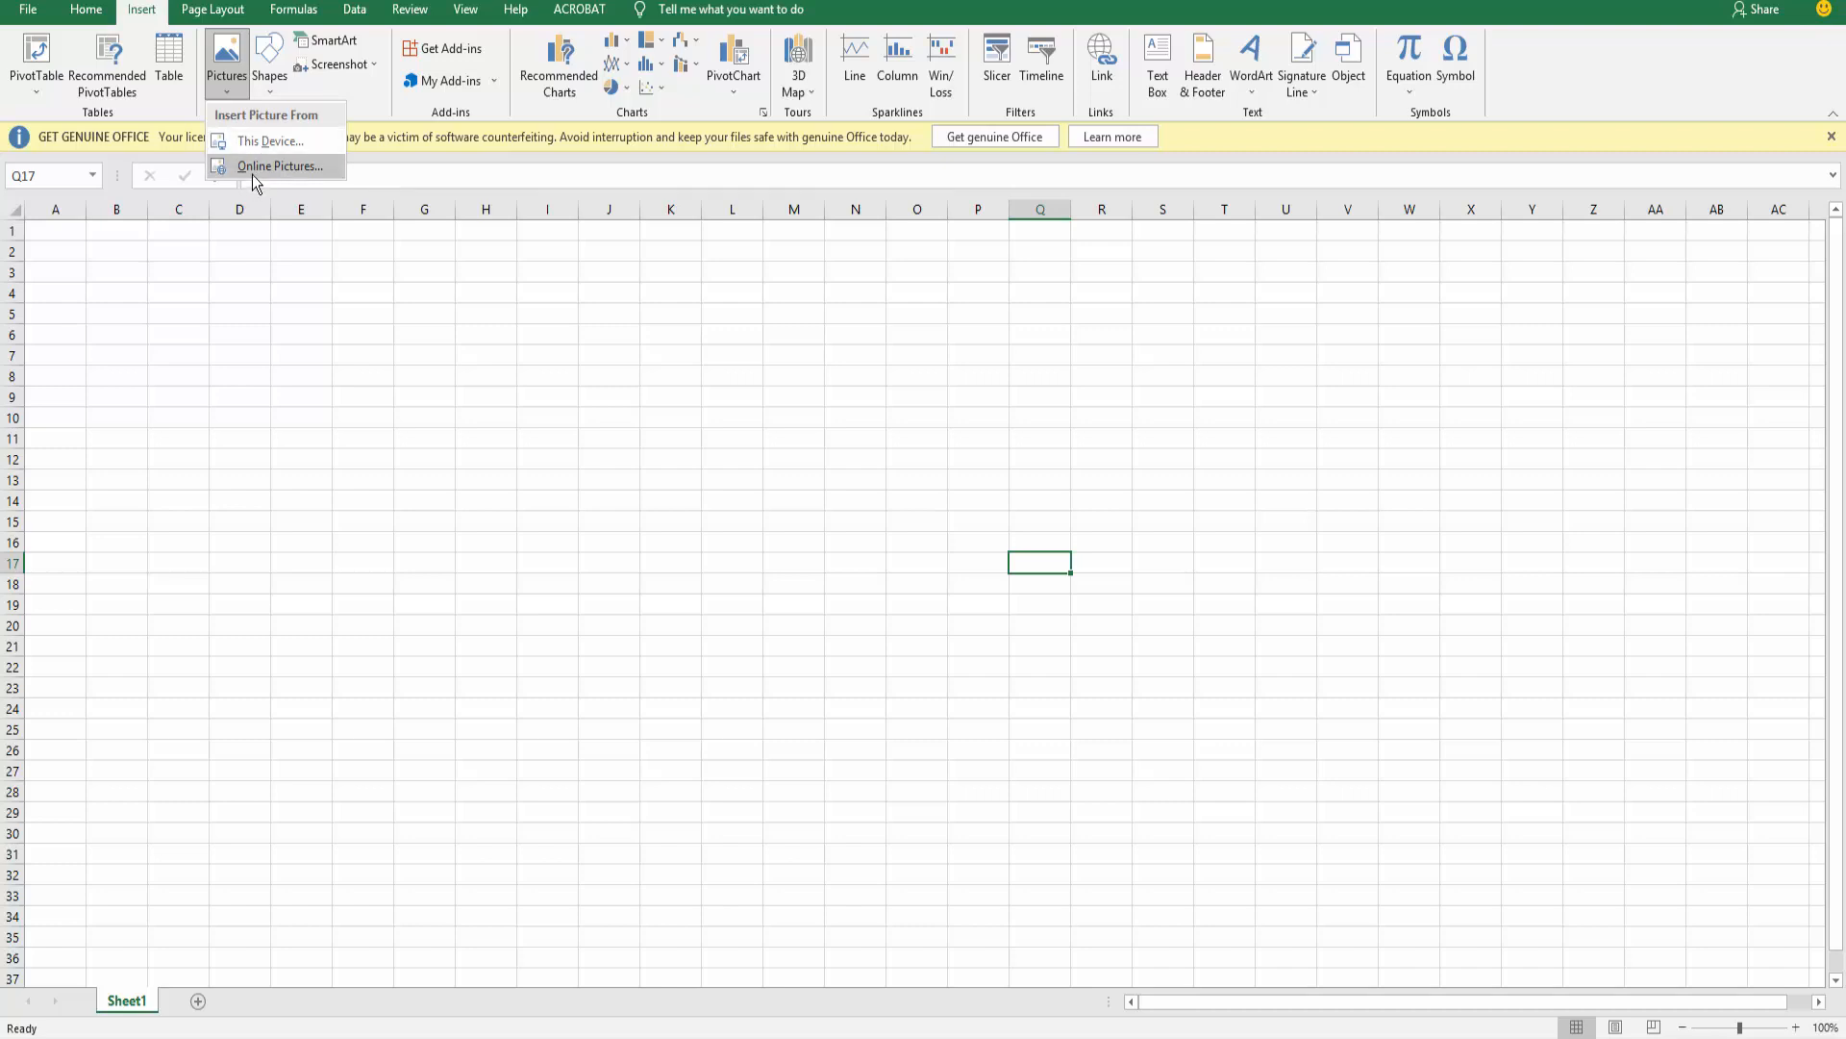
{"action": "left_click", "coordinate": [273, 140]}
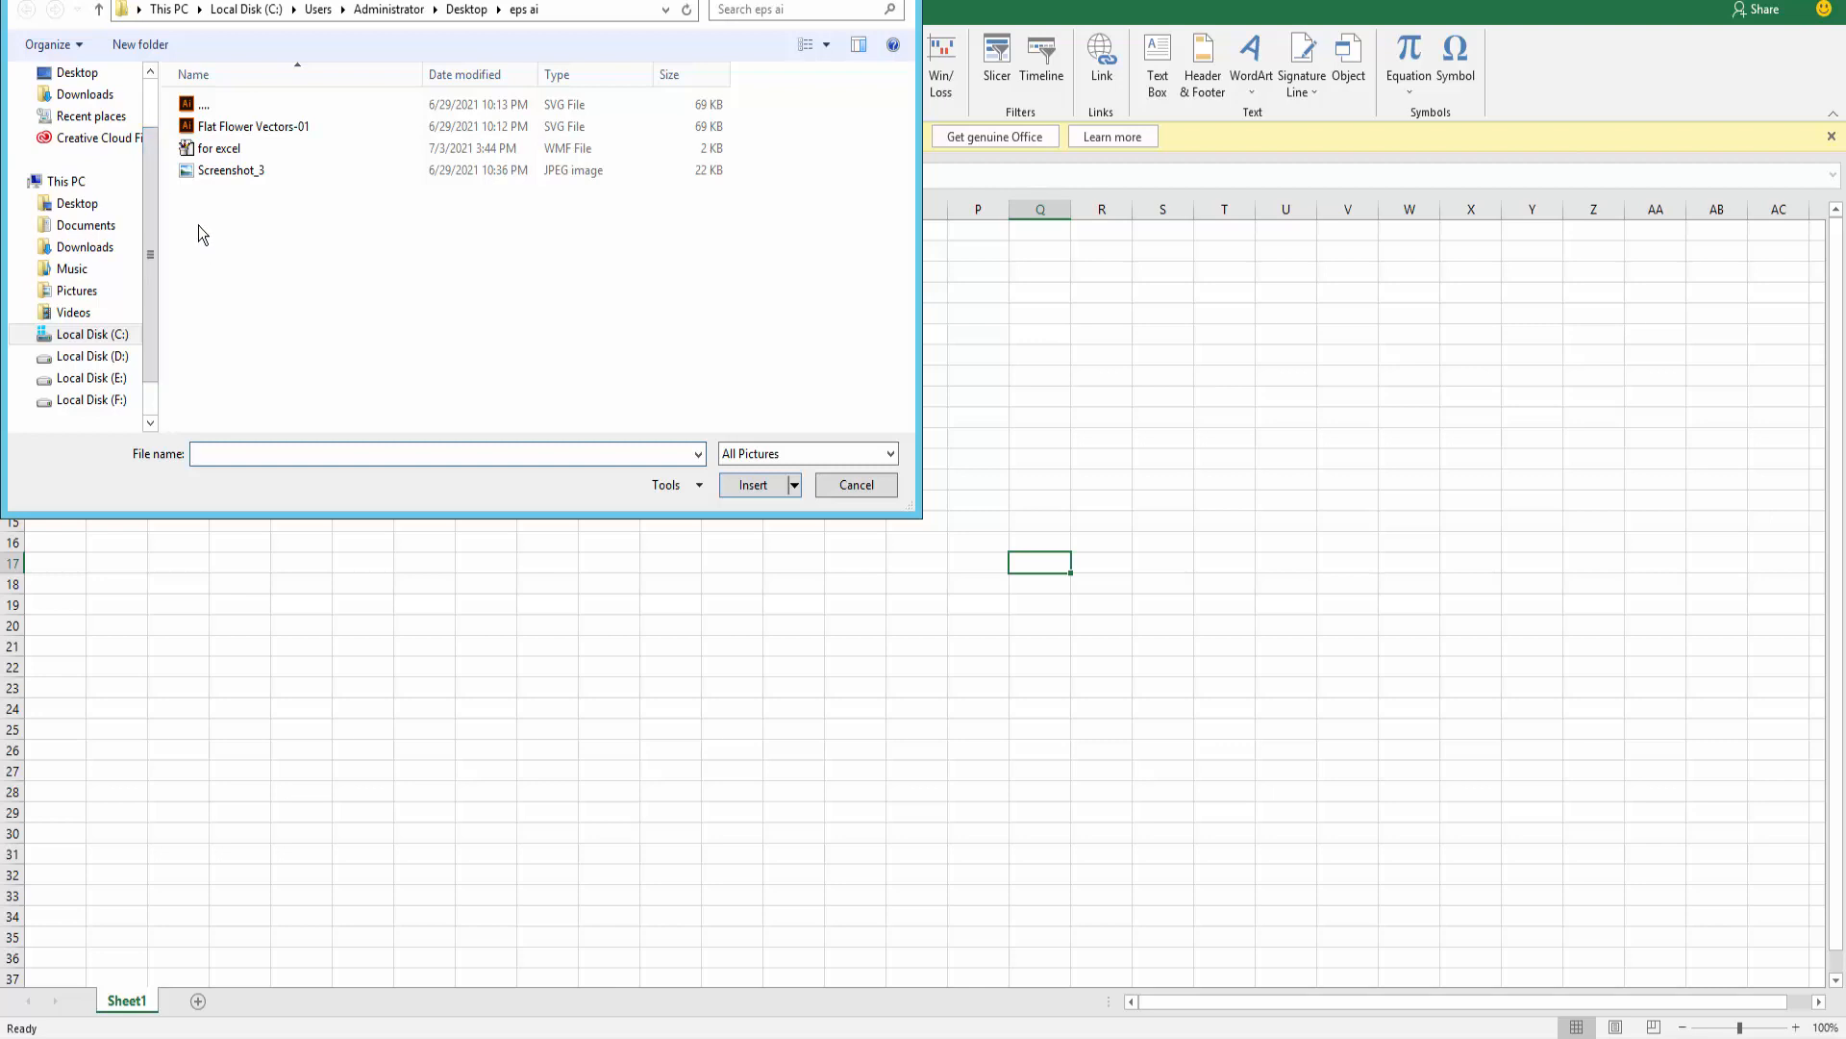
{"action": "left_click", "coordinate": [216, 148]}
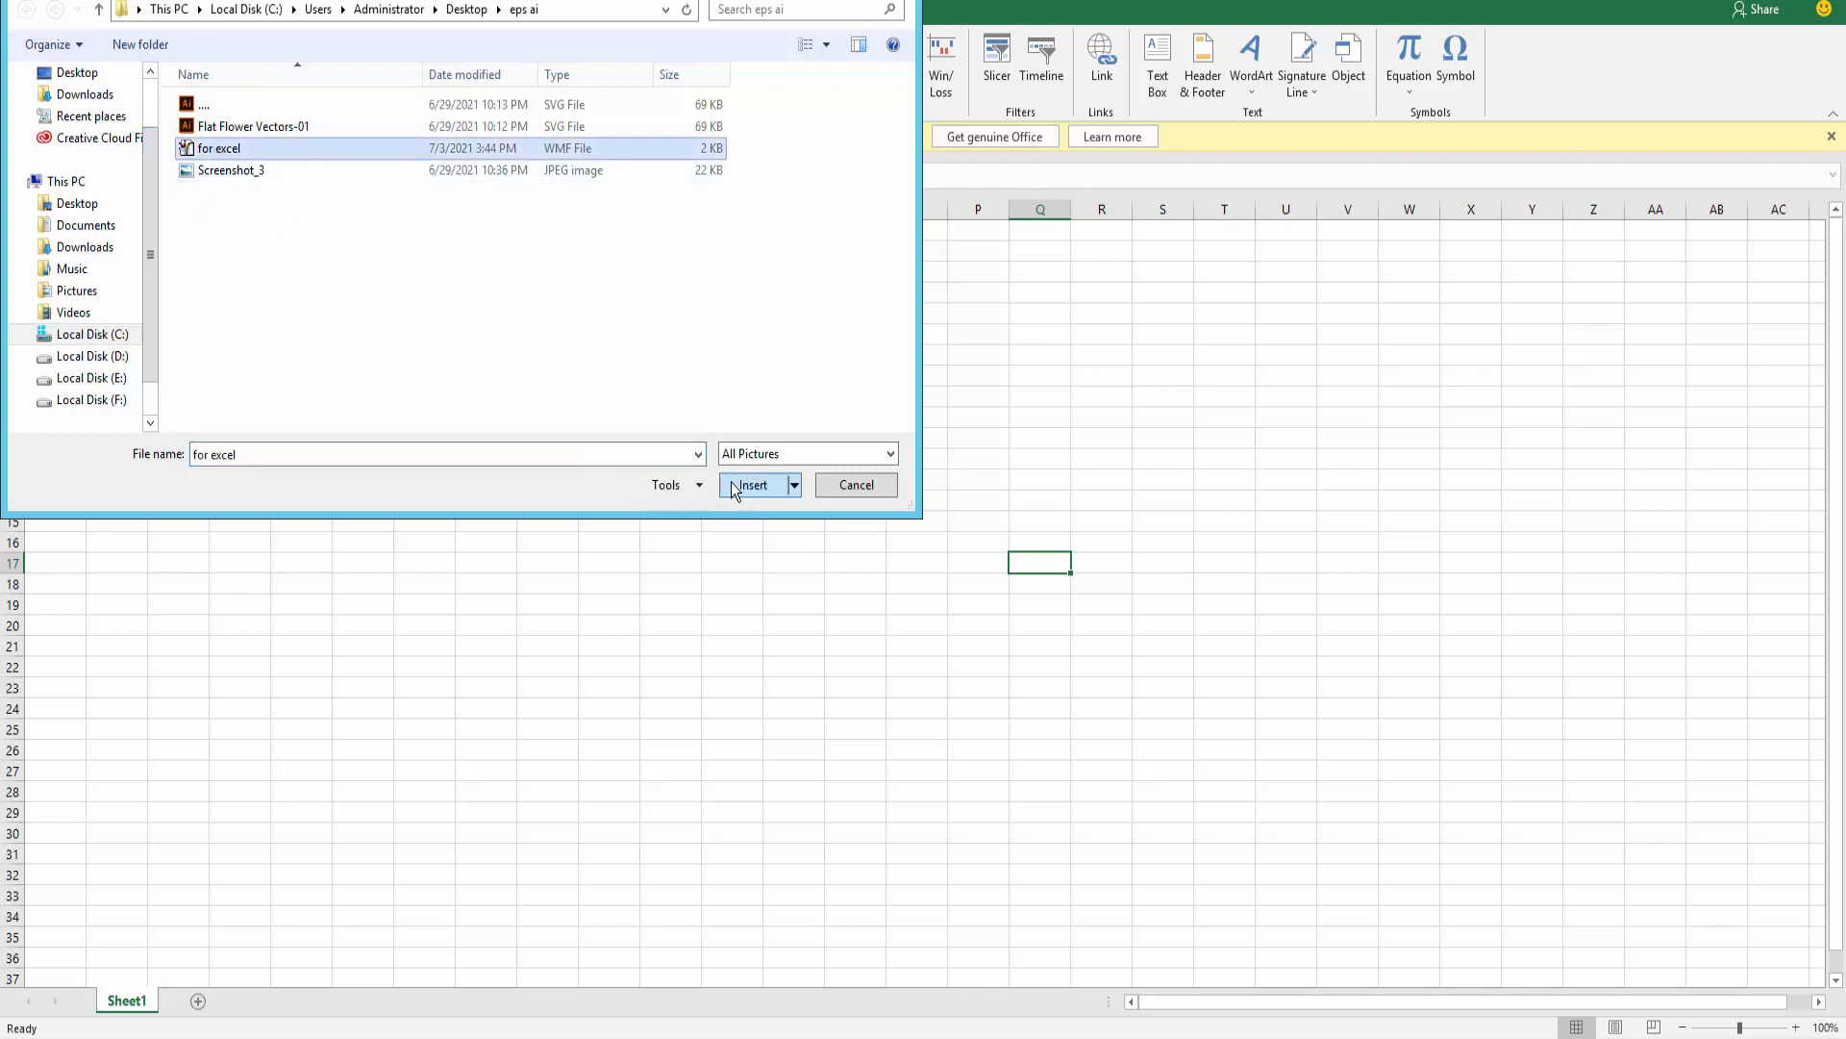
{"action": "left_click", "coordinate": [750, 484]}
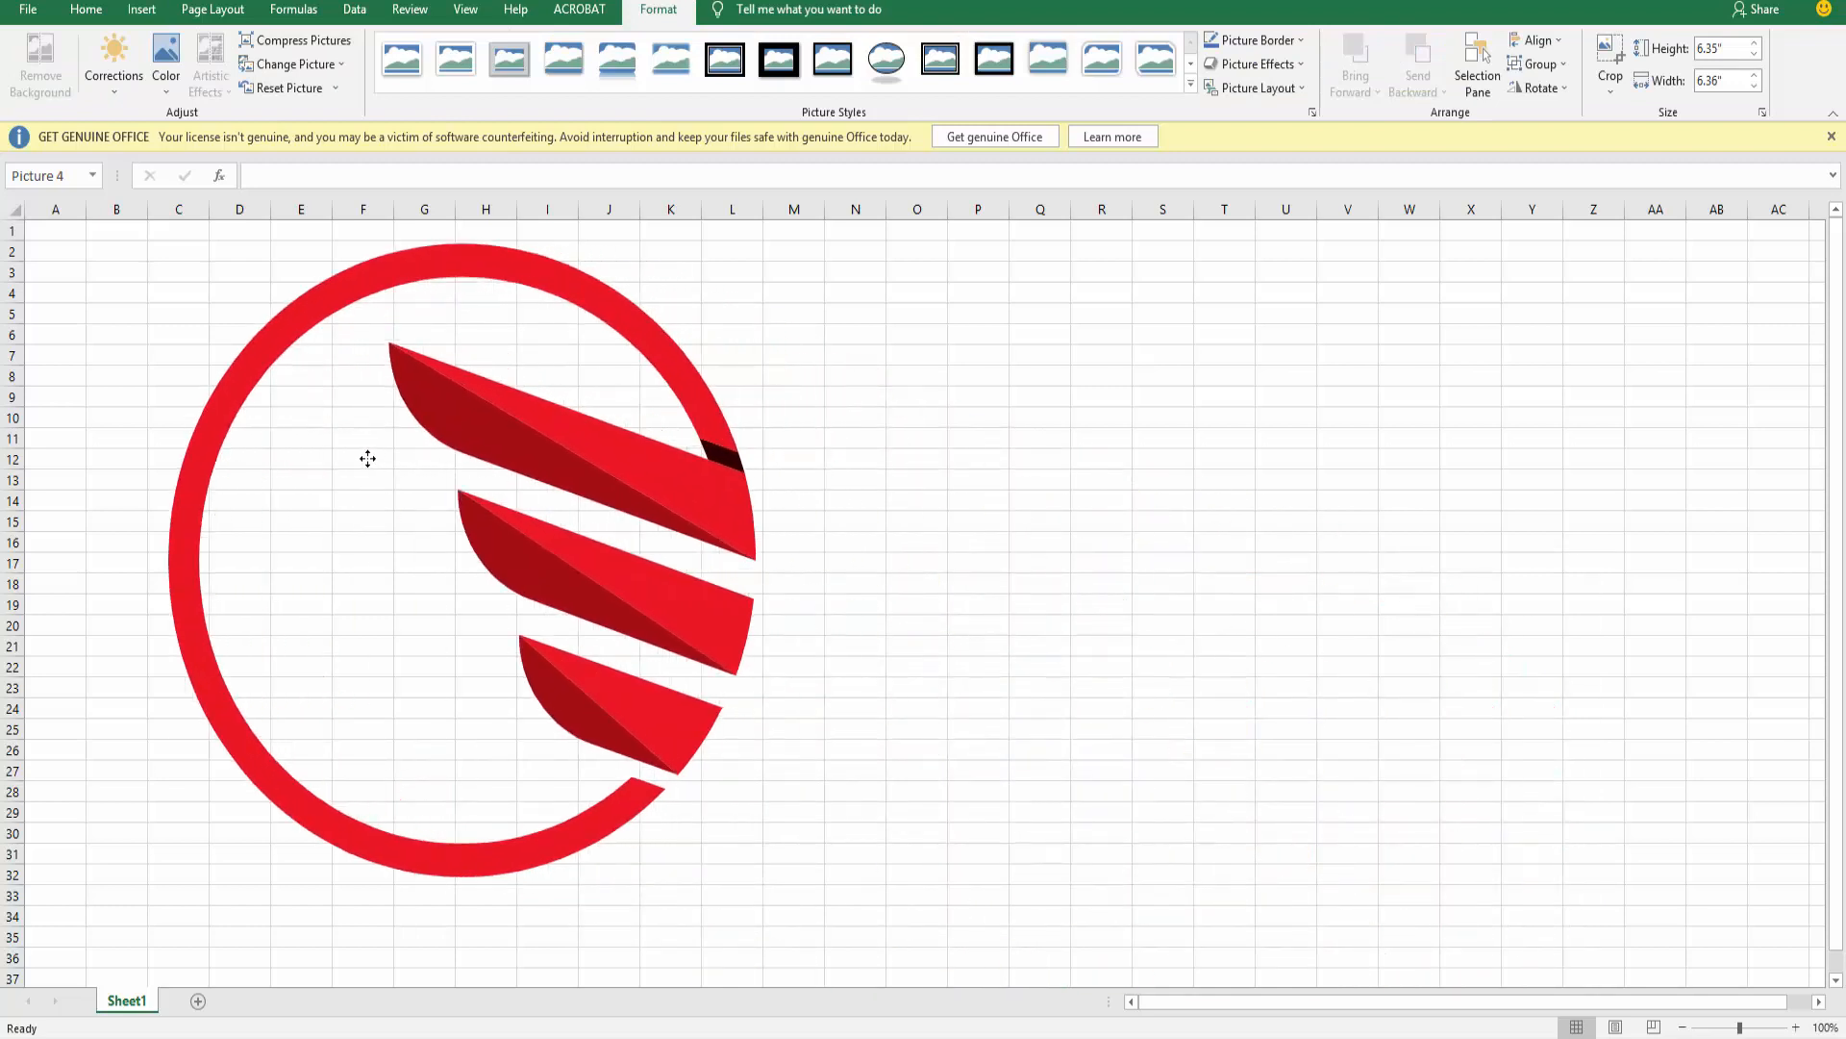
Ungroup the logo picture into drawing shapes and select the middle stripe piece
{"action": "left_click", "coordinate": [453, 553]}
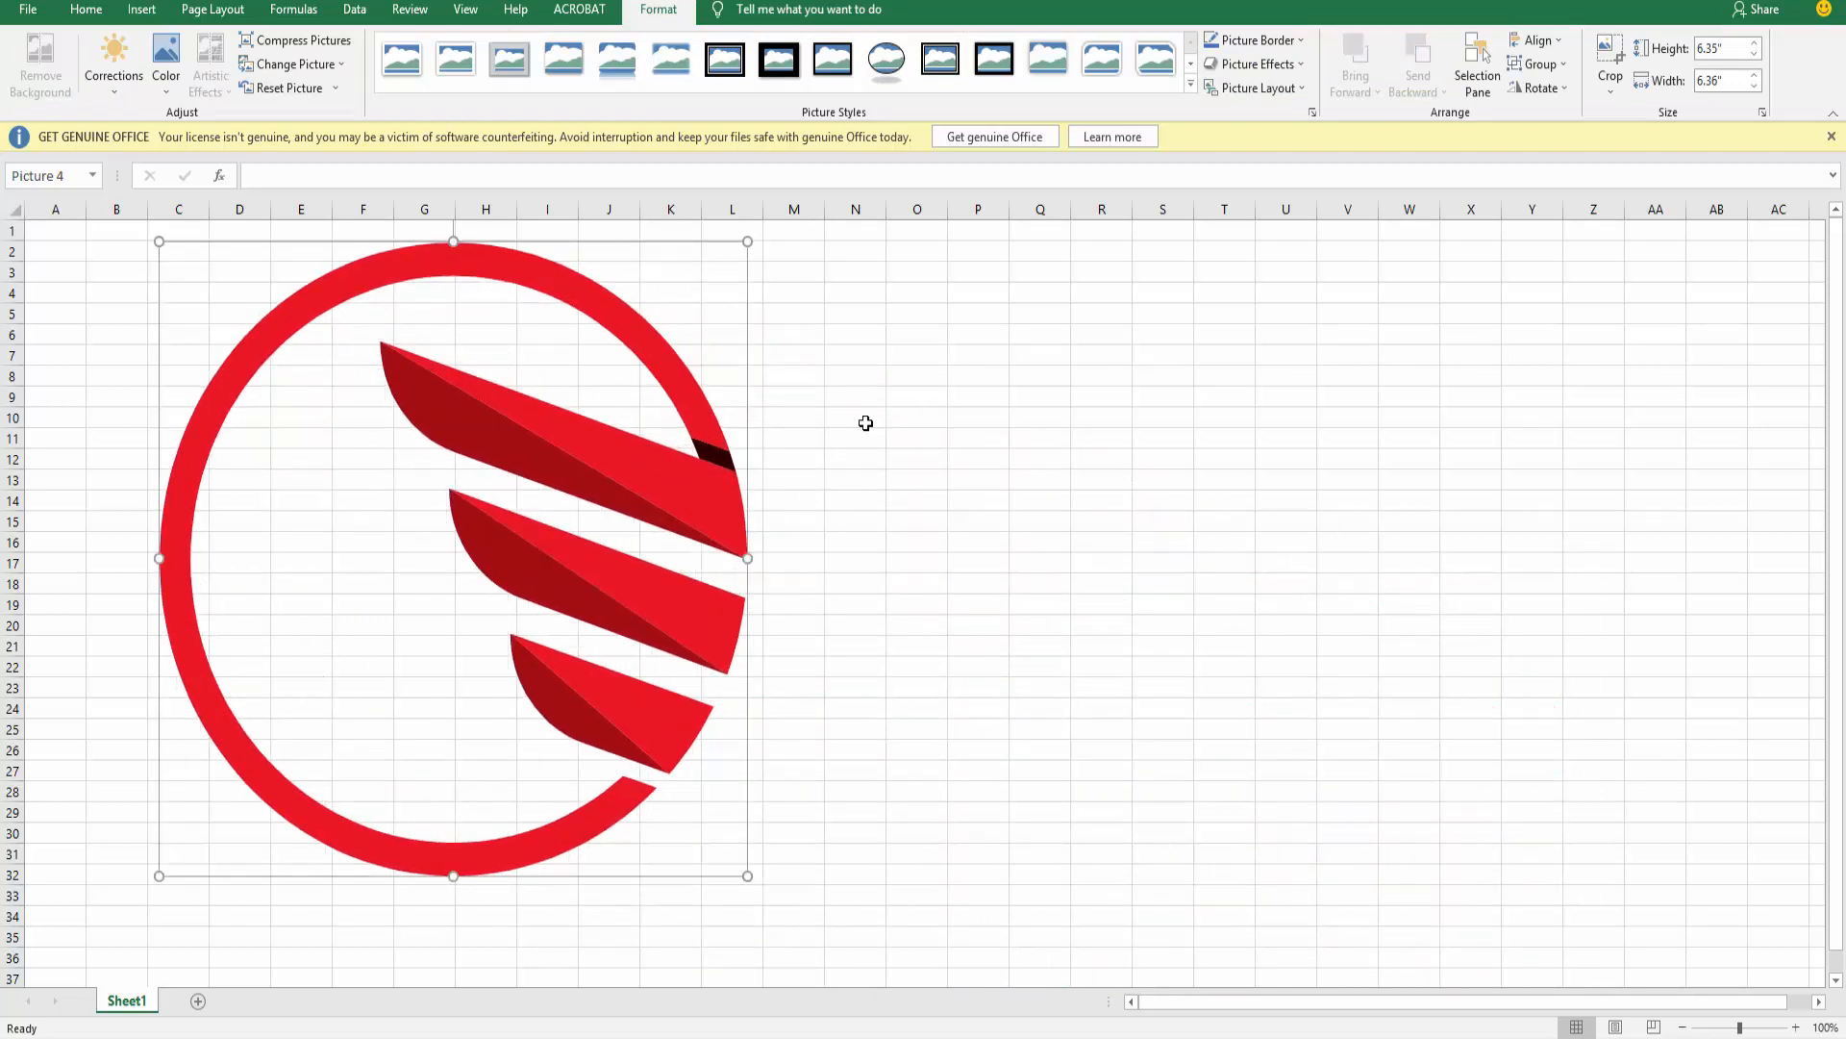
{"action": "mouse_move", "coordinate": [1404, 216]}
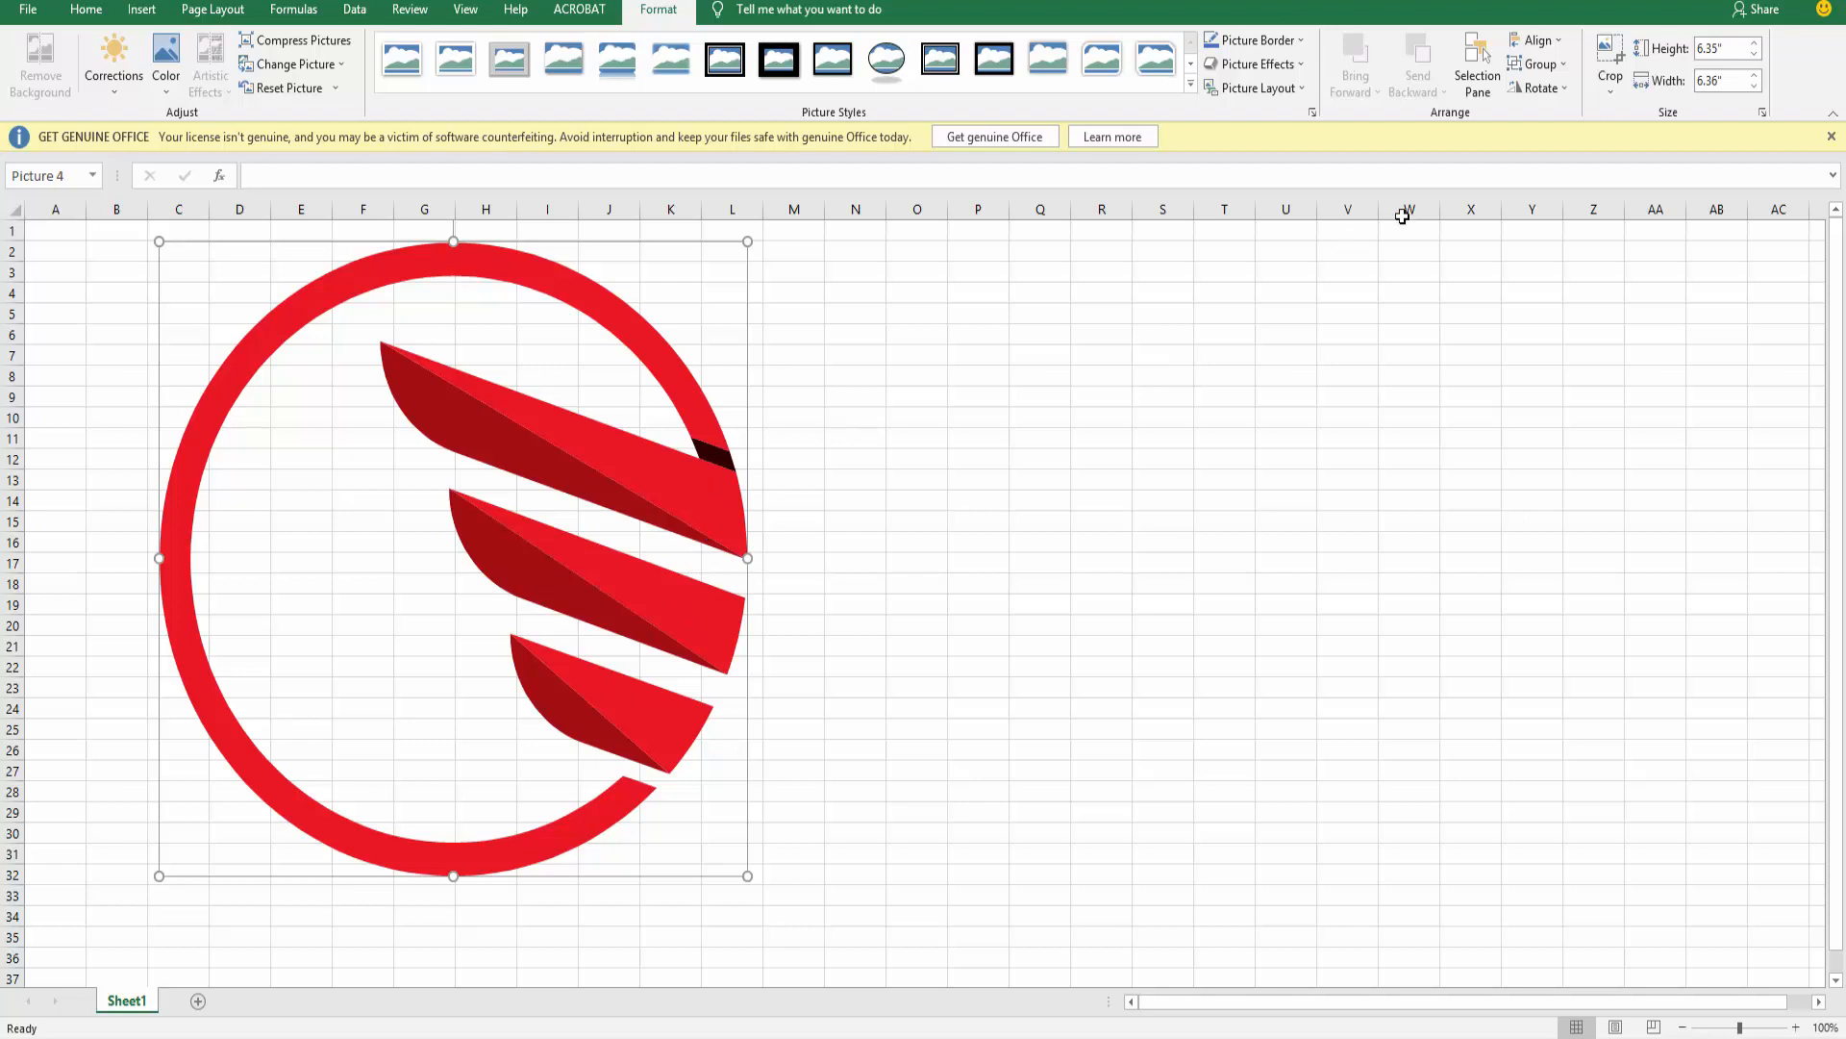
{"action": "mouse_move", "coordinate": [539, 581]}
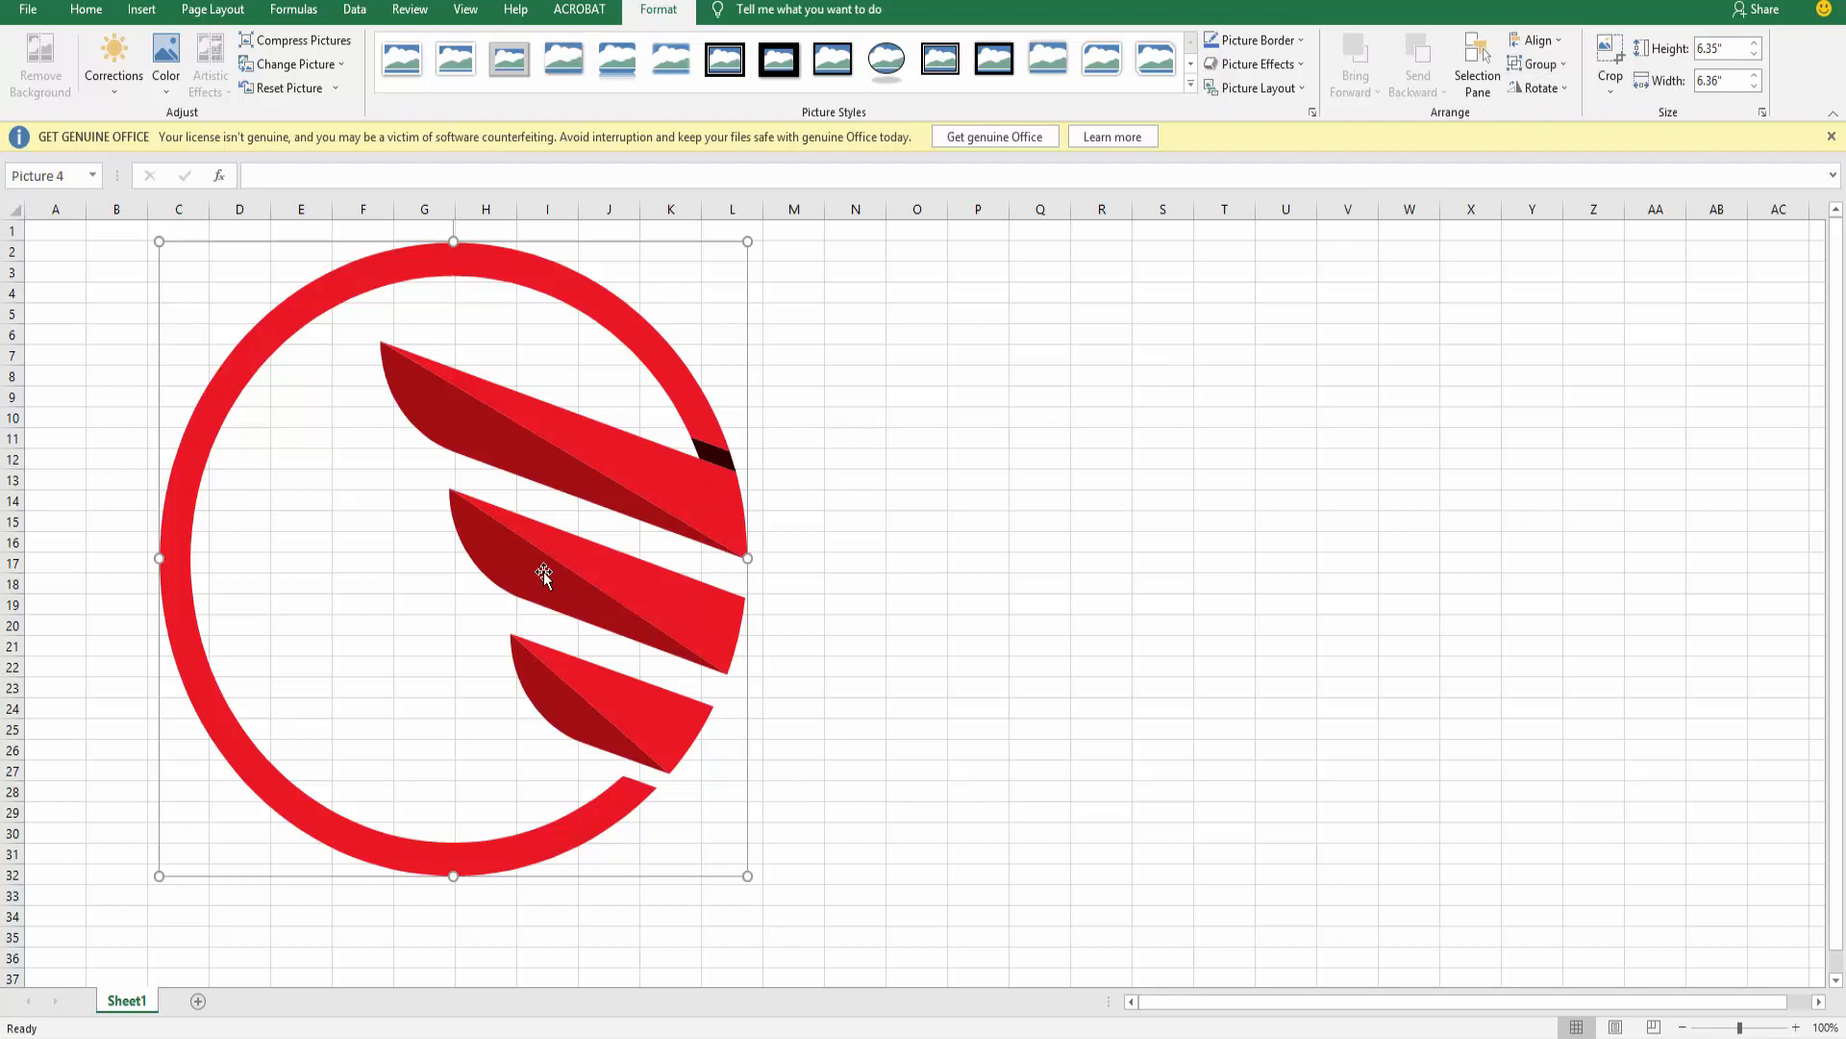
{"action": "right_click", "coordinate": [541, 577]}
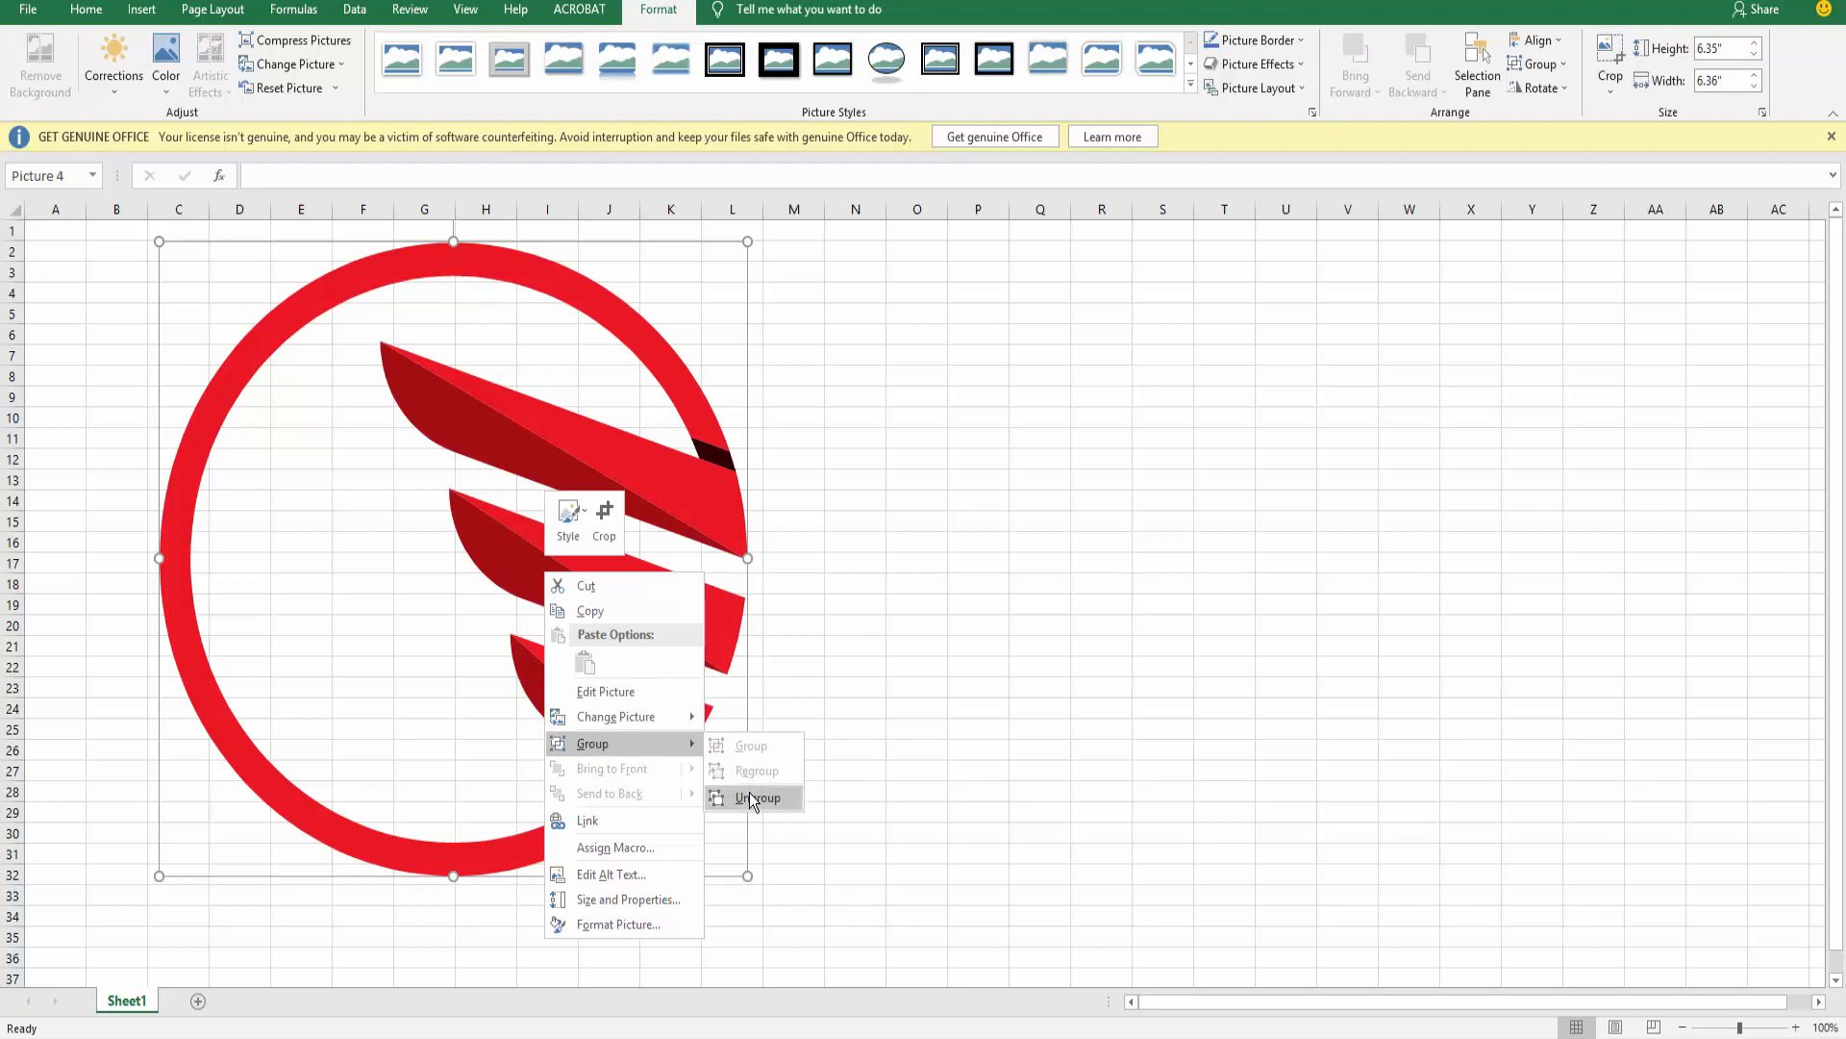
{"action": "left_click", "coordinate": [758, 799]}
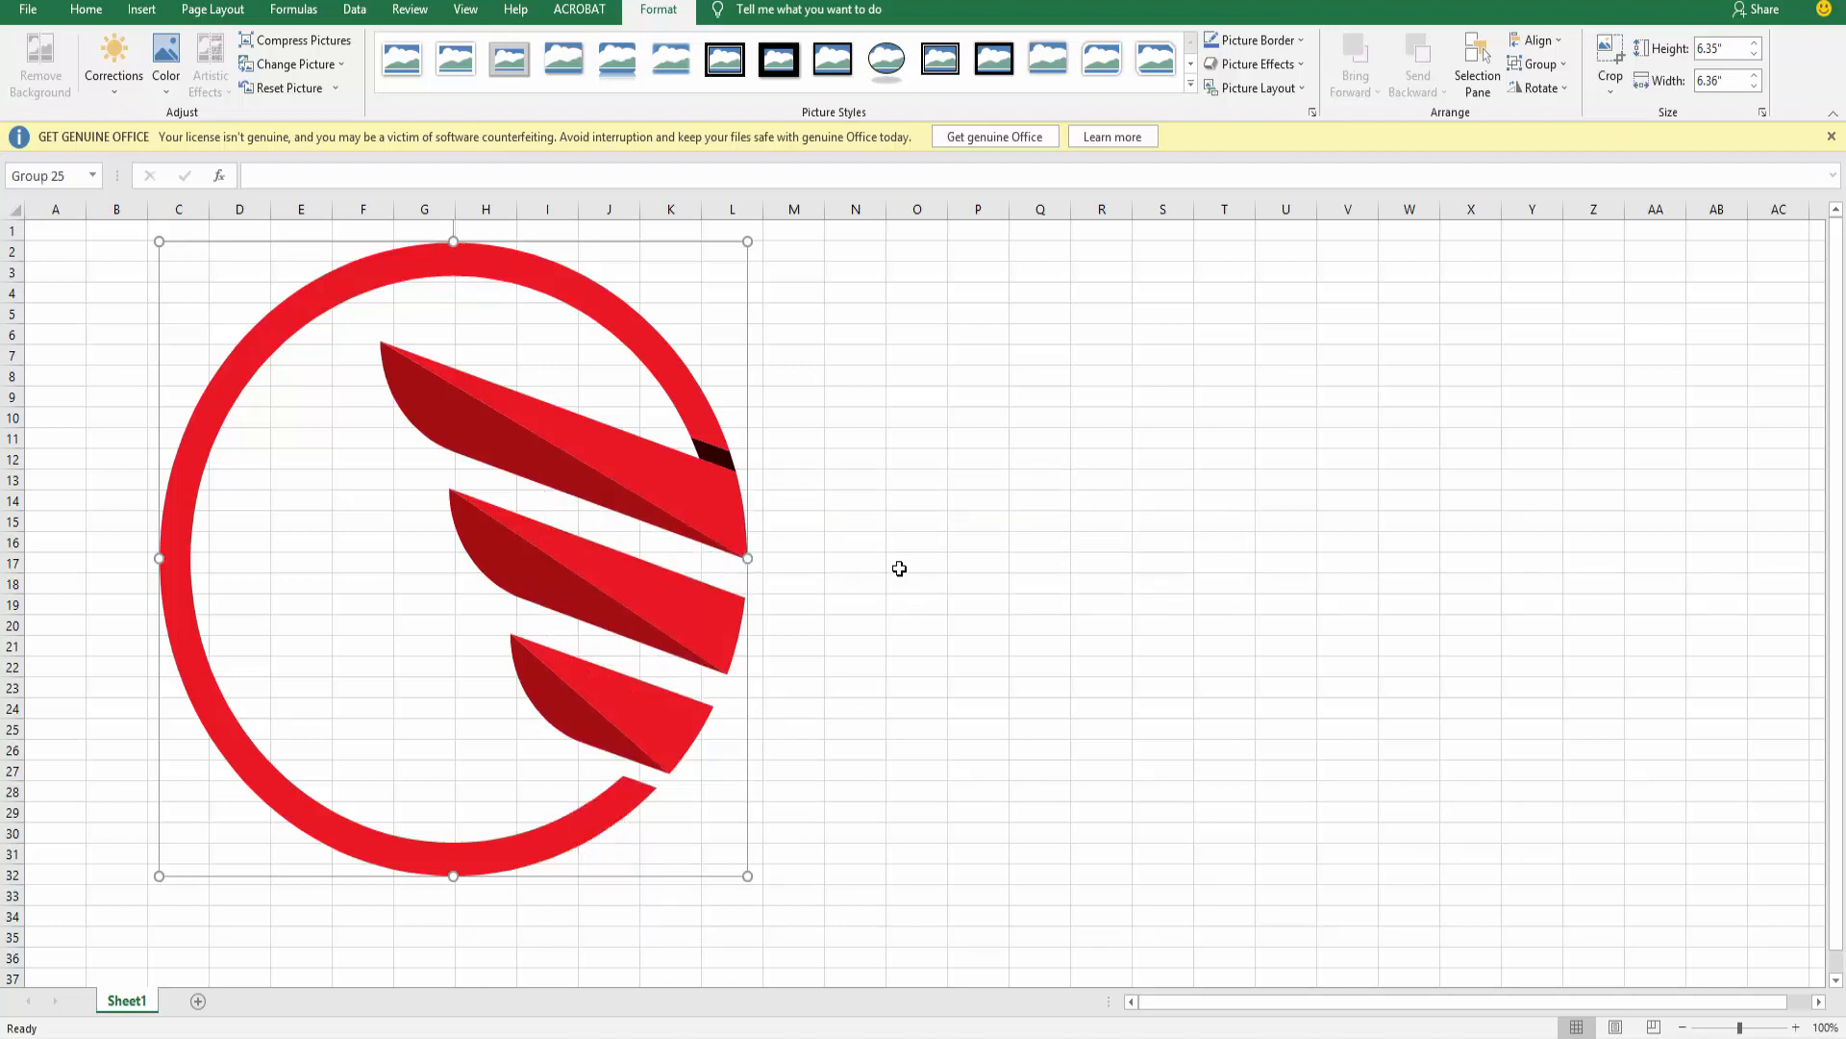
{"action": "left_click", "coordinate": [84, 10]}
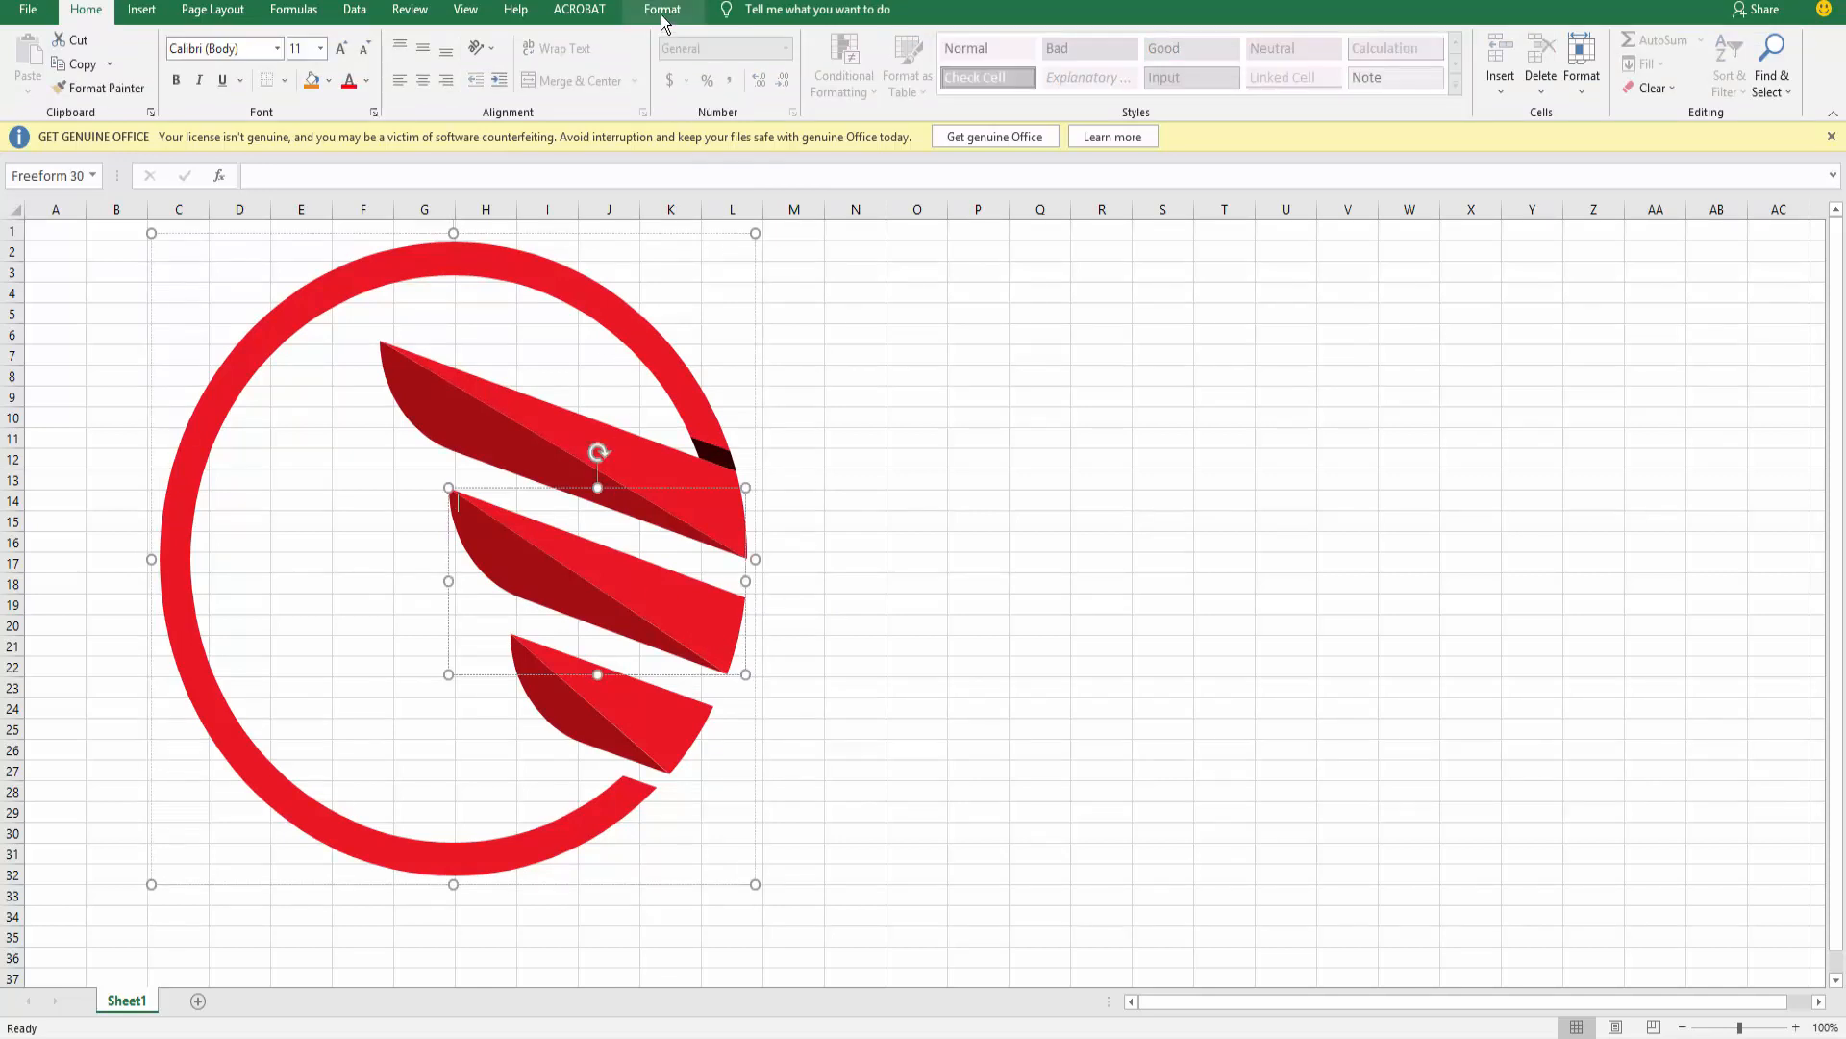
Fill the light halves of the swoosh stripes with dark navy blue via Shape Fill
{"action": "left_click", "coordinate": [662, 10]}
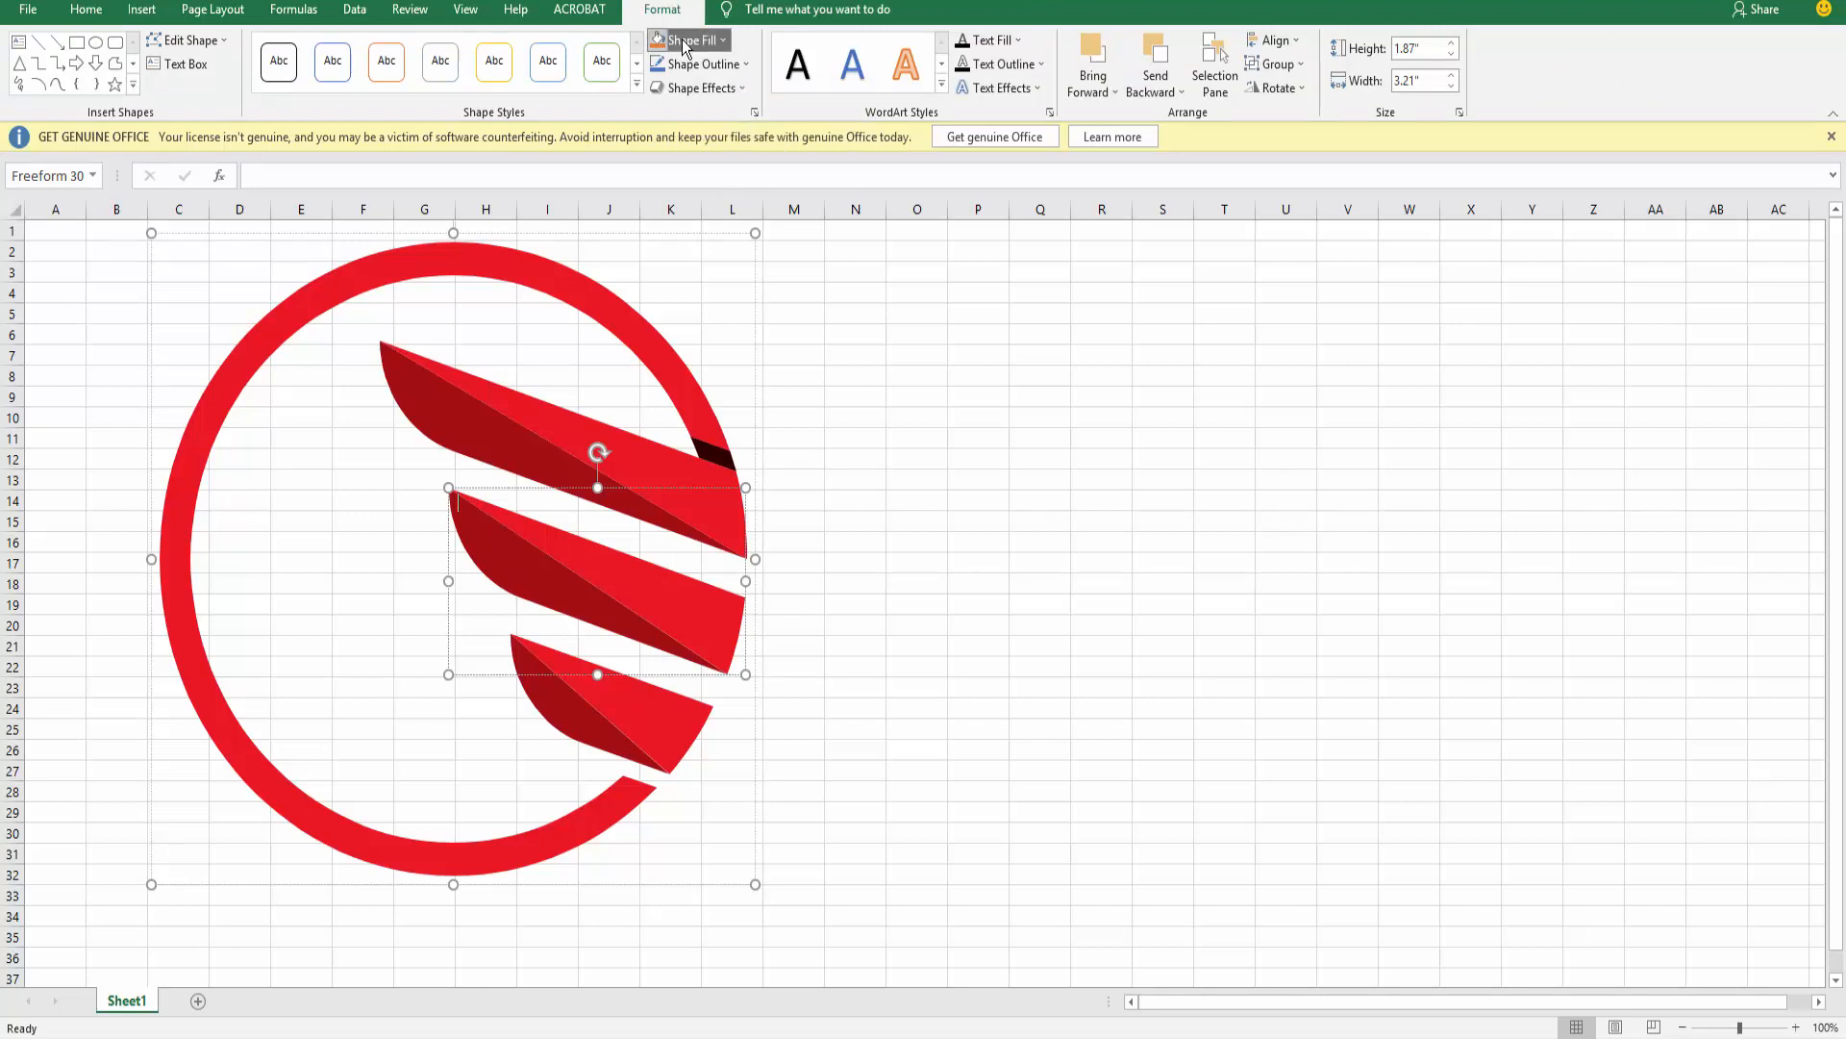
{"action": "left_click", "coordinate": [689, 38]}
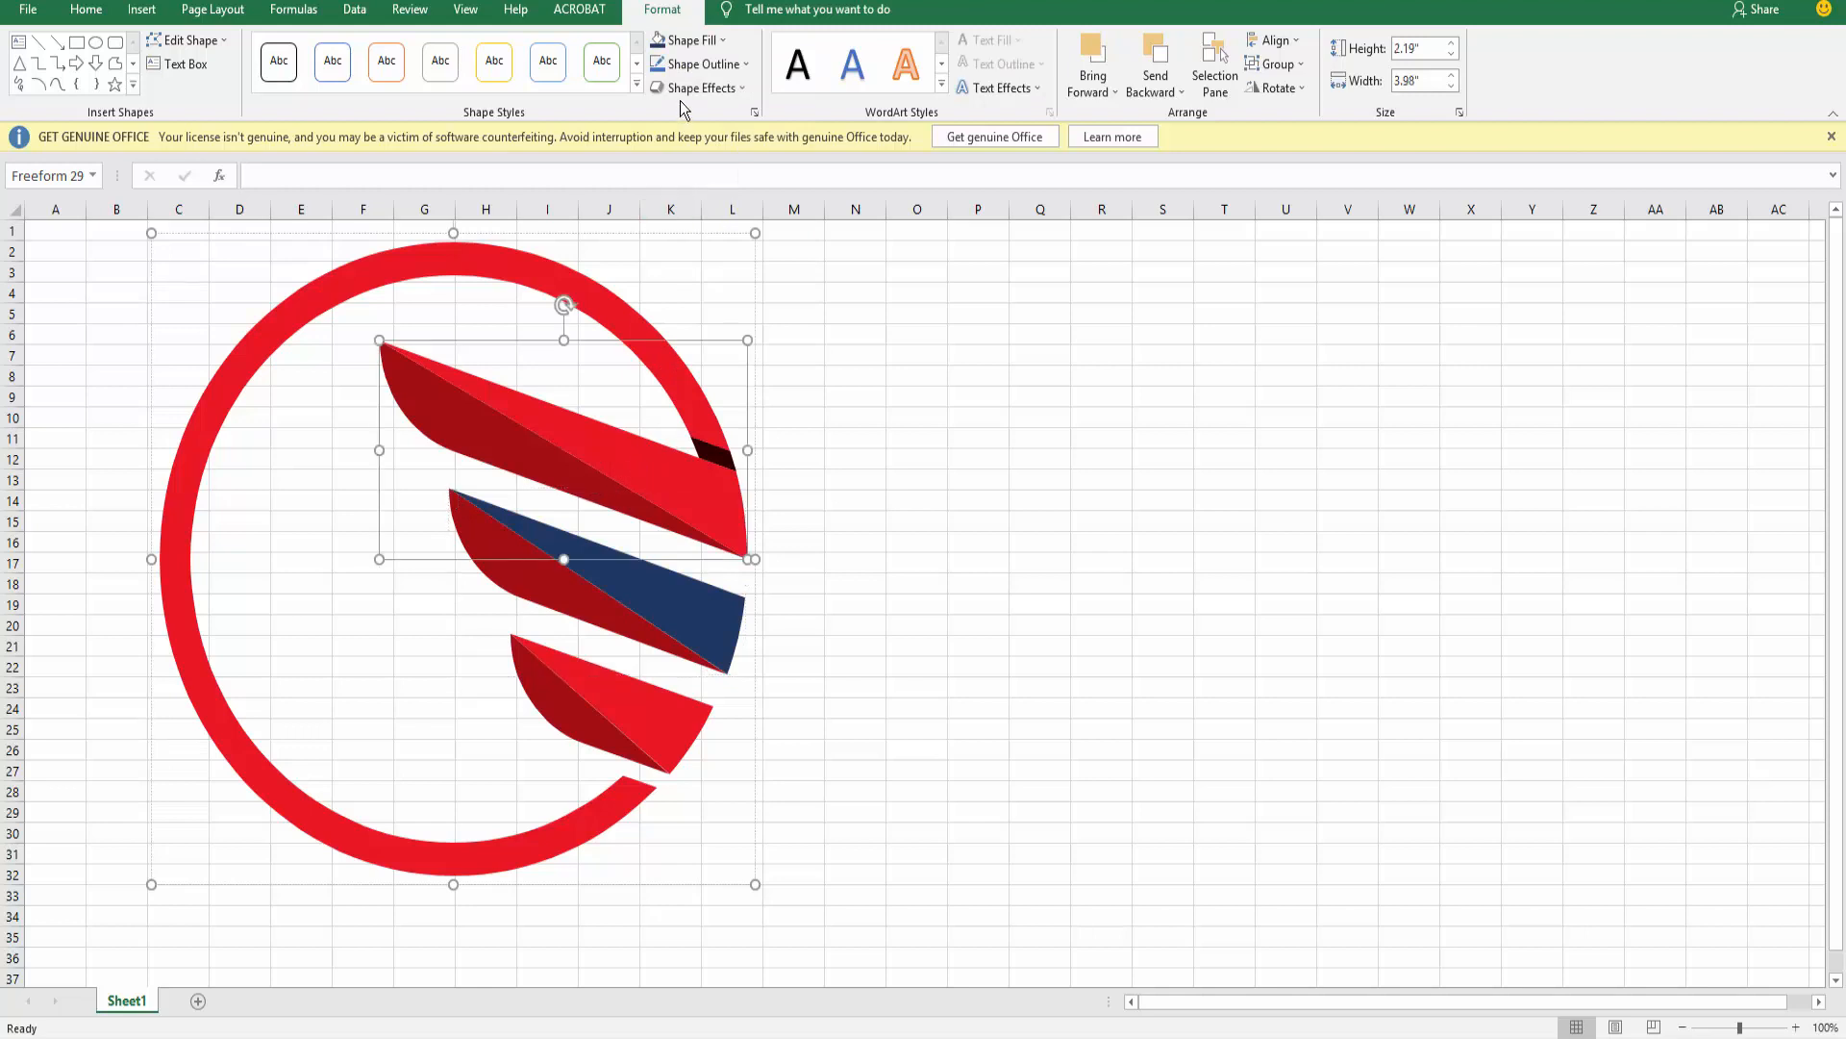
{"action": "left_click", "coordinate": [698, 88]}
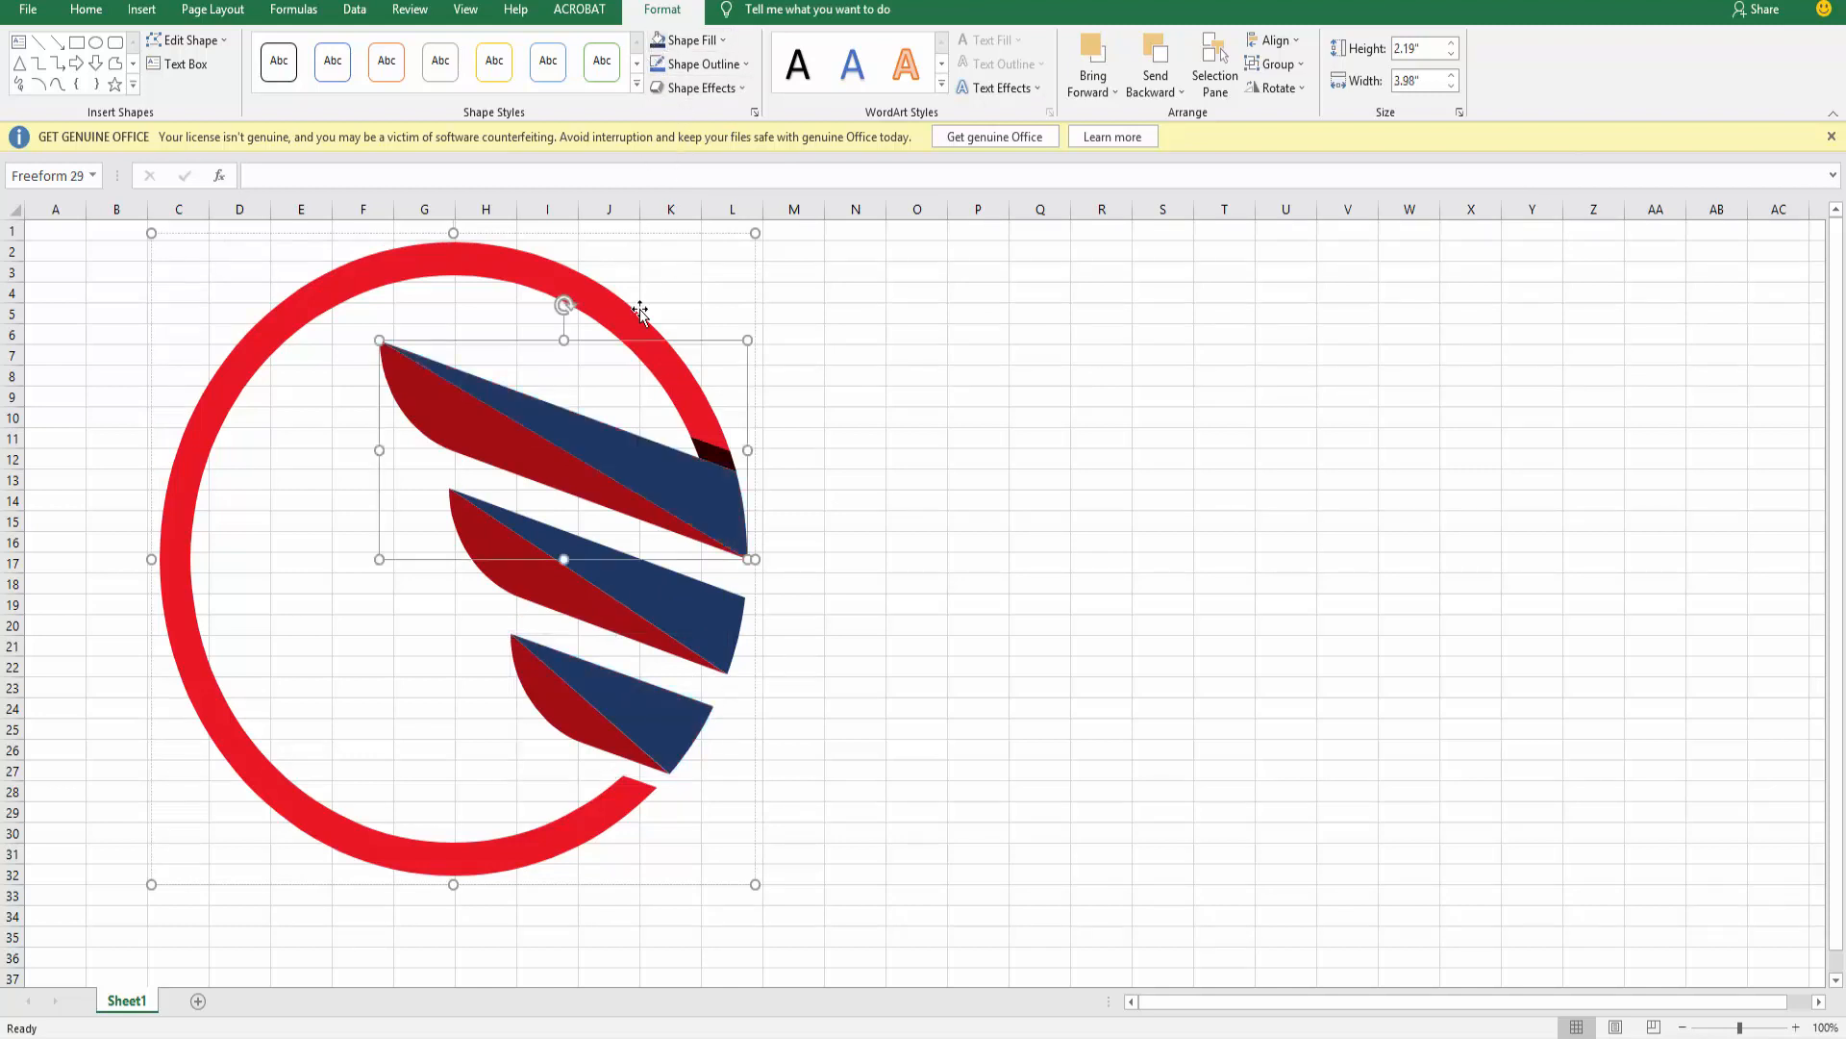
{"action": "mouse_move", "coordinate": [607, 328]}
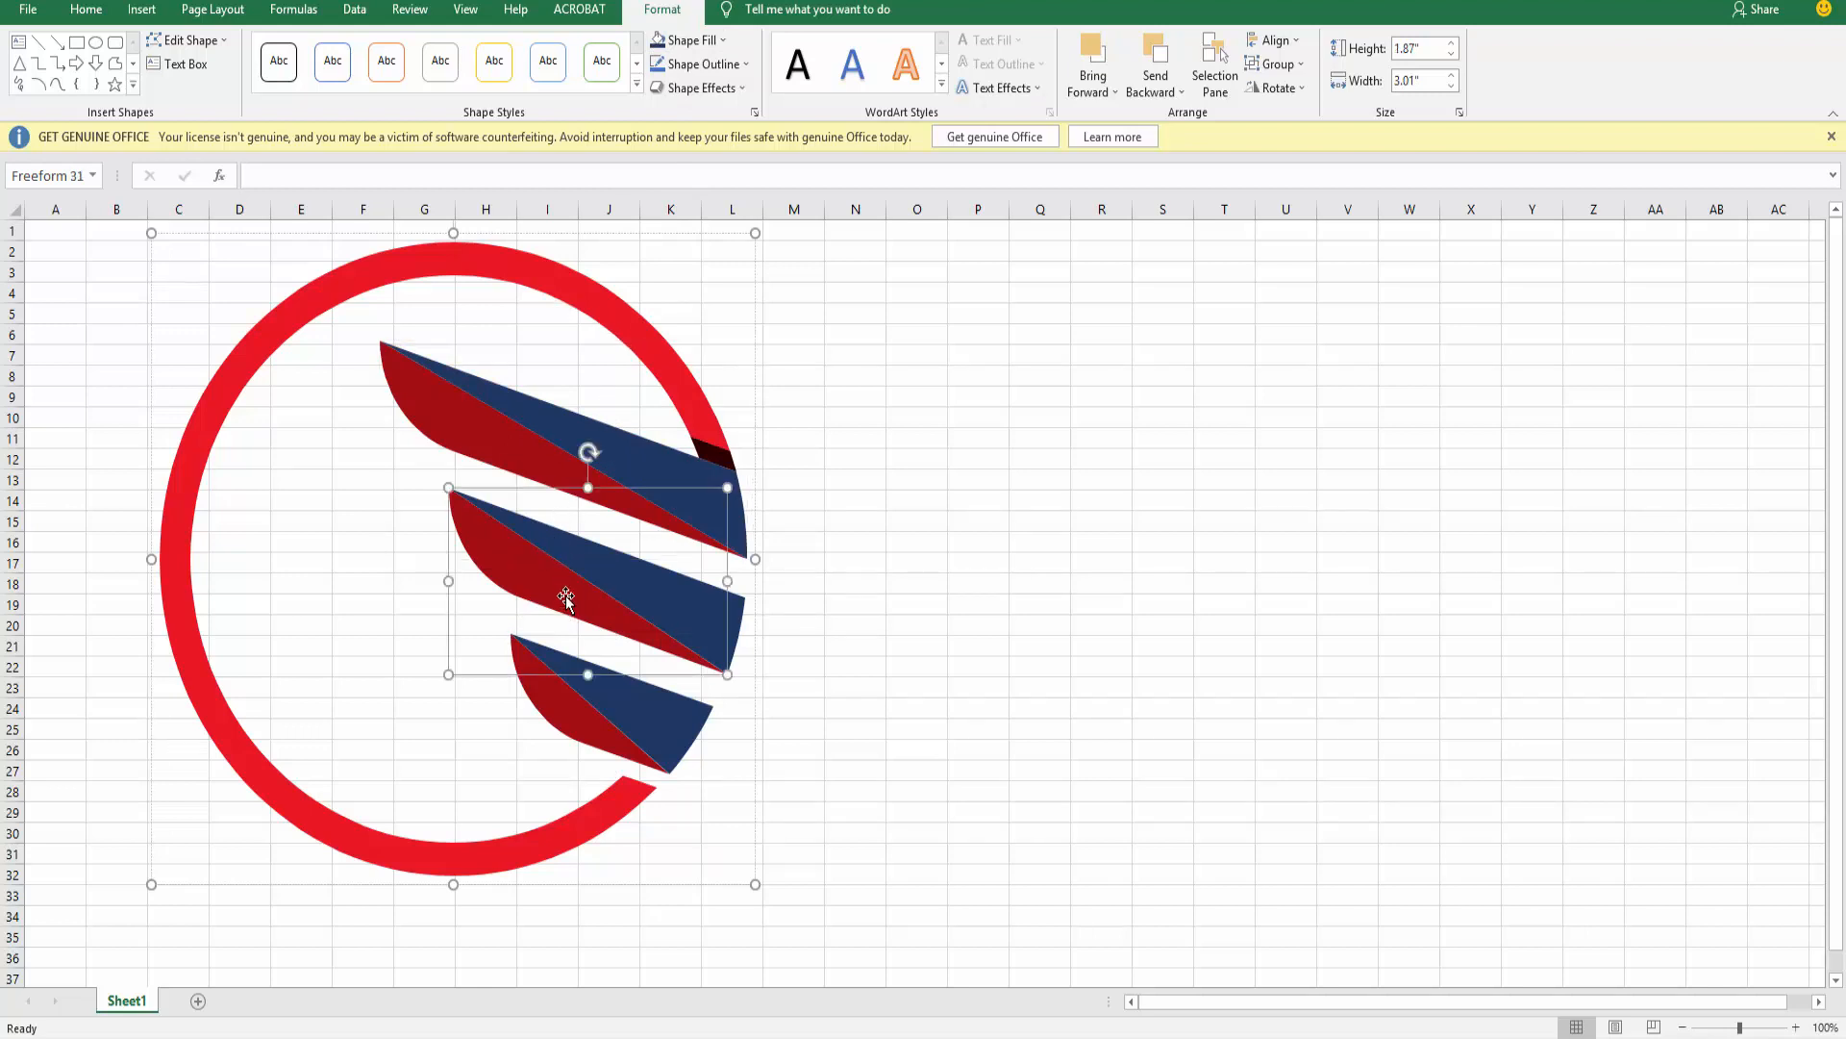
Apply glow effects to the stripes: blue on the middle, yellow on top, green on bottom
{"action": "left_click", "coordinate": [700, 88]}
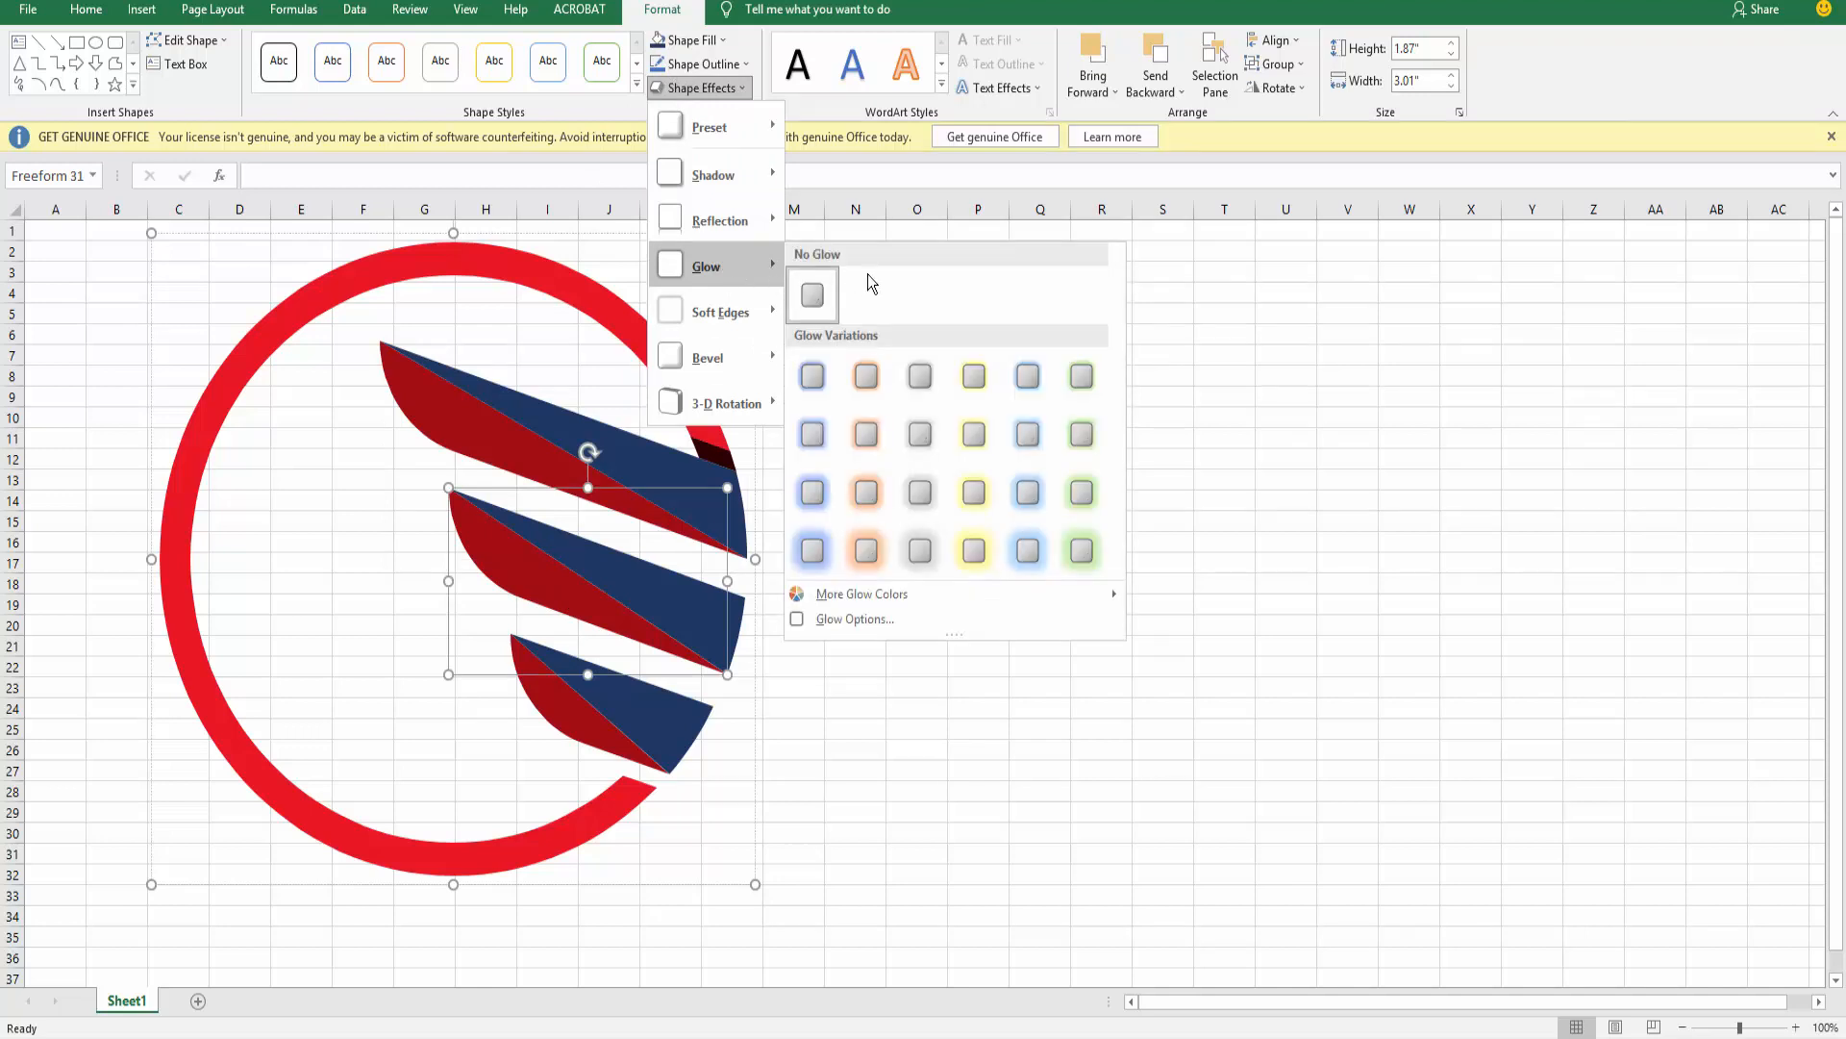
{"action": "left_click", "coordinate": [811, 294]}
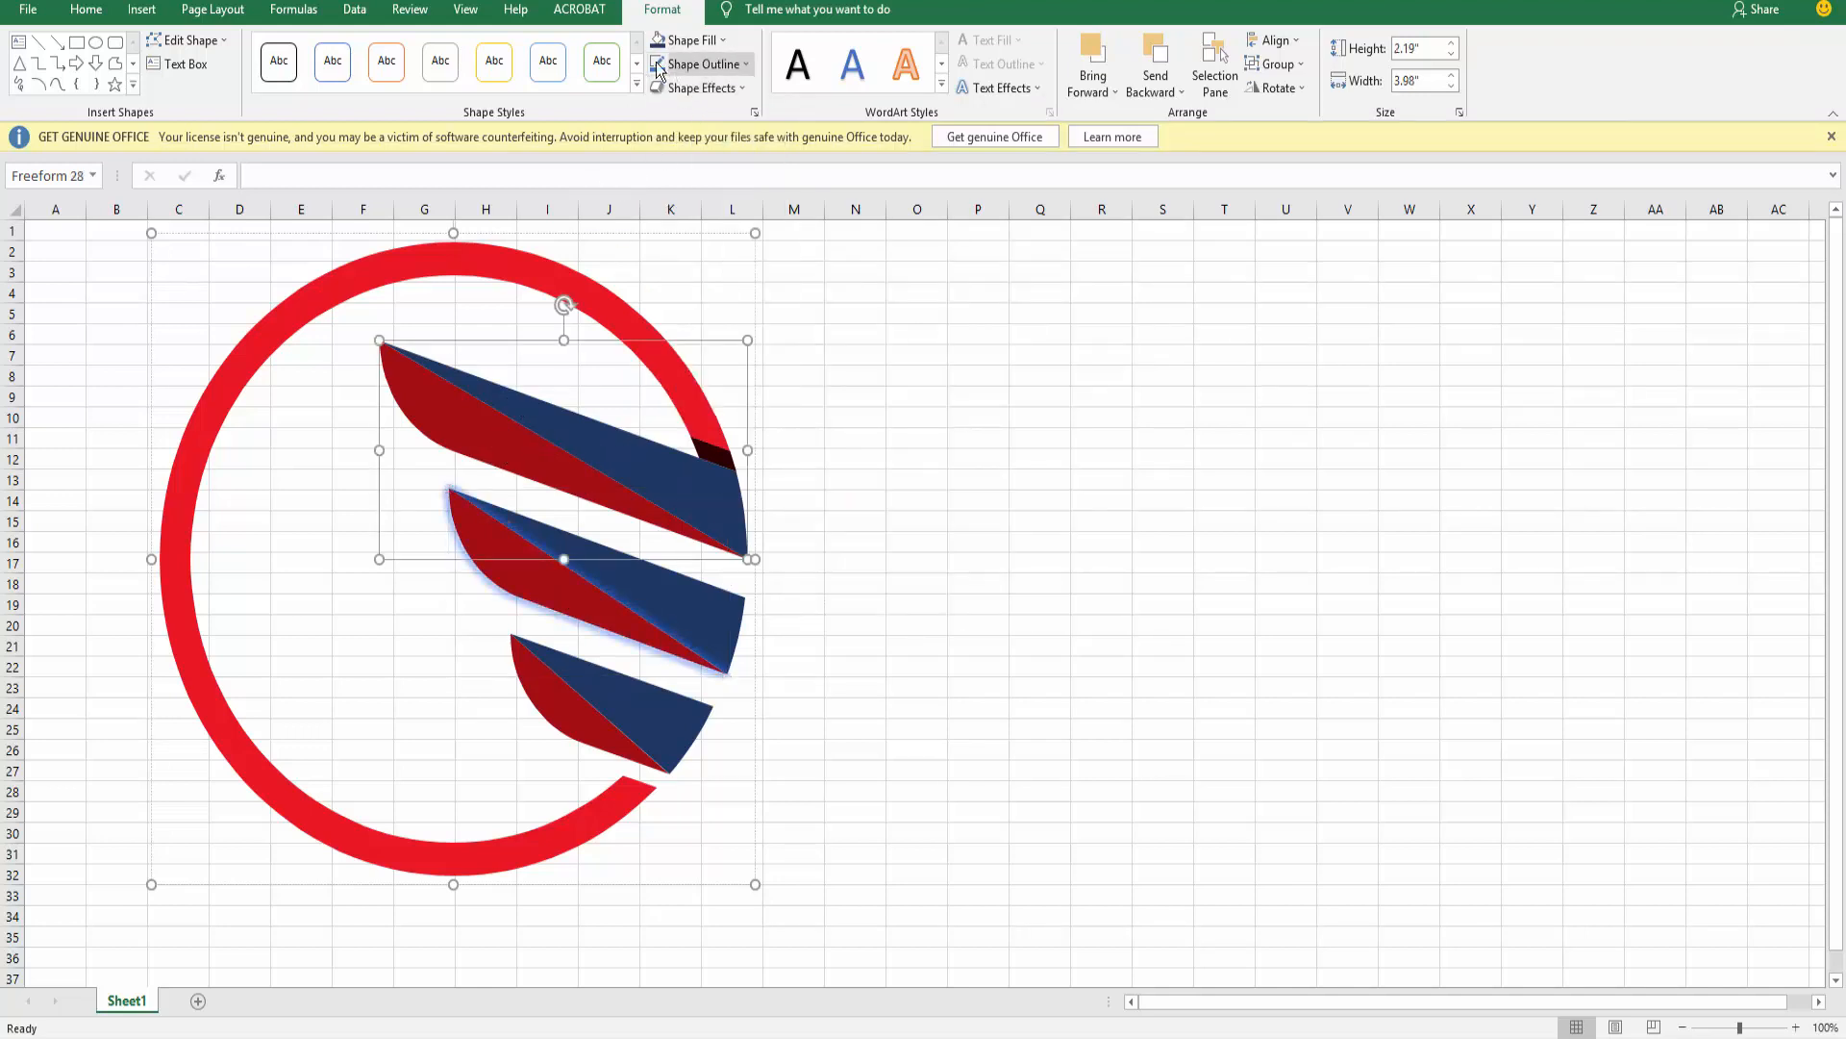
{"action": "left_click", "coordinate": [699, 89]}
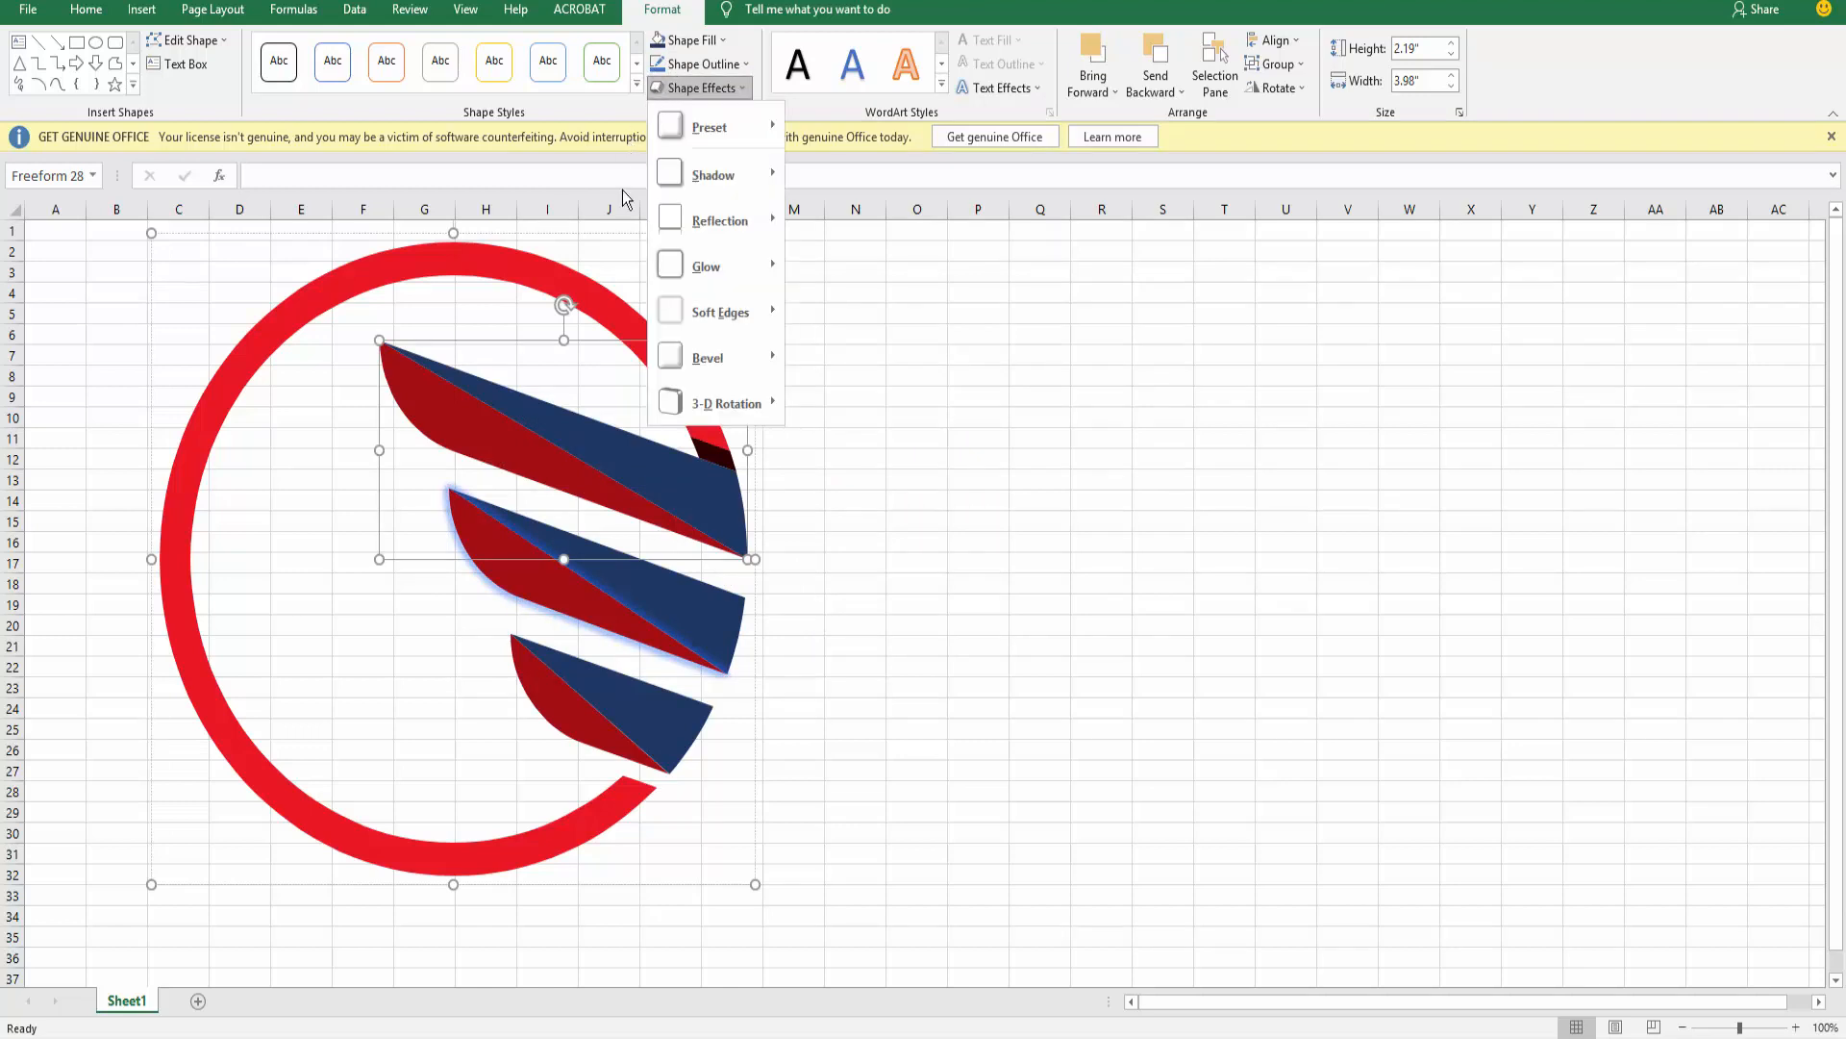
{"action": "mouse_move", "coordinate": [742, 280]}
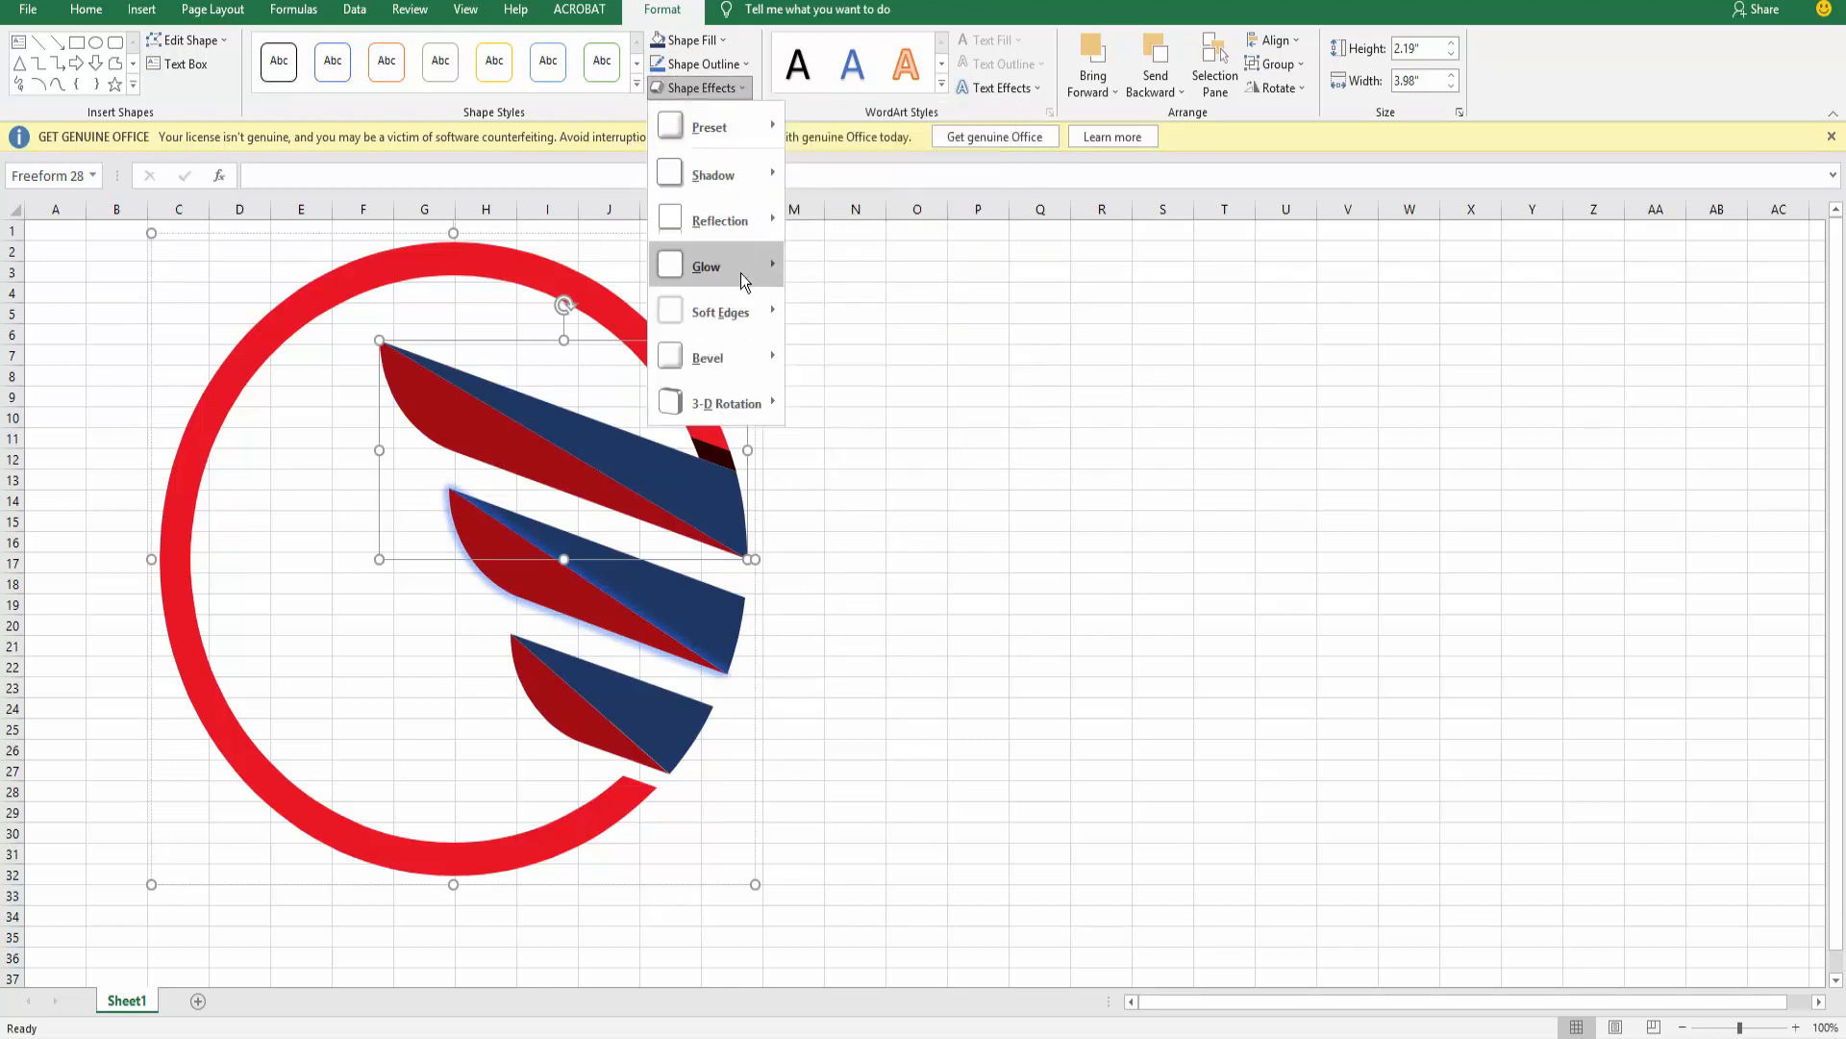
{"action": "left_click", "coordinate": [706, 265]}
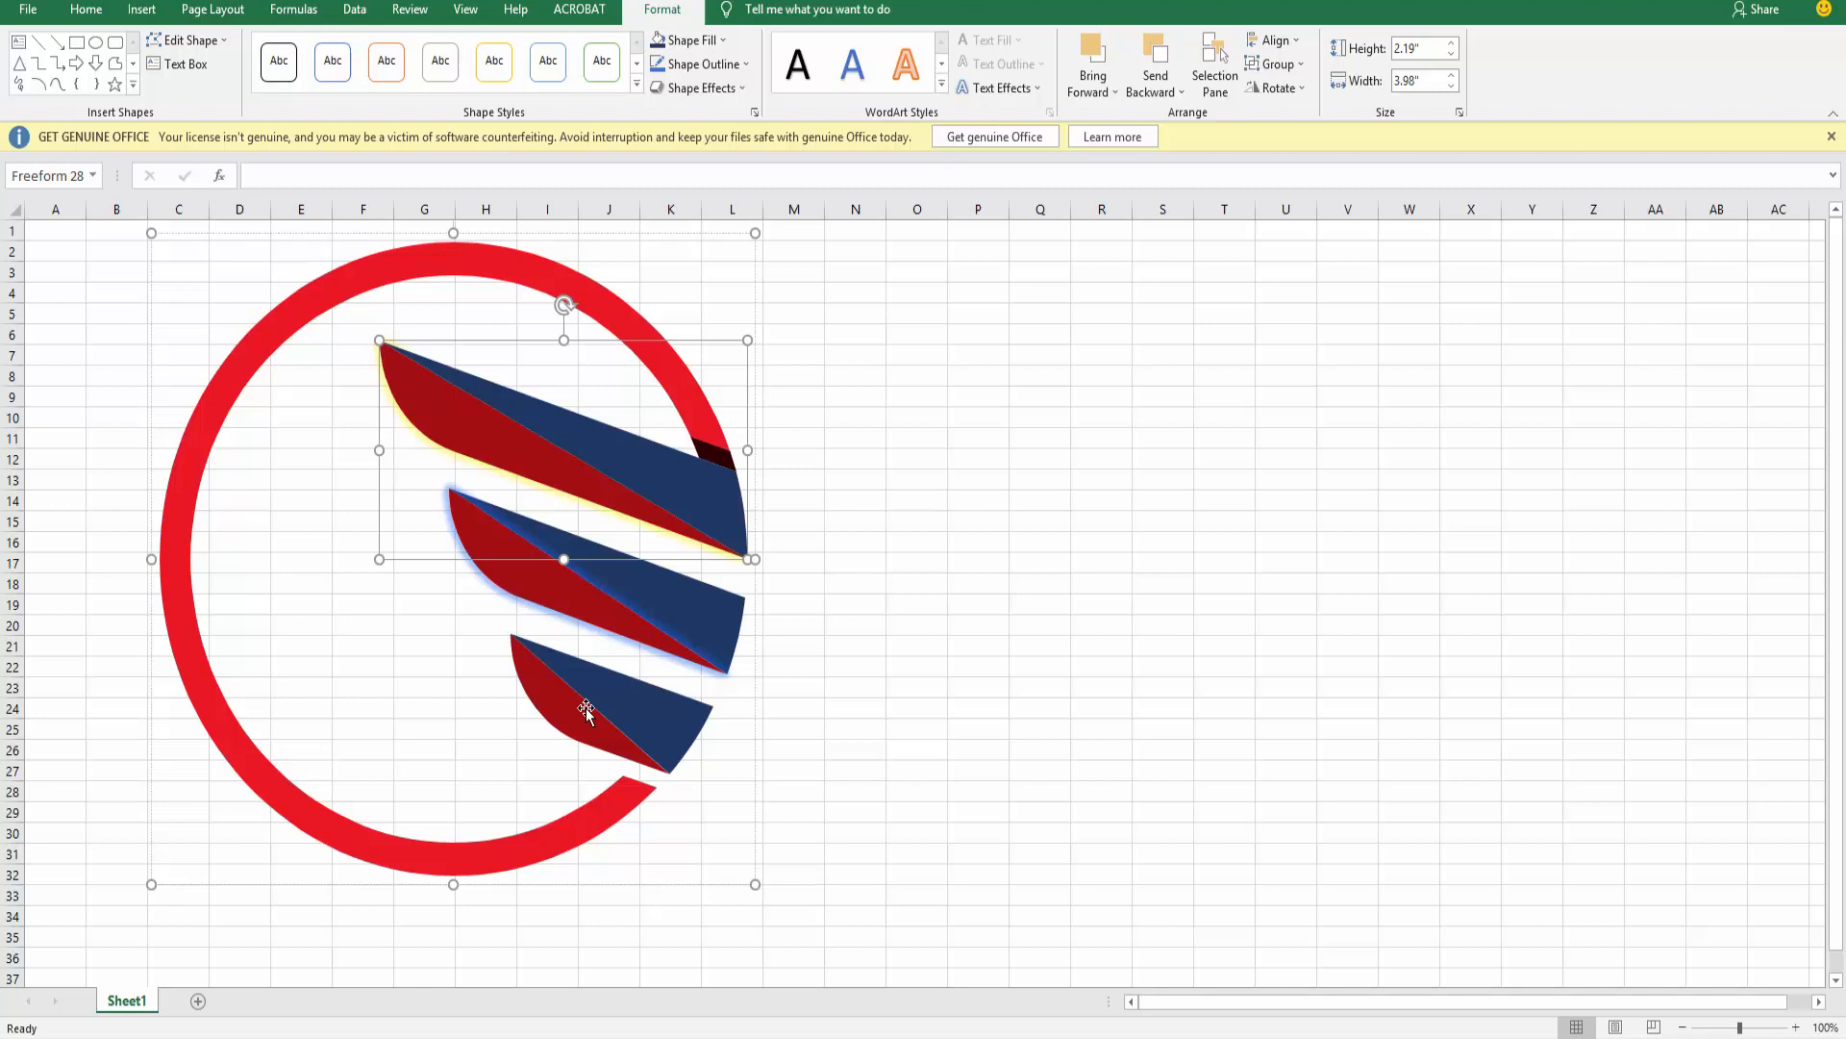
{"action": "left_click", "coordinate": [700, 88]}
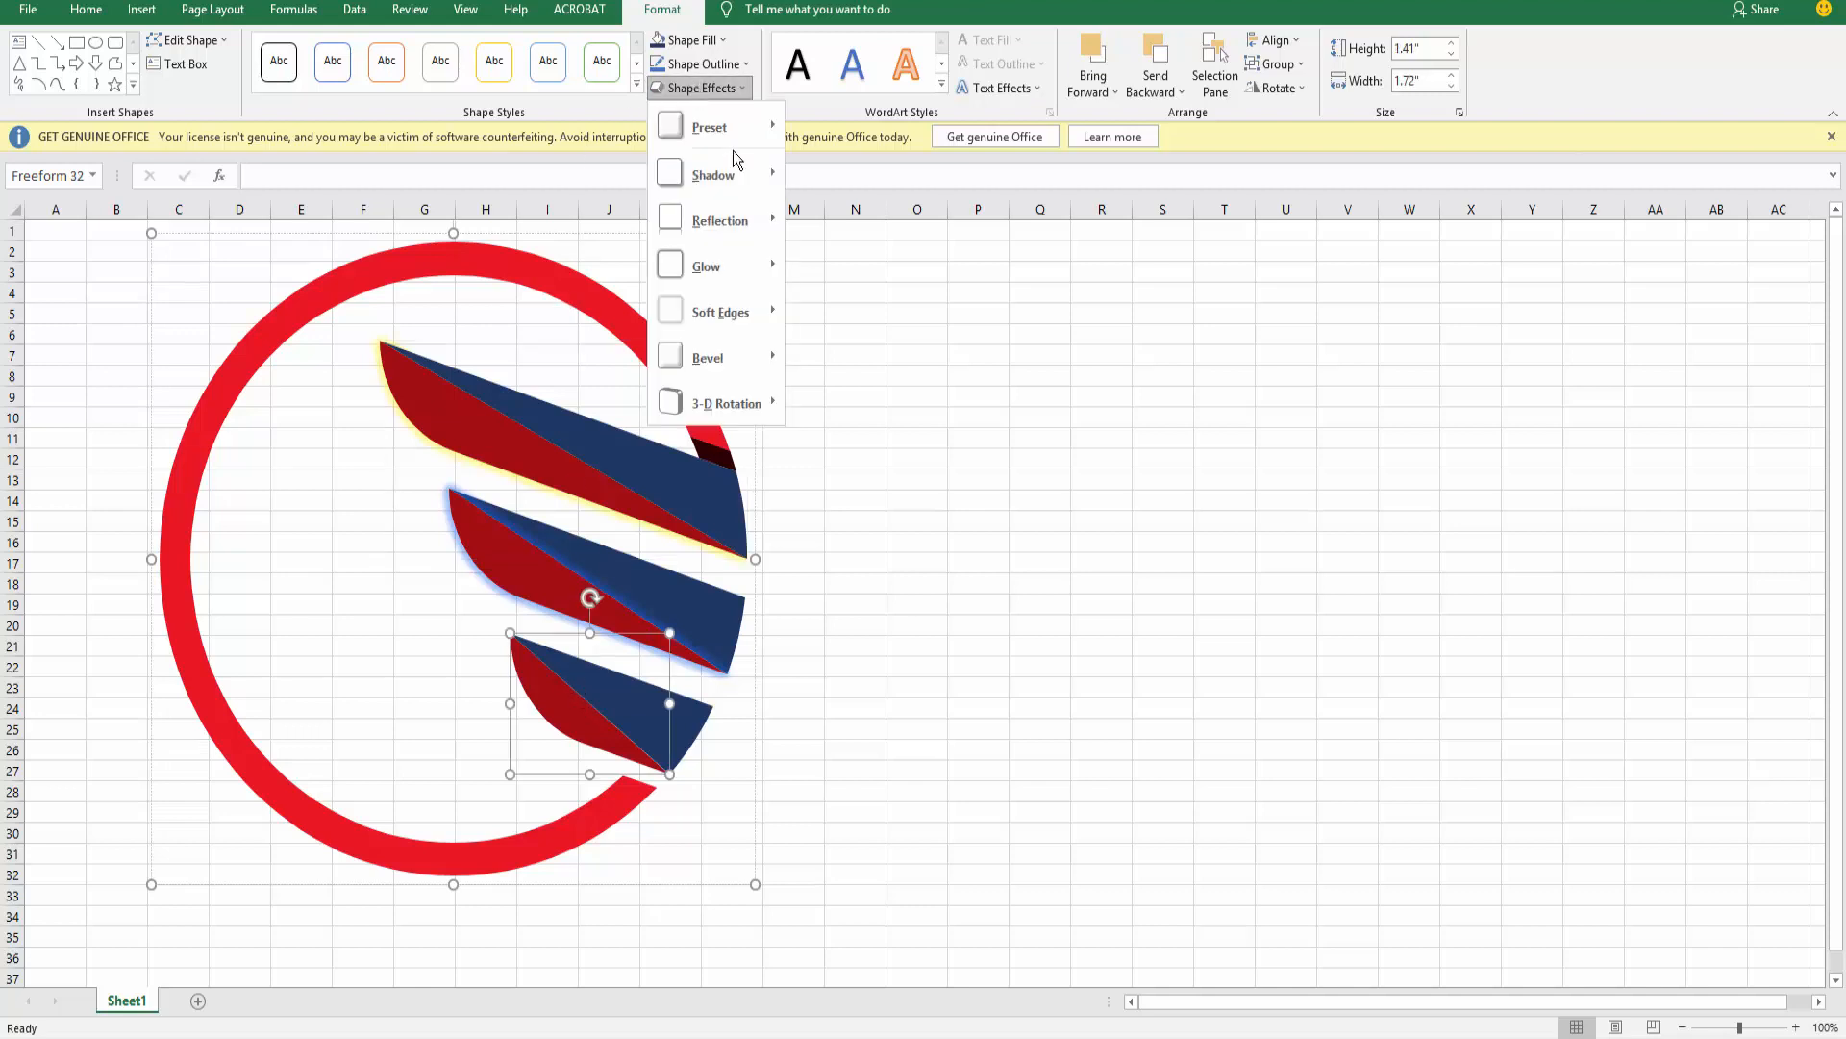
{"action": "left_click", "coordinate": [706, 266]}
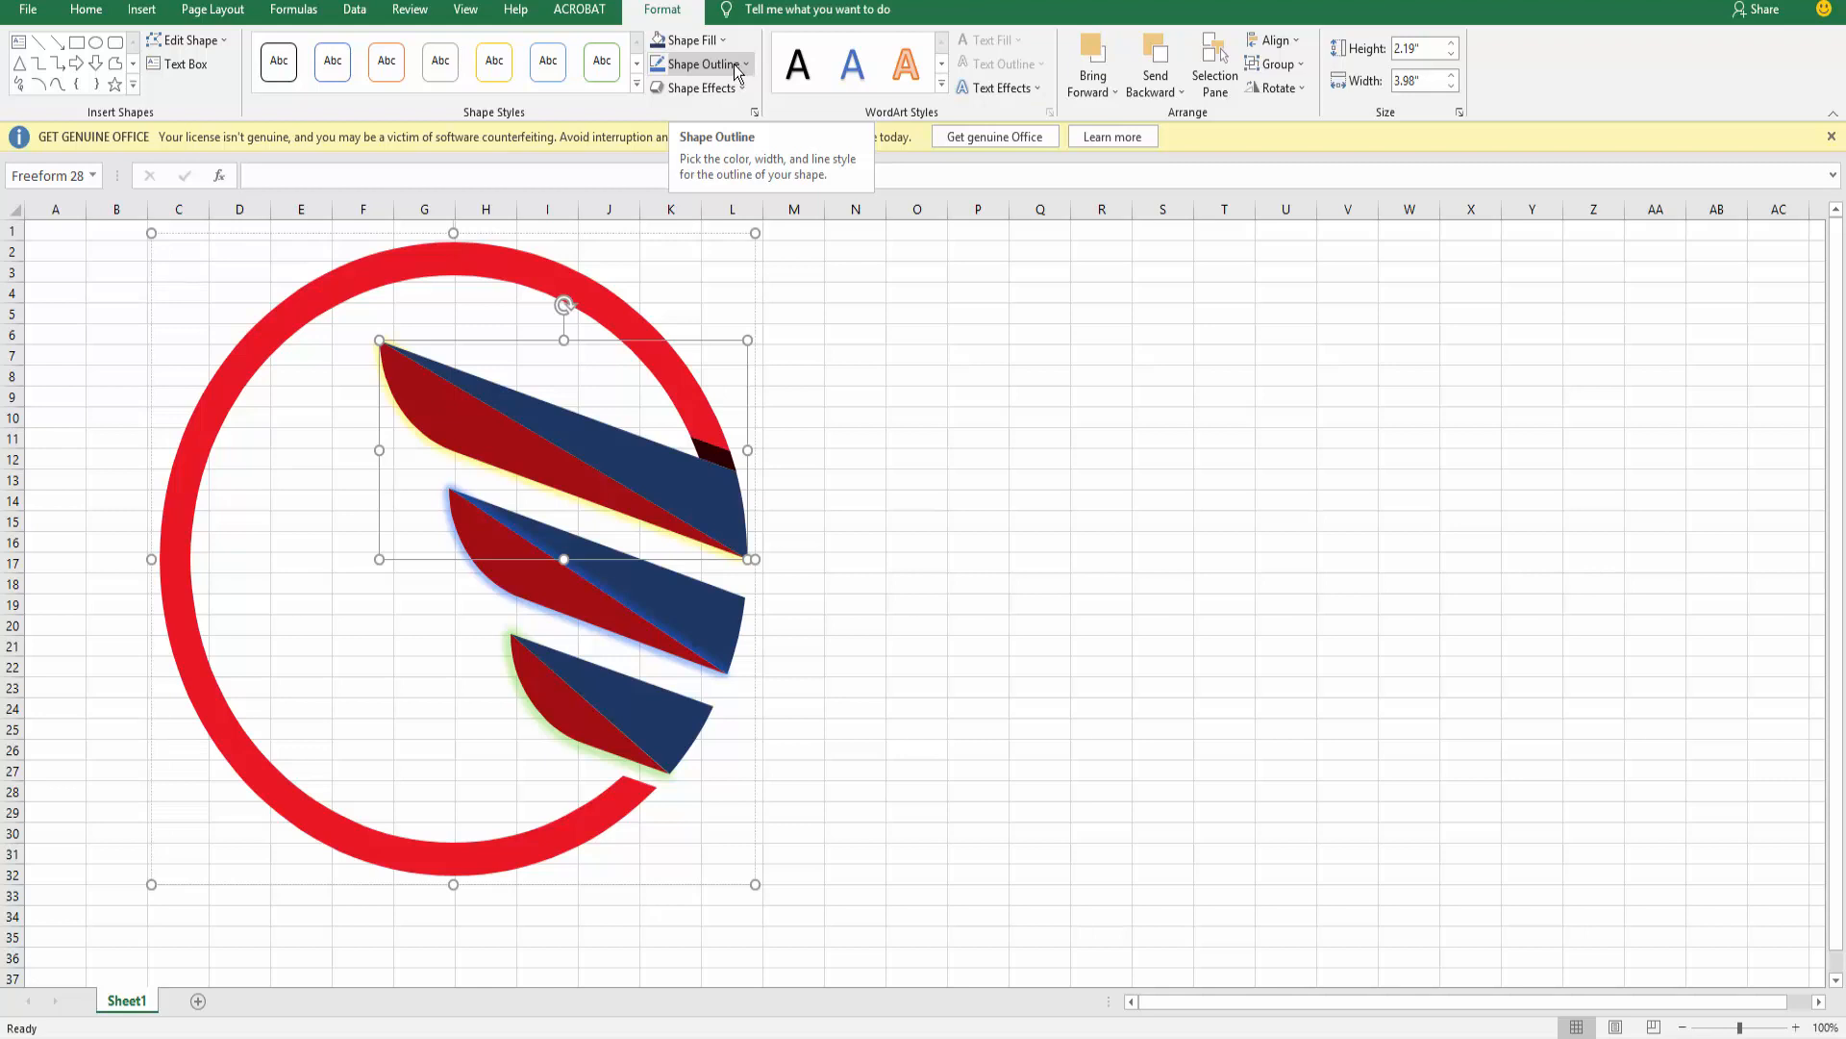
{"action": "left_click", "coordinate": [854, 458]}
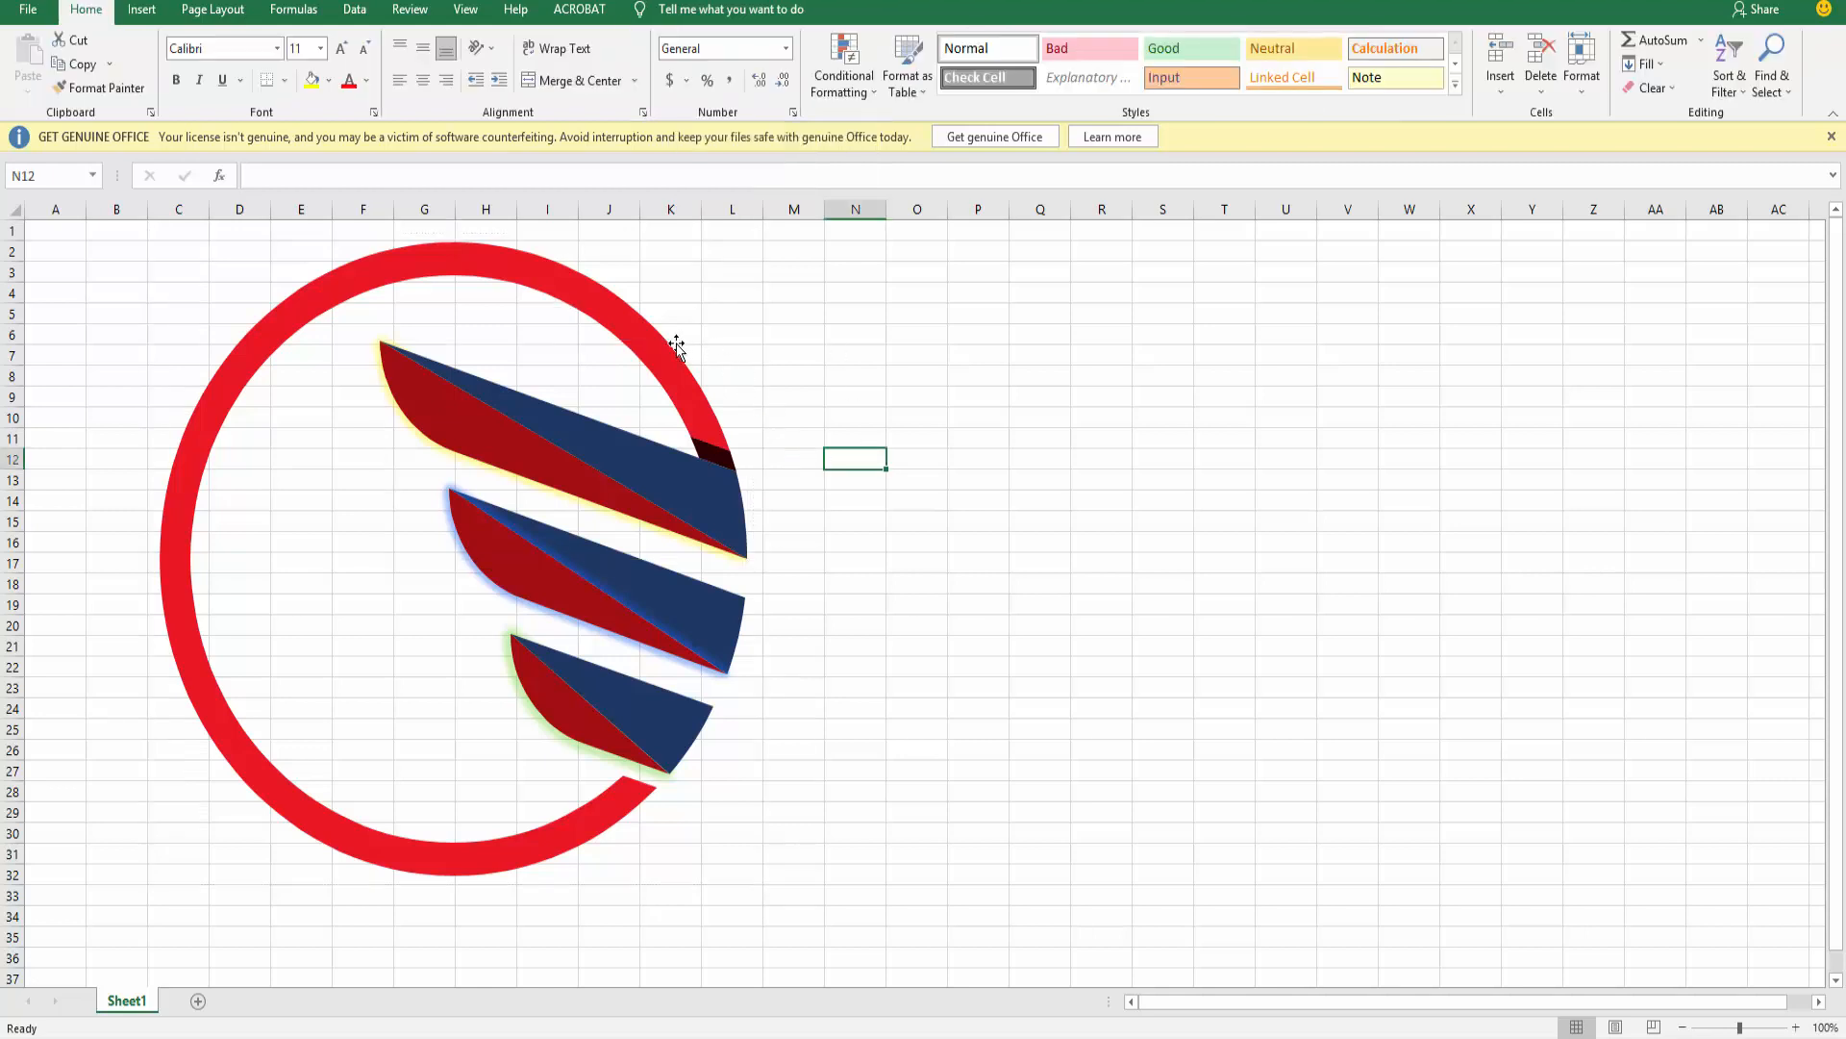
Drag the logo group's corner handle until Height and Width read 2.53 inches
{"action": "left_click", "coordinate": [508, 558]}
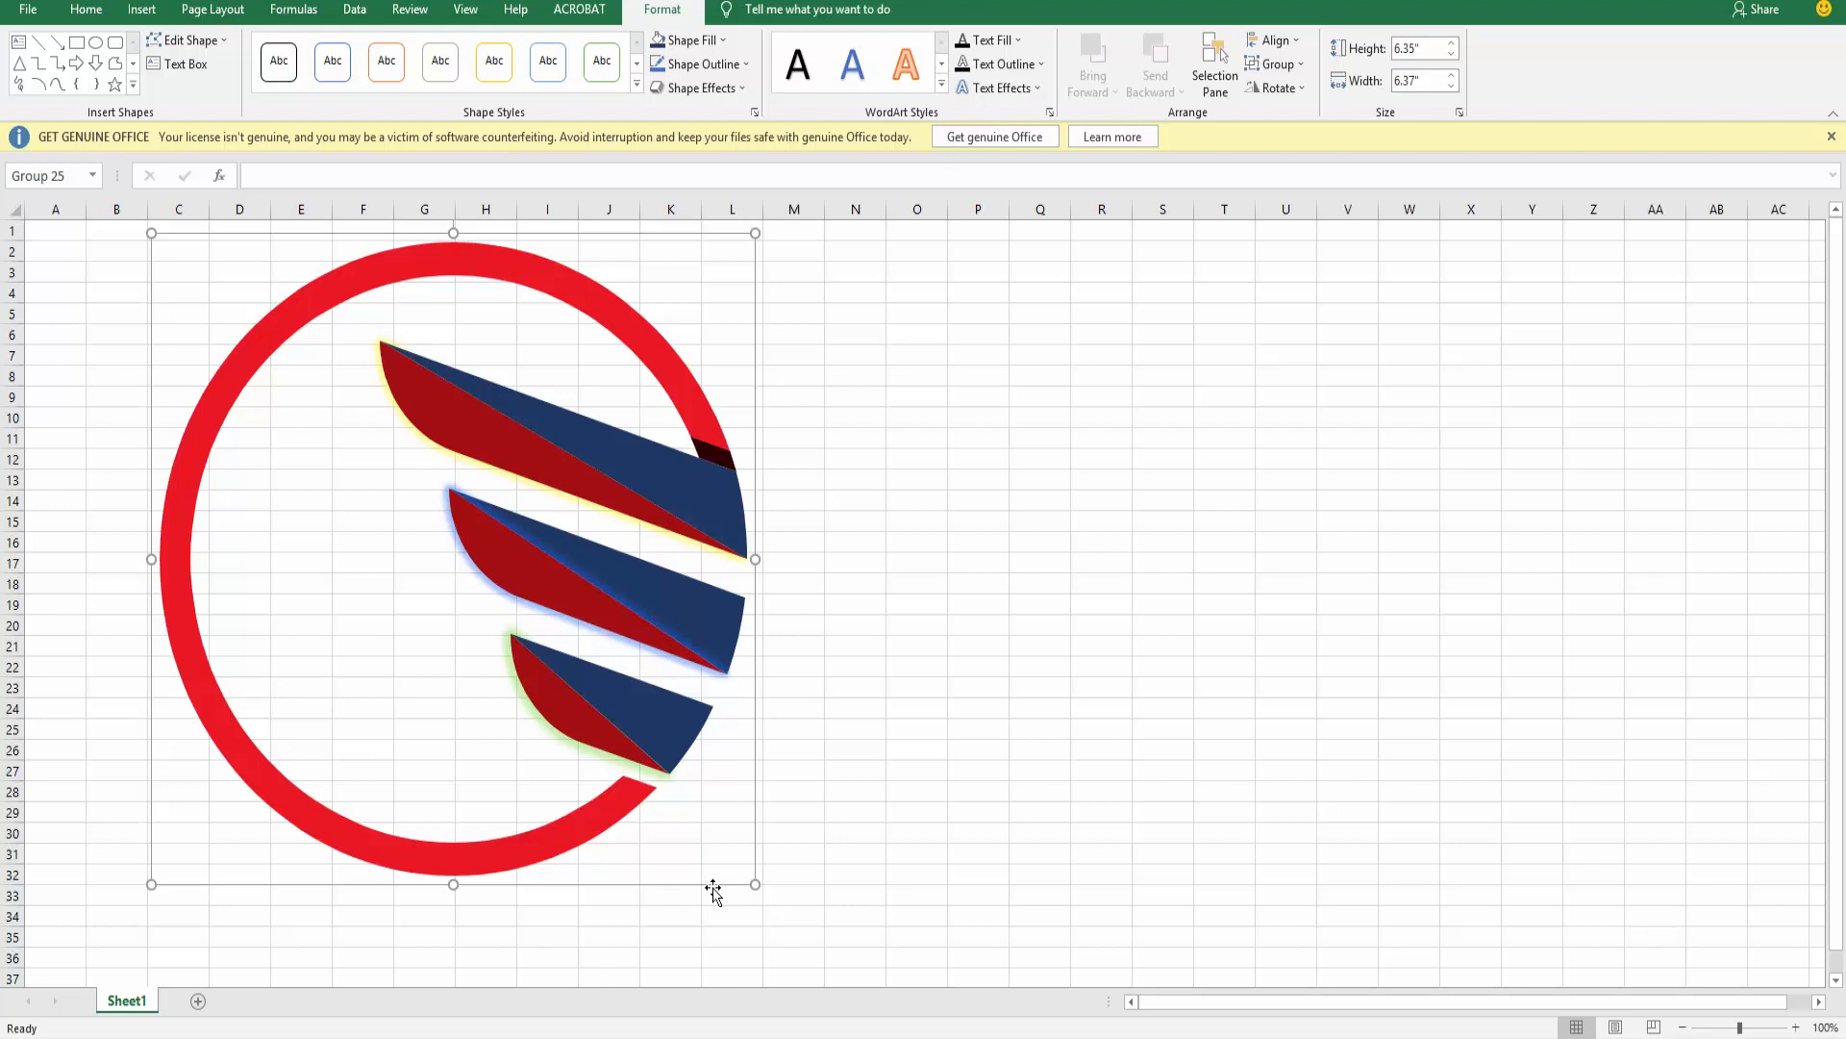
{"action": "mouse_move", "coordinate": [723, 883]}
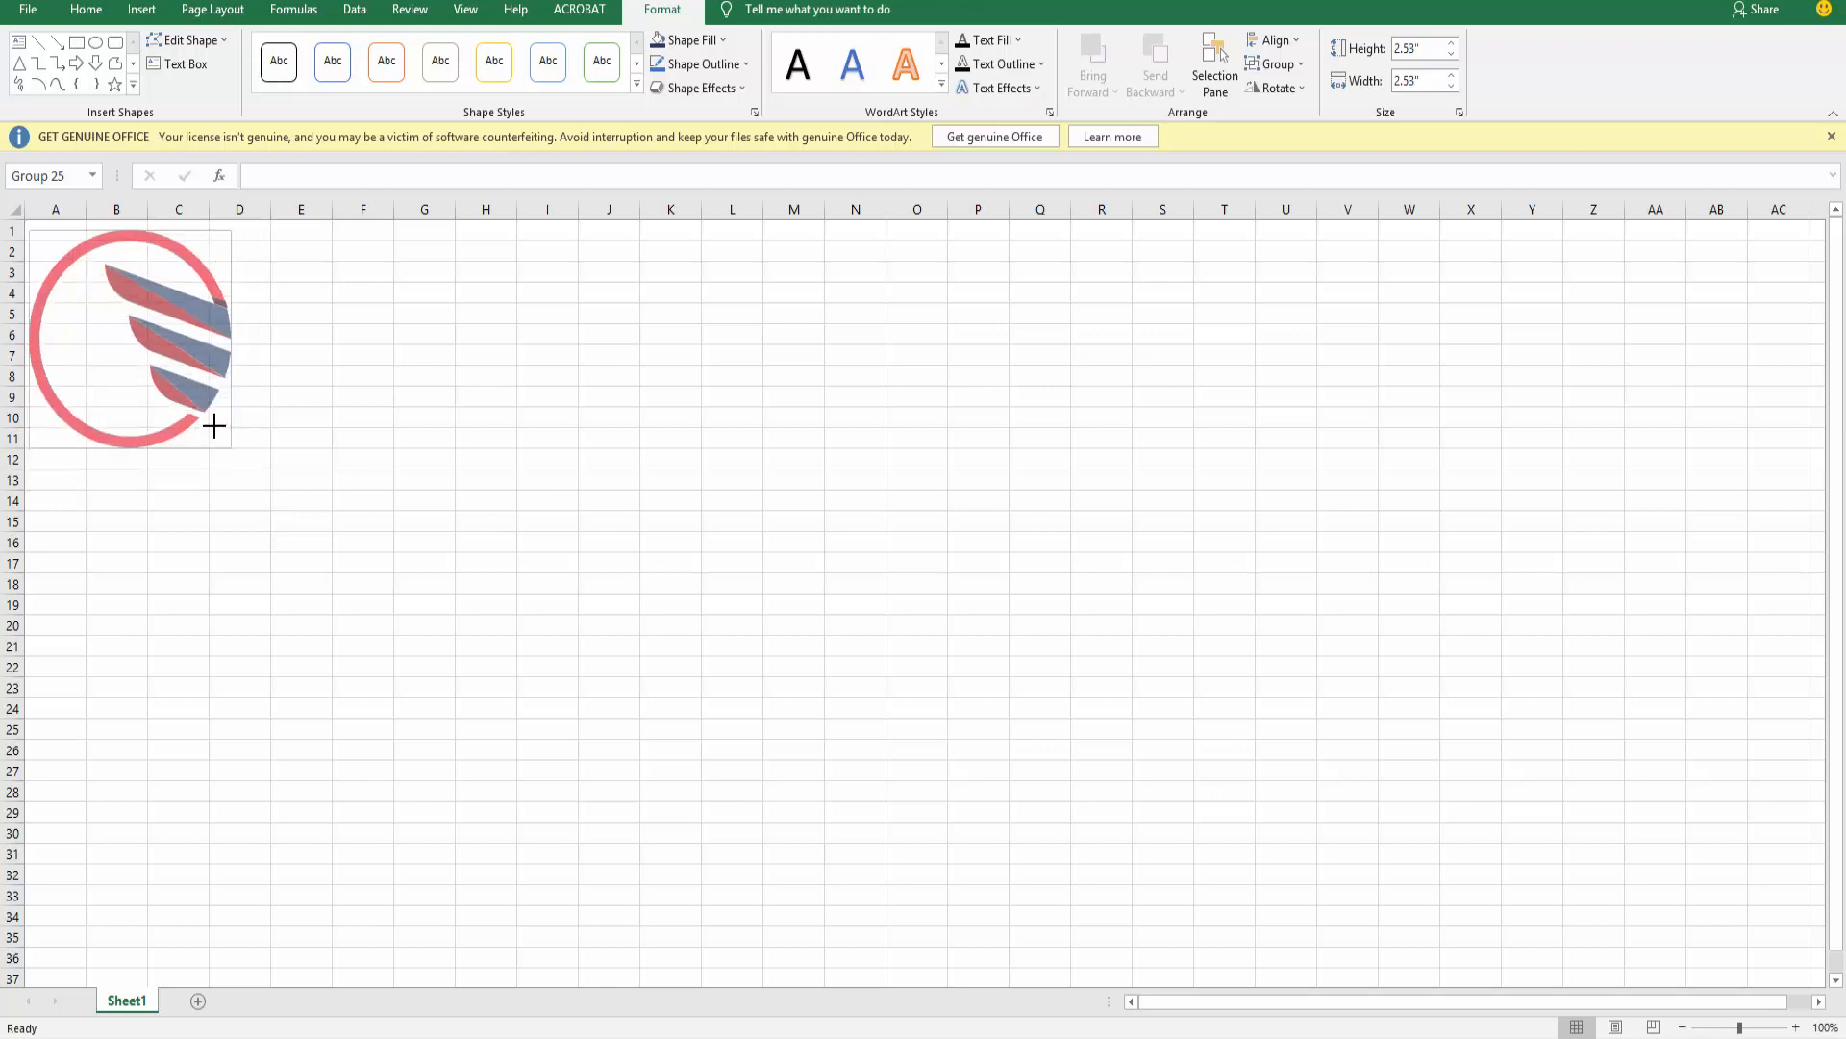
{"action": "left_click", "coordinate": [239, 438]}
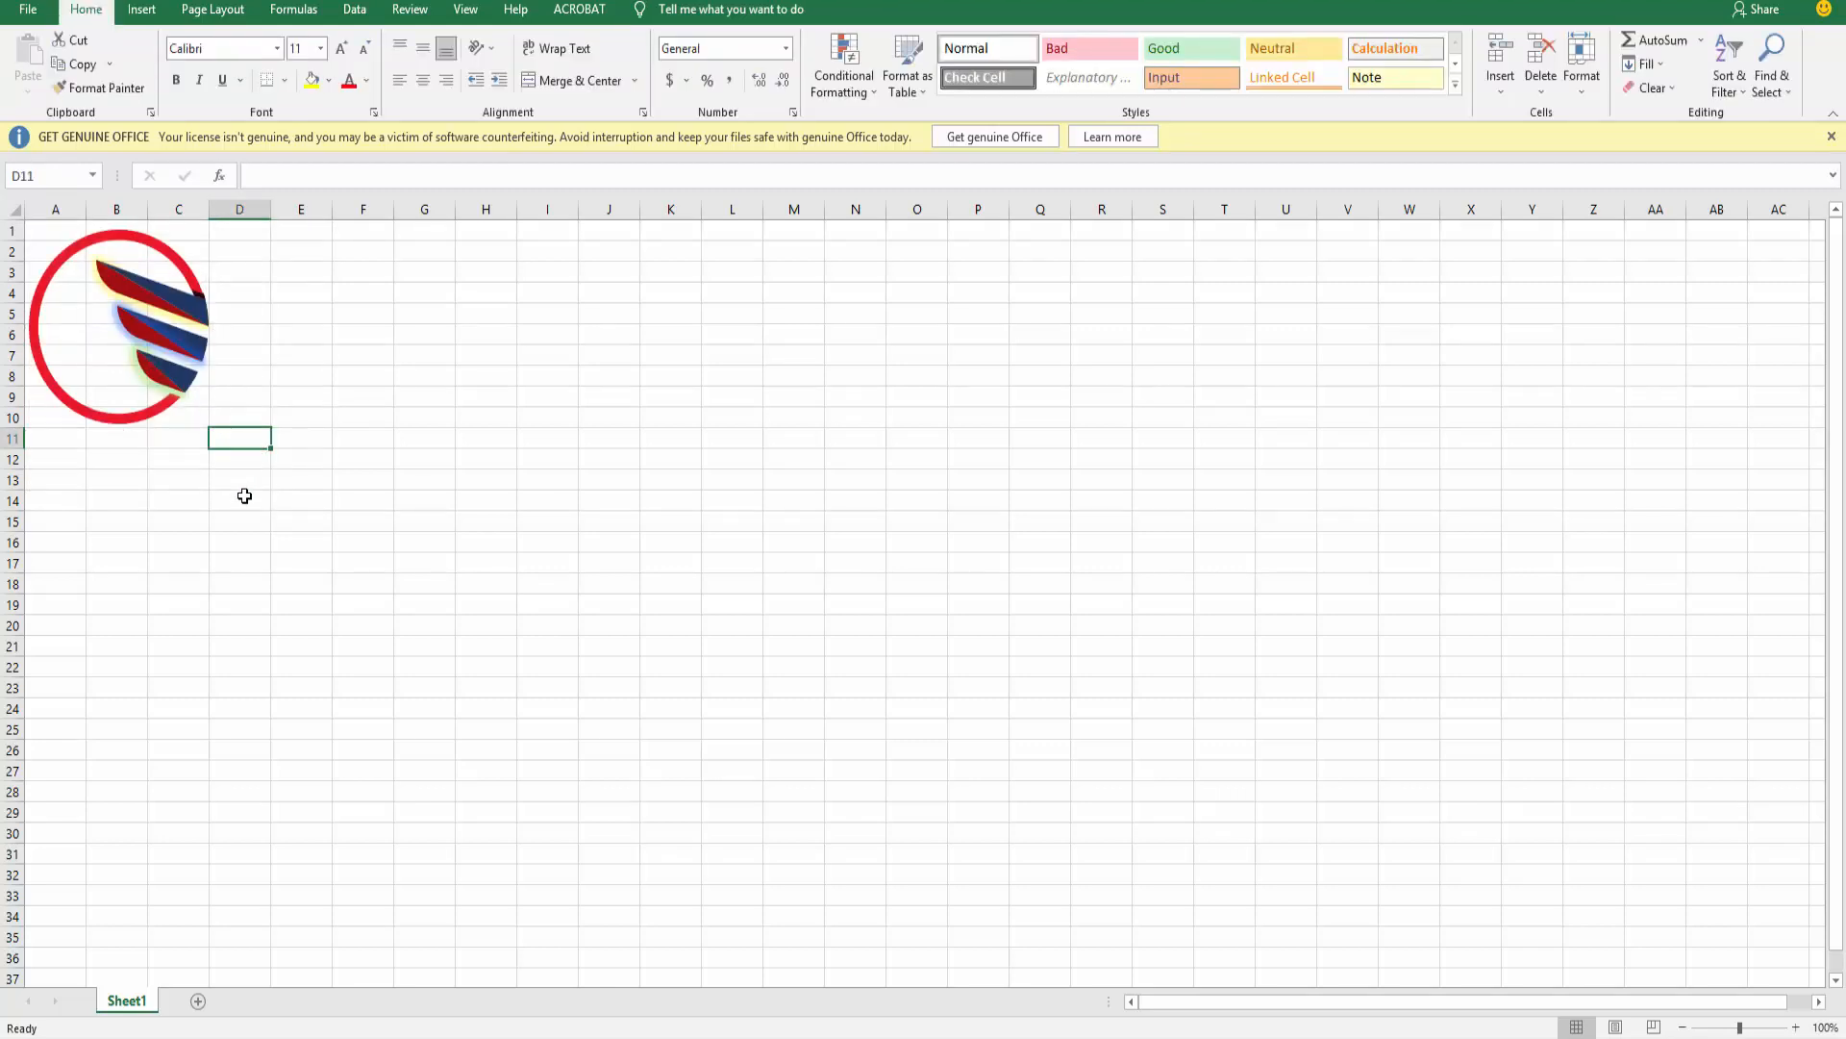